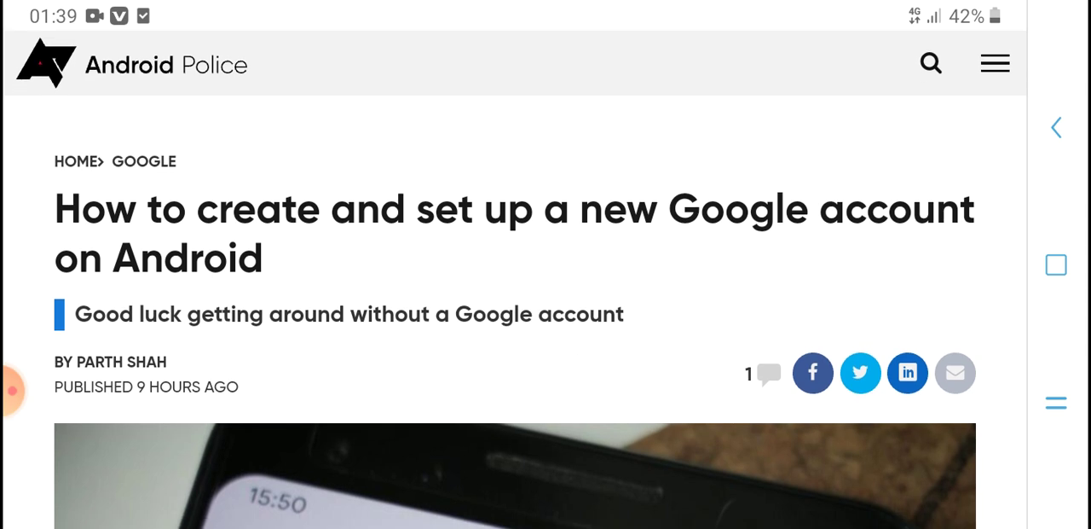
scroll(down, 3)
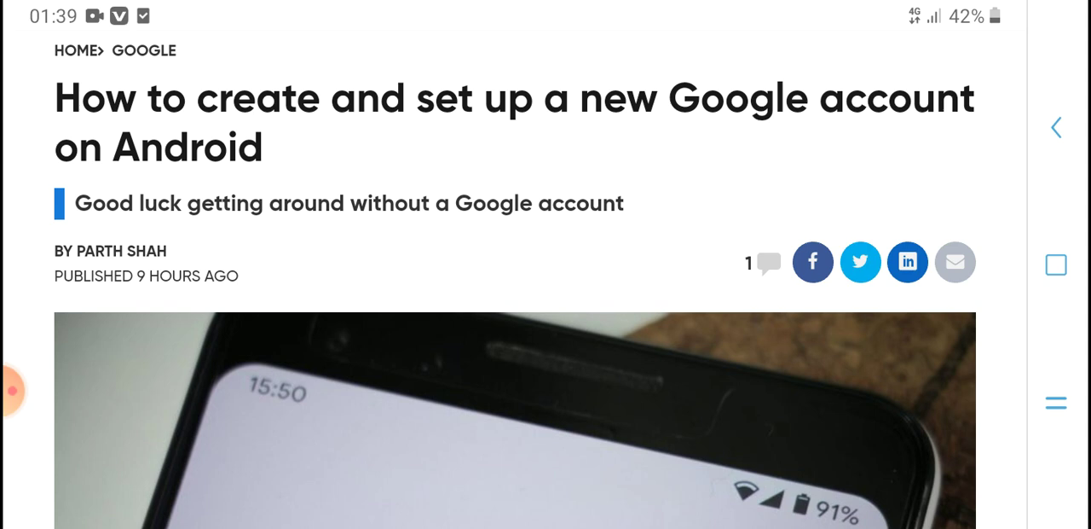
scroll(down, 3)
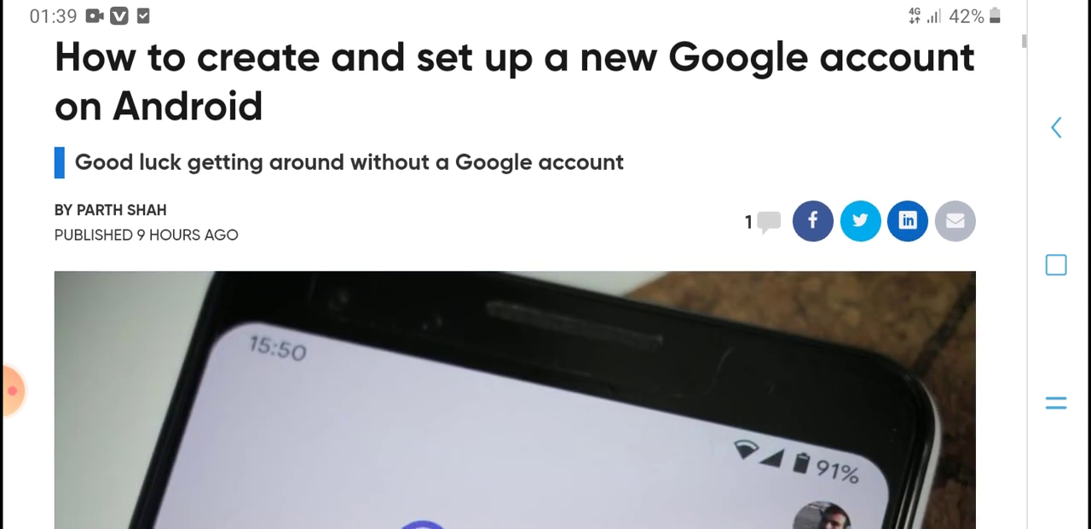
scroll(down, 3)
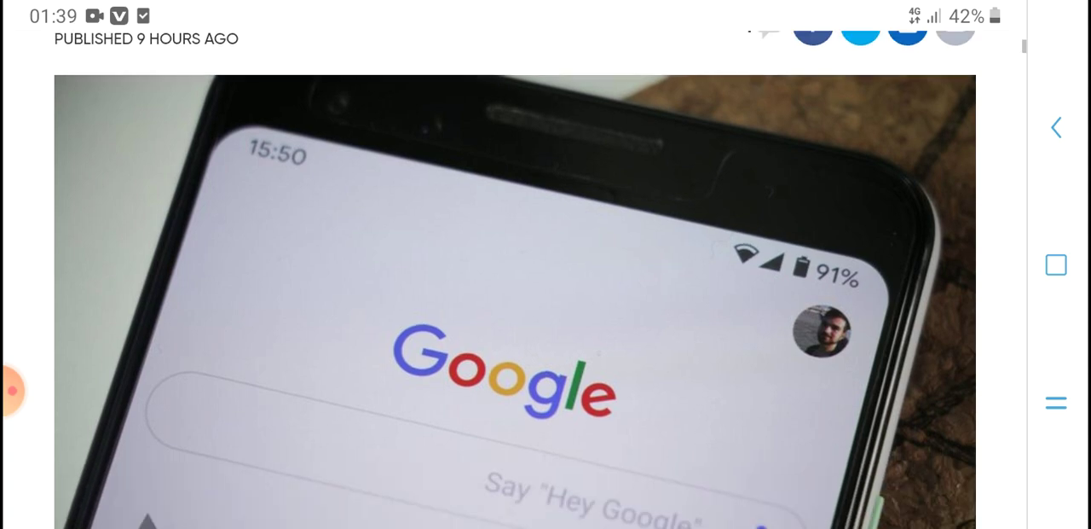
scroll(down, 3)
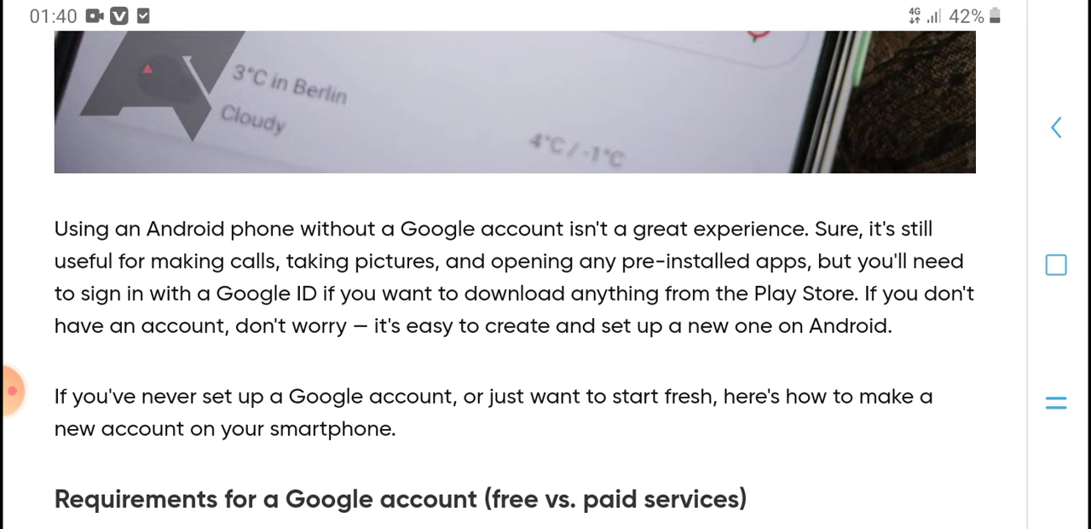
scroll(down, 3)
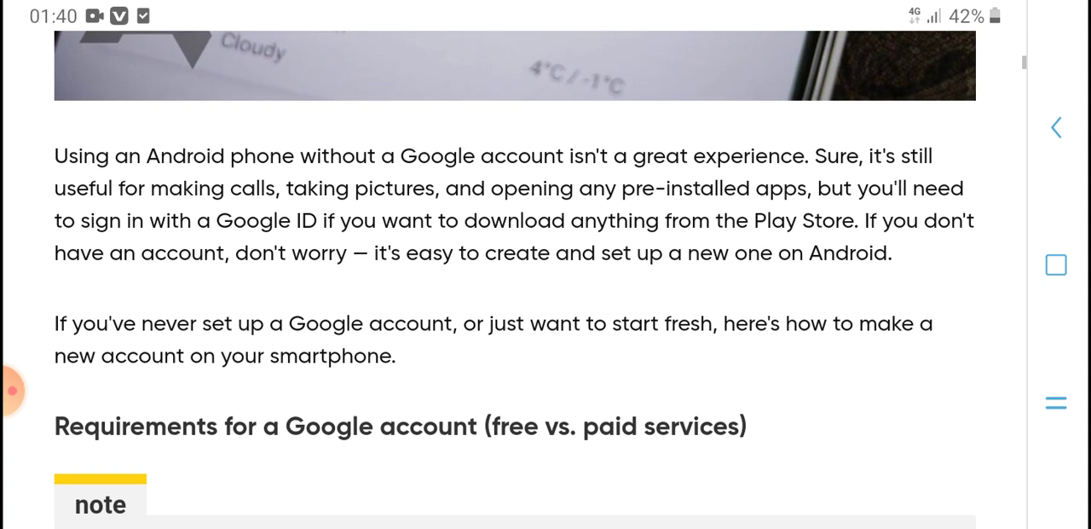
scroll(down, 3)
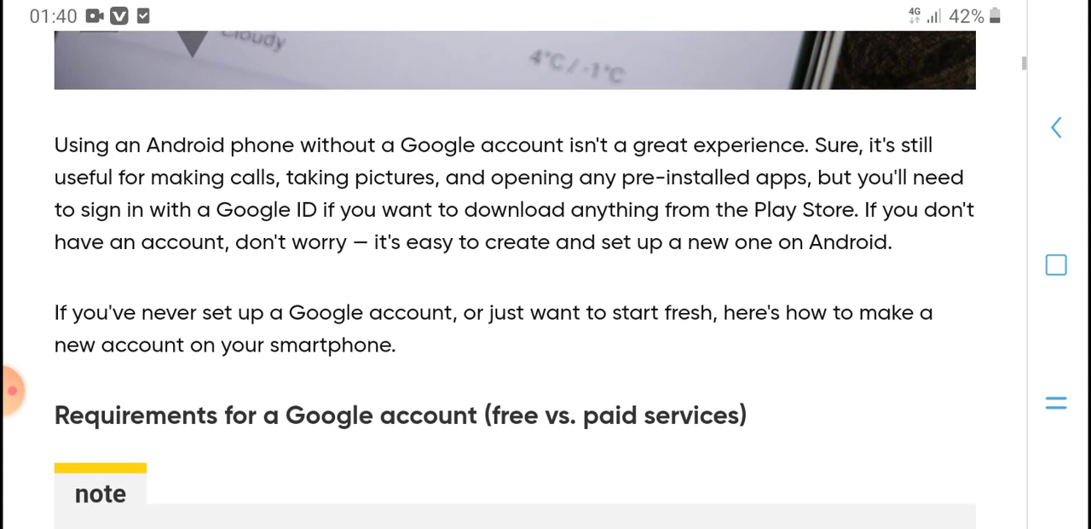
scroll(down, 3)
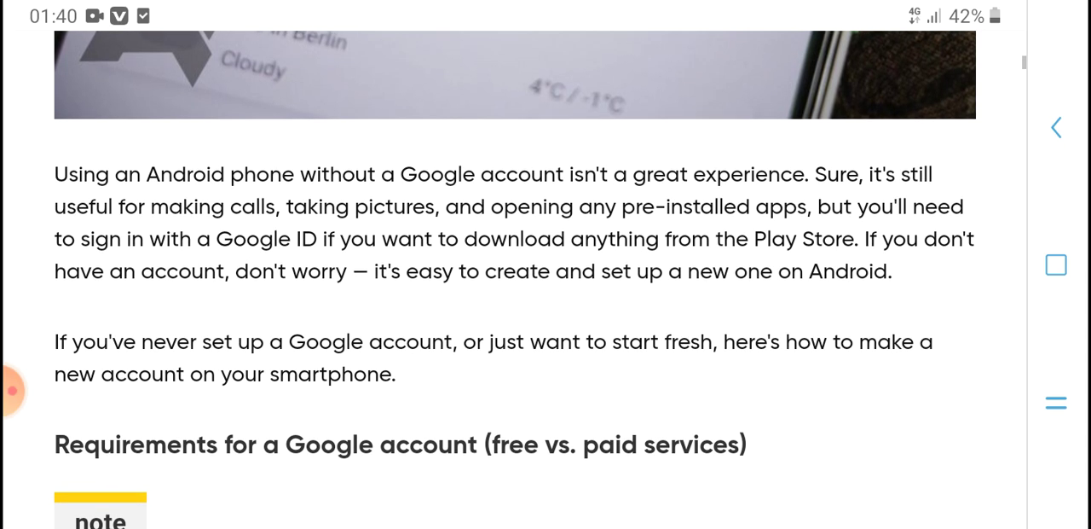
scroll(down, 3)
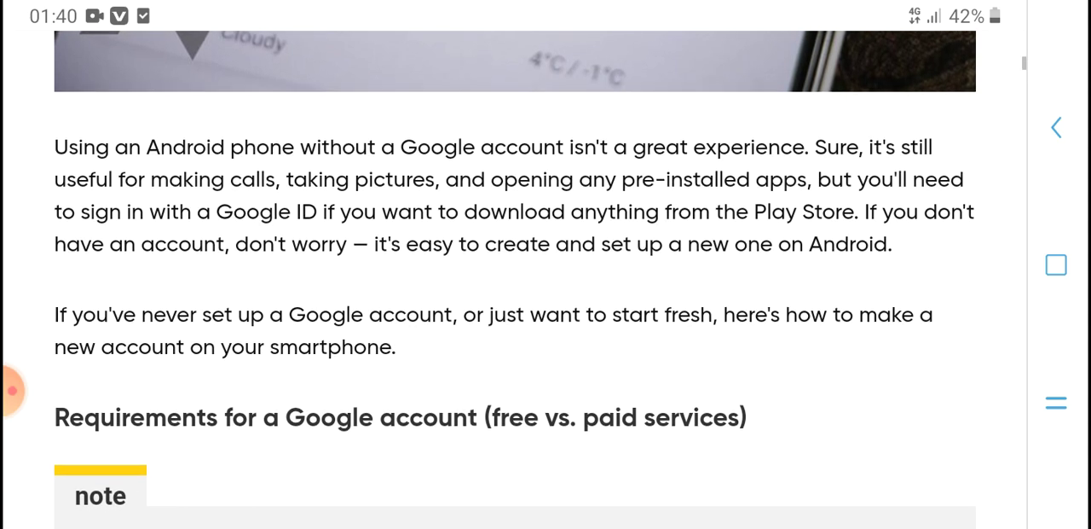
scroll(down, 3)
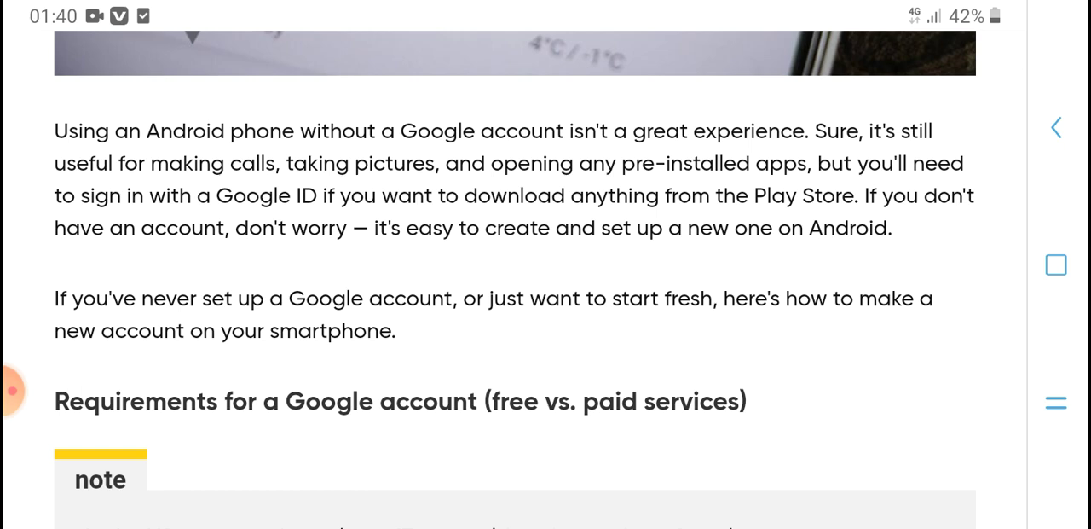
scroll(down, 3)
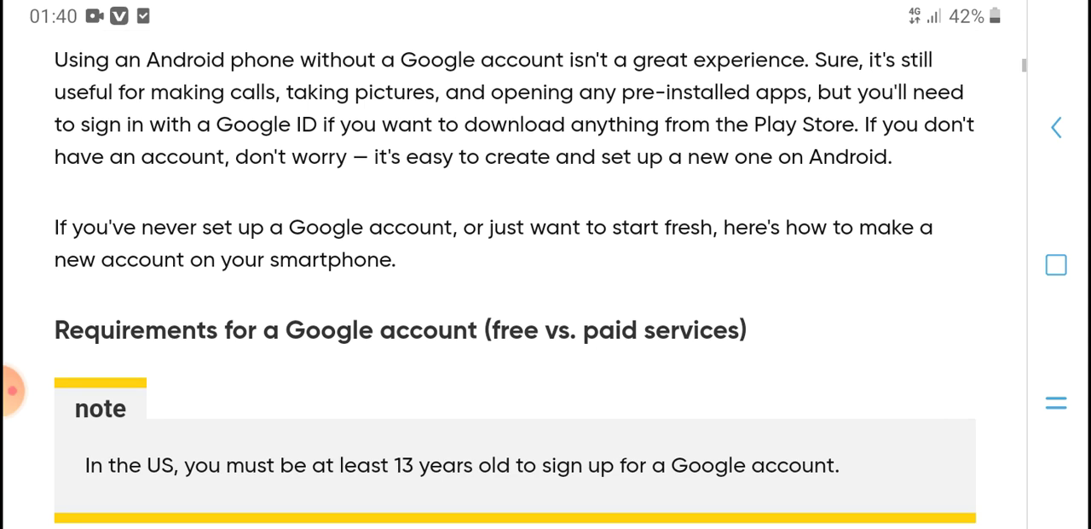
scroll(down, 3)
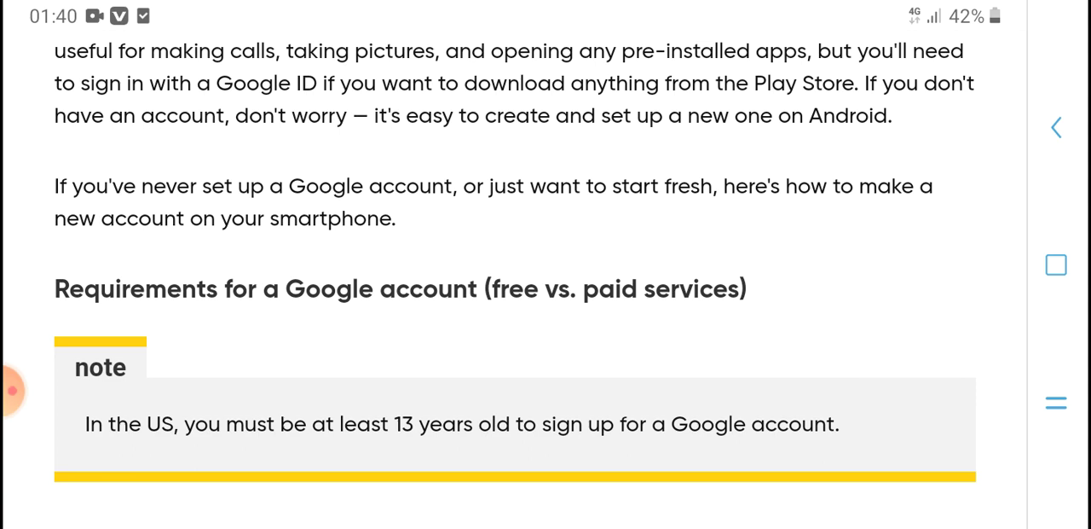
scroll(down, 3)
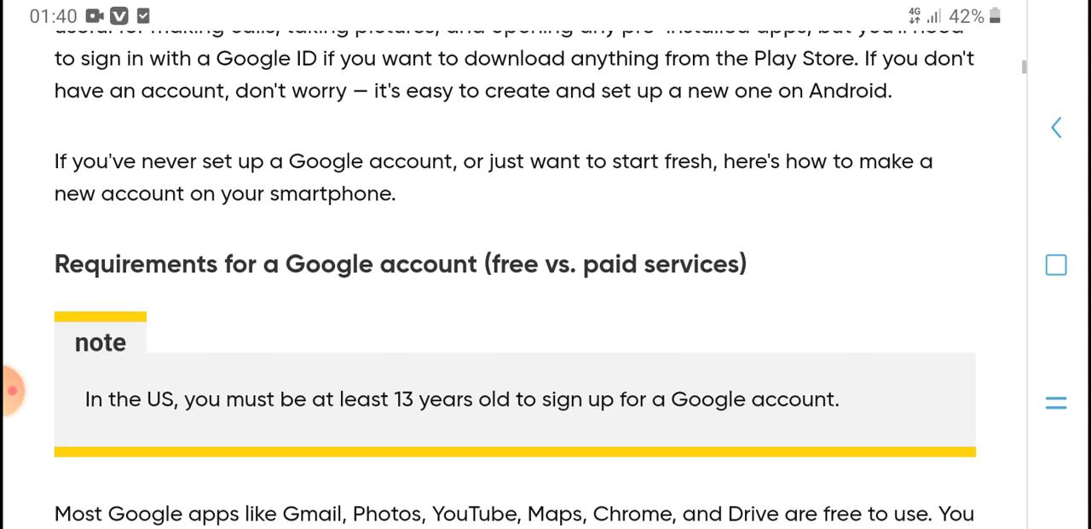
scroll(down, 3)
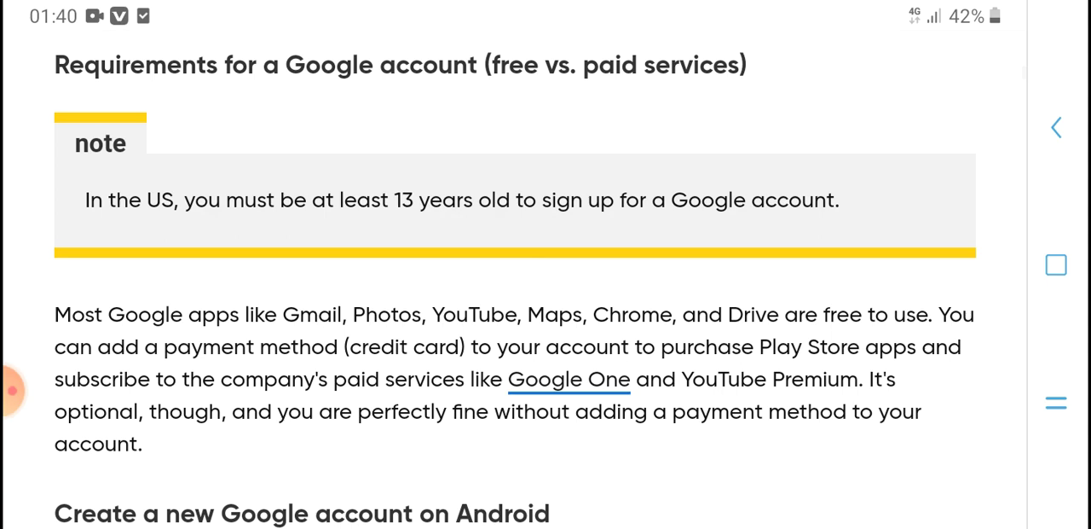
scroll(down, 3)
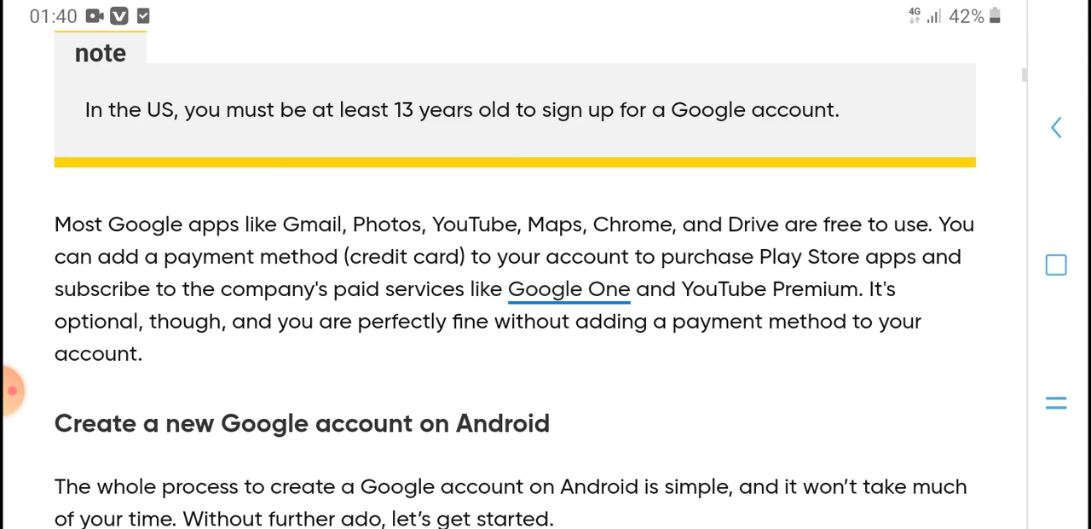
scroll(down, 3)
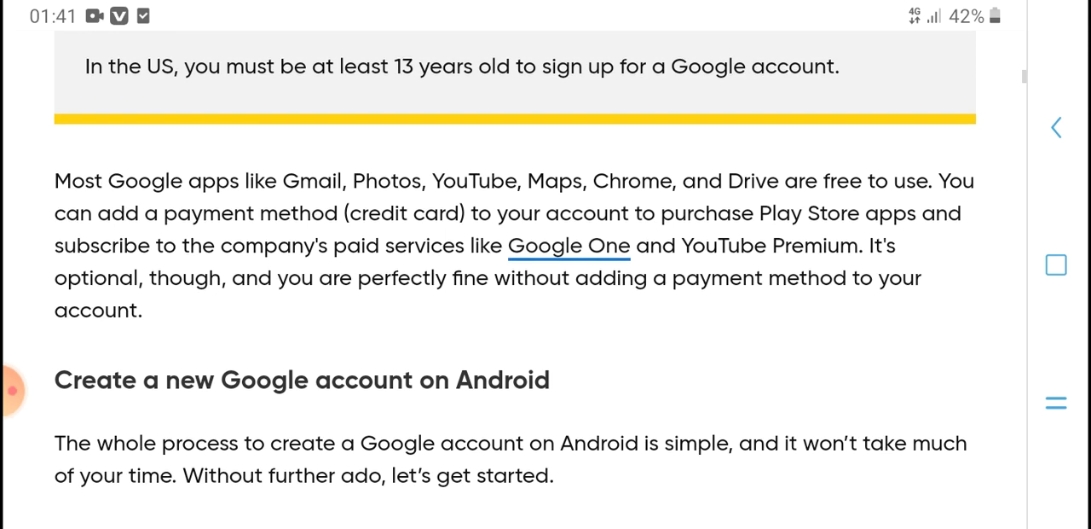
scroll(down, 3)
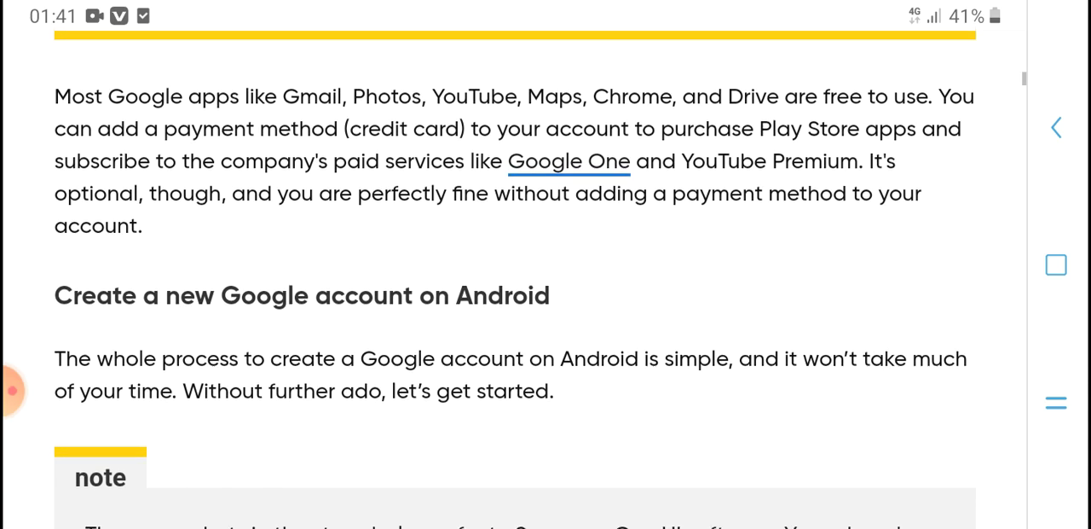
scroll(down, 3)
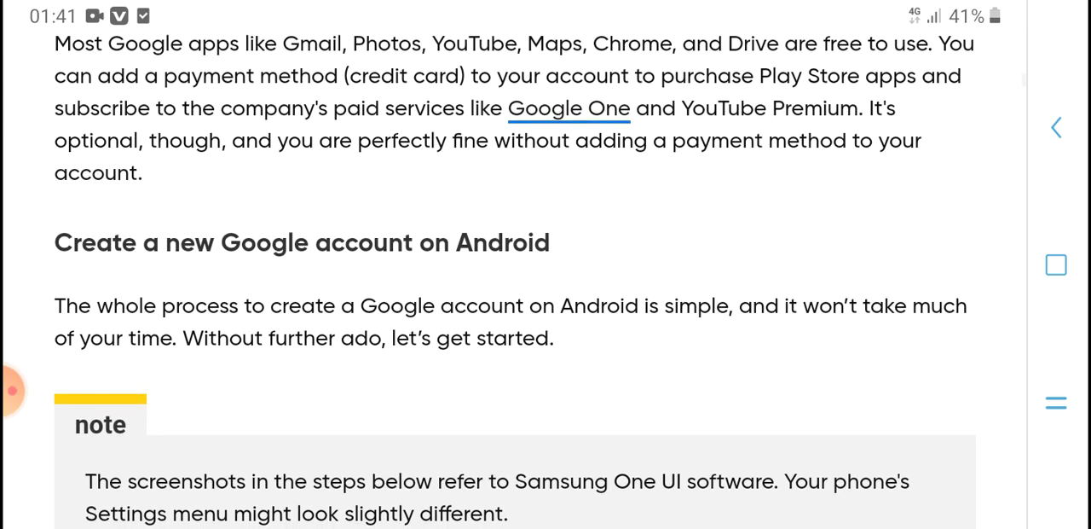
scroll(down, 3)
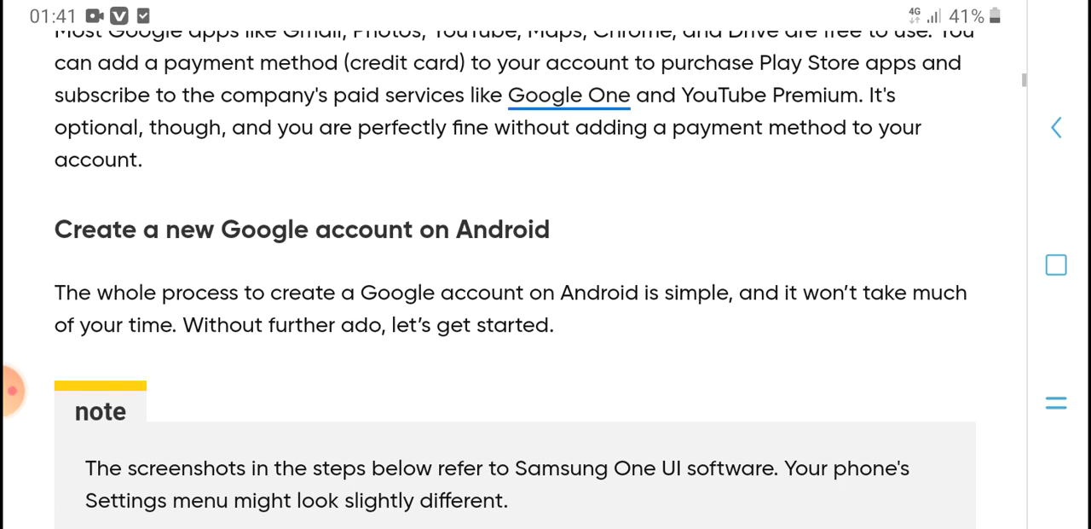
scroll(down, 3)
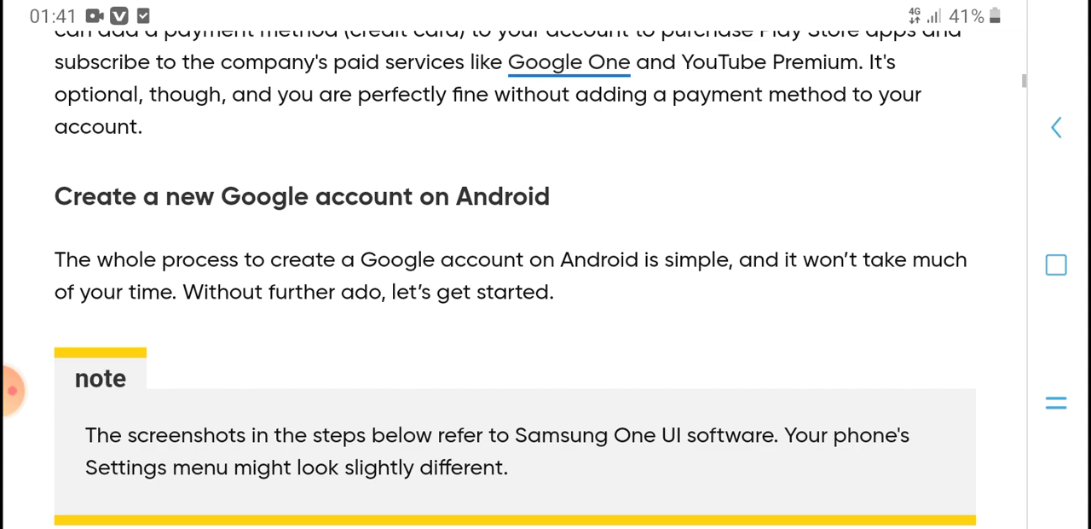
scroll(down, 3)
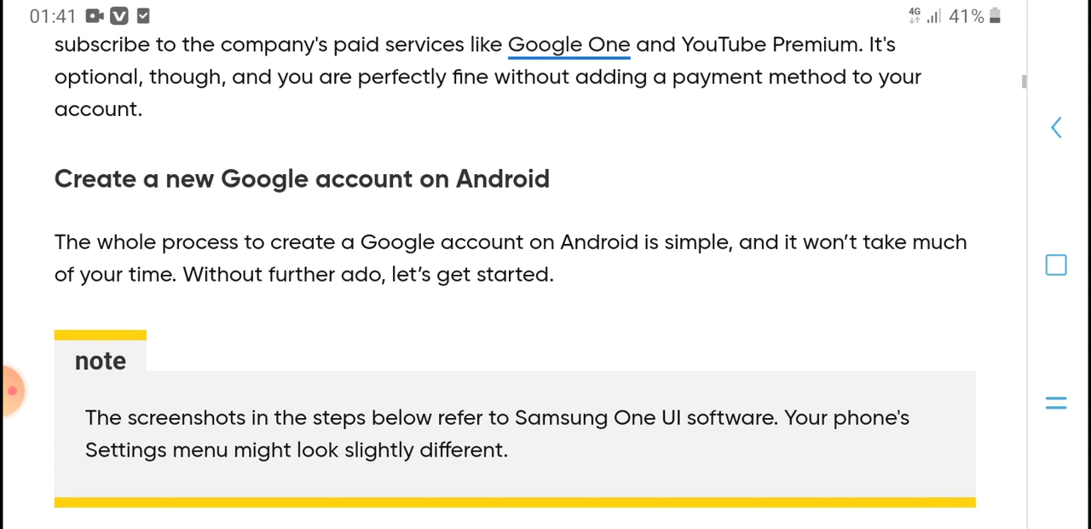
scroll(down, 3)
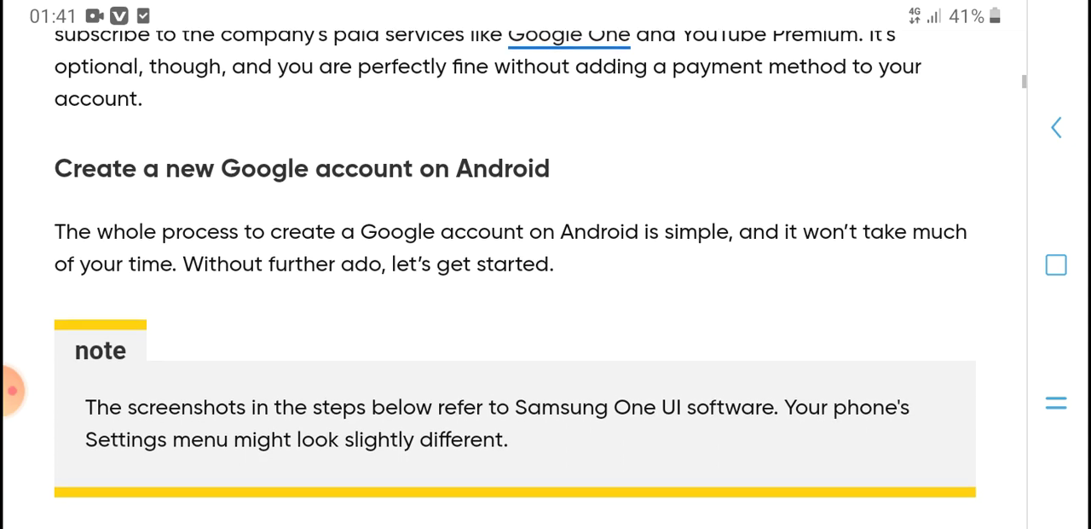
scroll(down, 3)
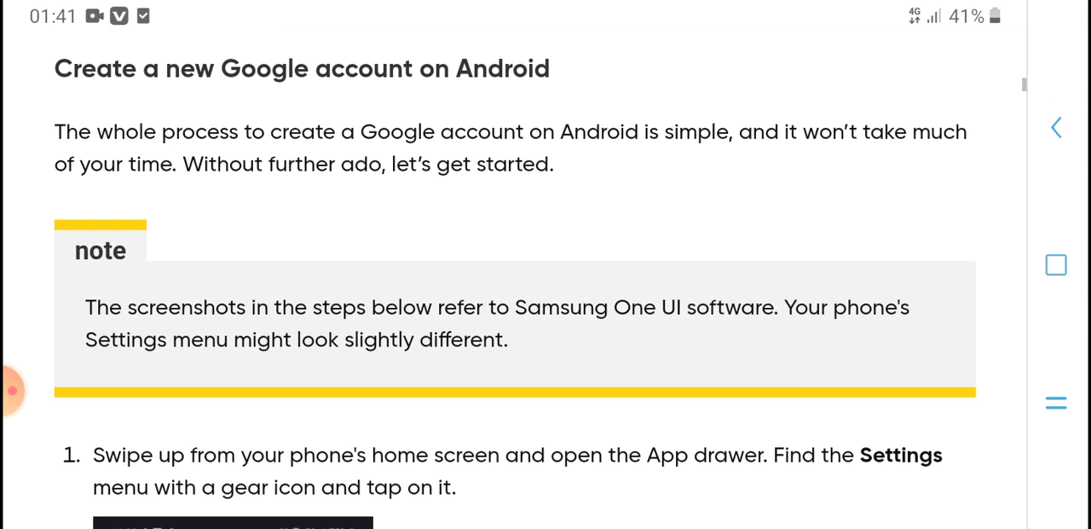
scroll(down, 3)
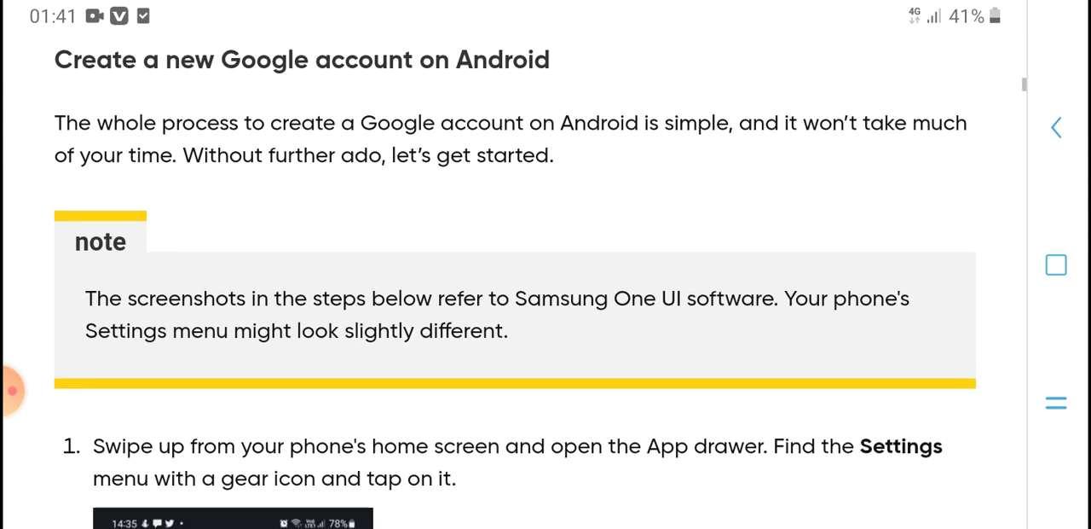
scroll(down, 3)
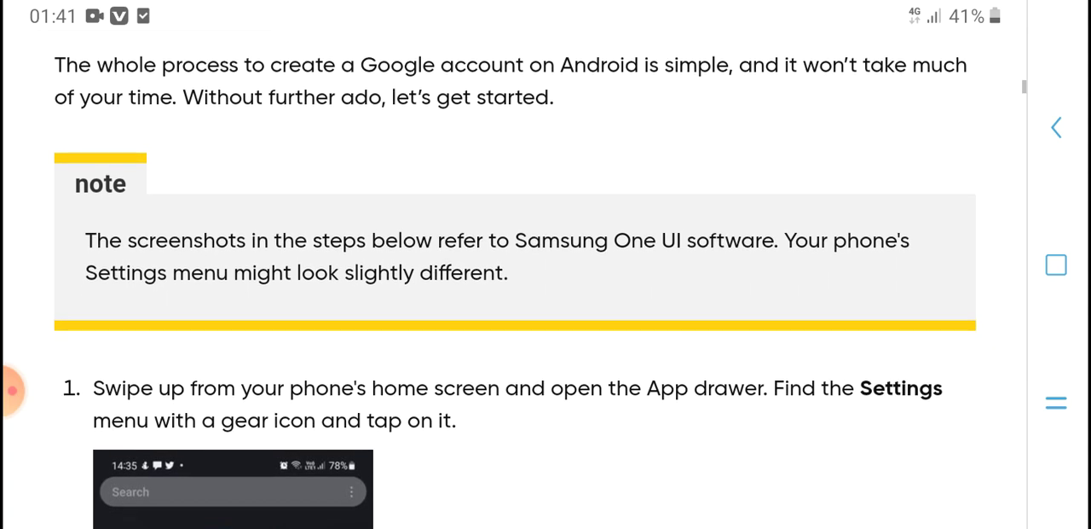
scroll(down, 3)
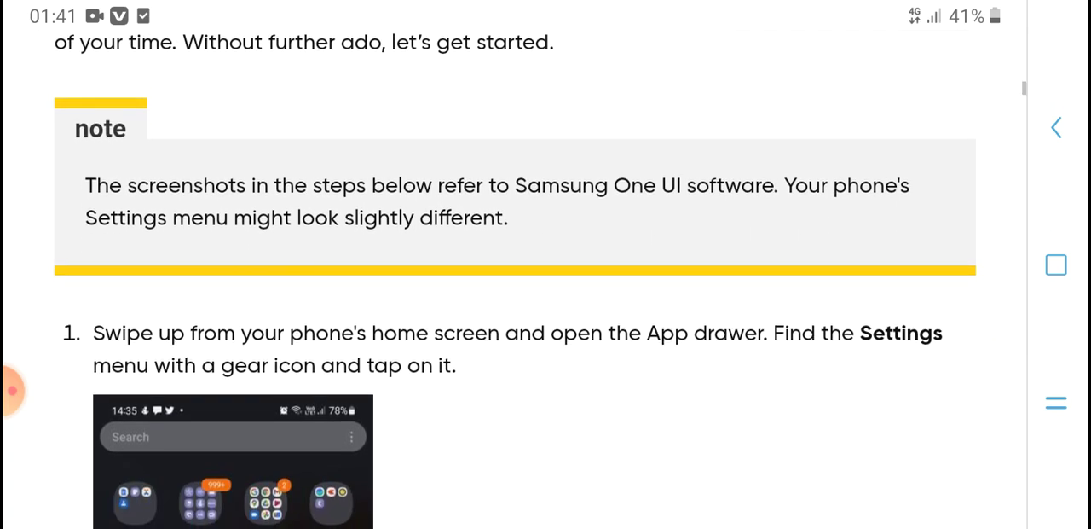
scroll(down, 3)
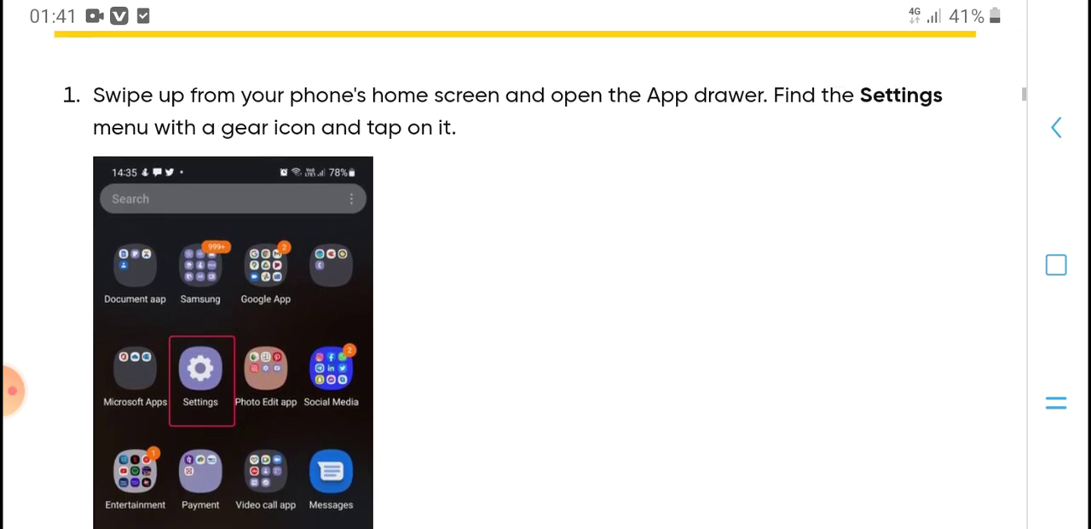
scroll(down, 3)
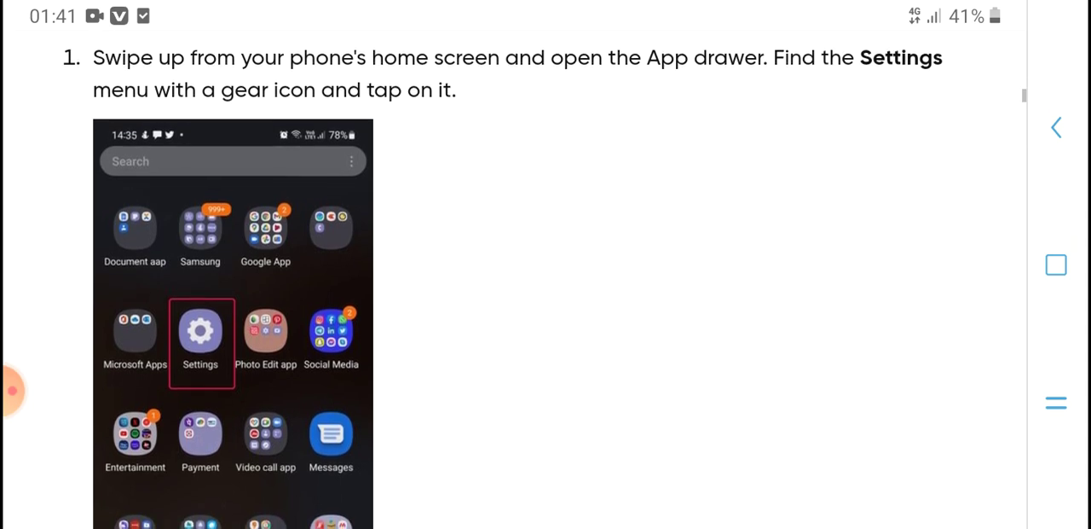
scroll(down, 3)
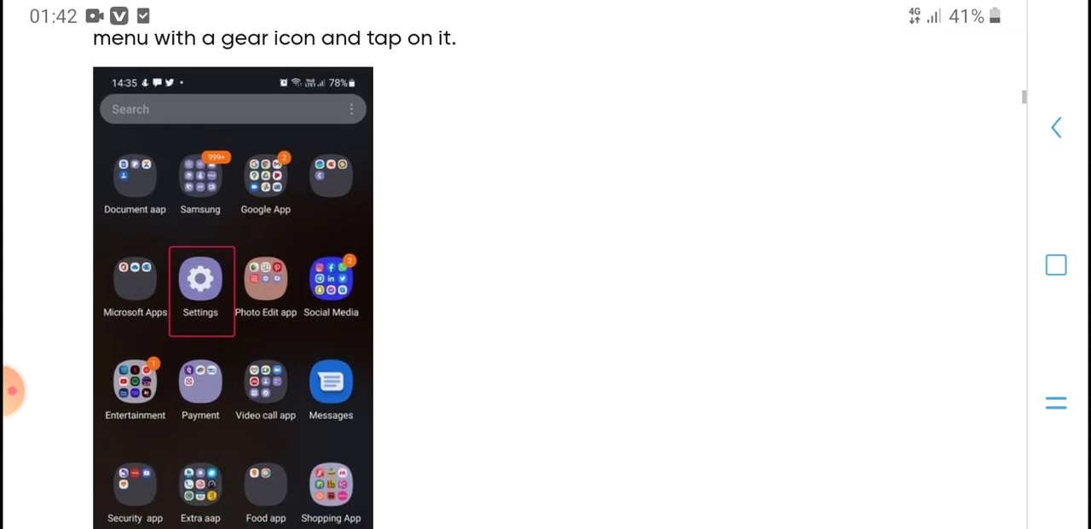
scroll(down, 3)
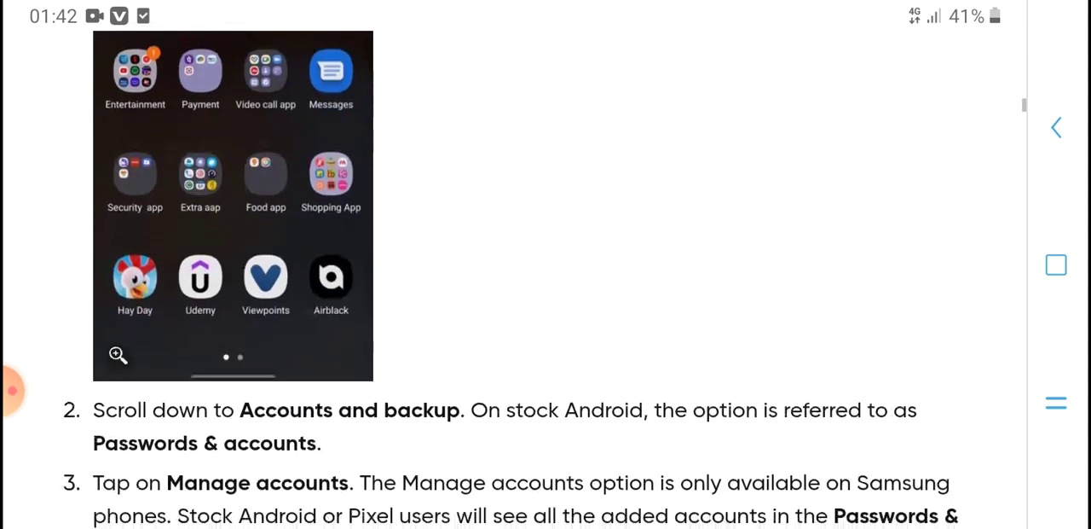
scroll(down, 3)
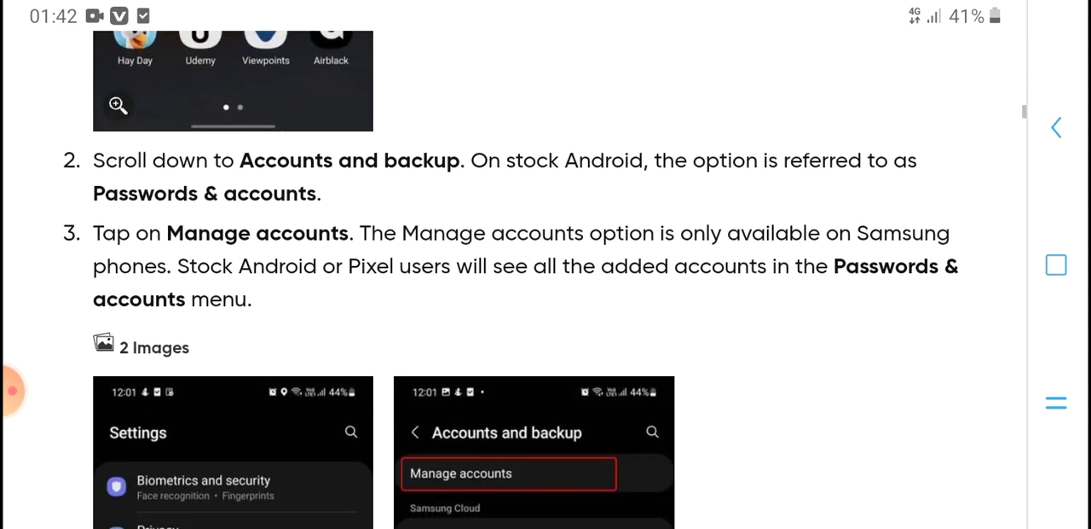
scroll(down, 3)
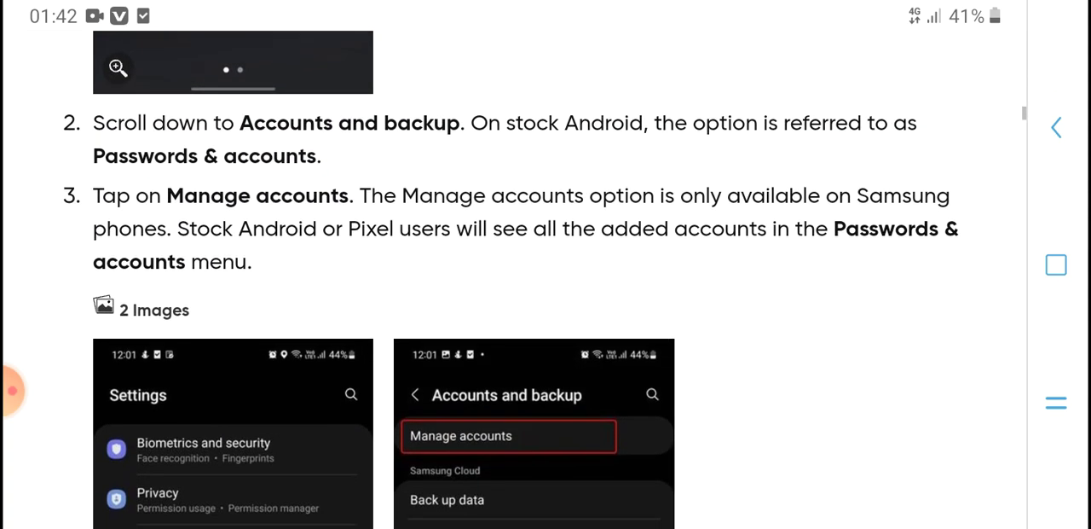
scroll(down, 3)
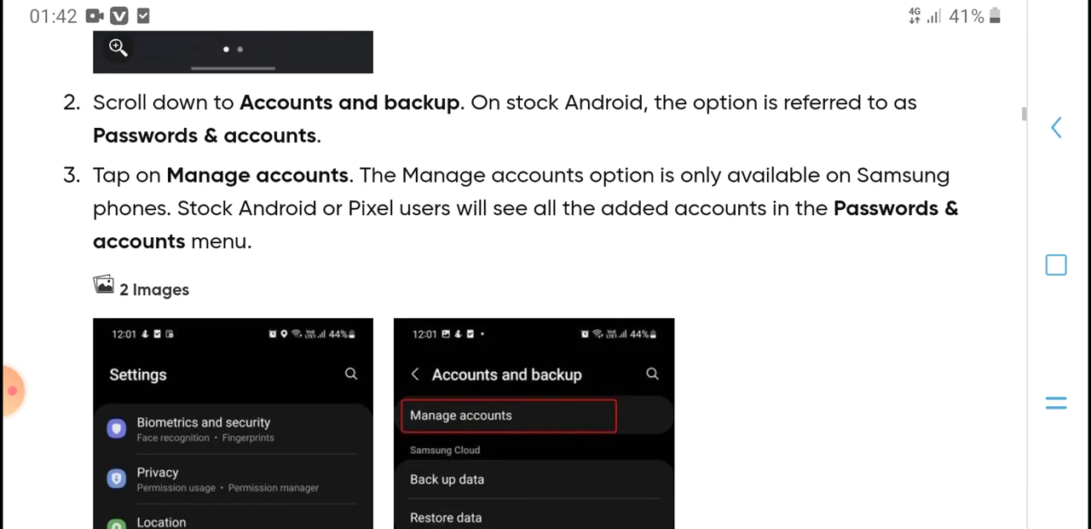
scroll(down, 3)
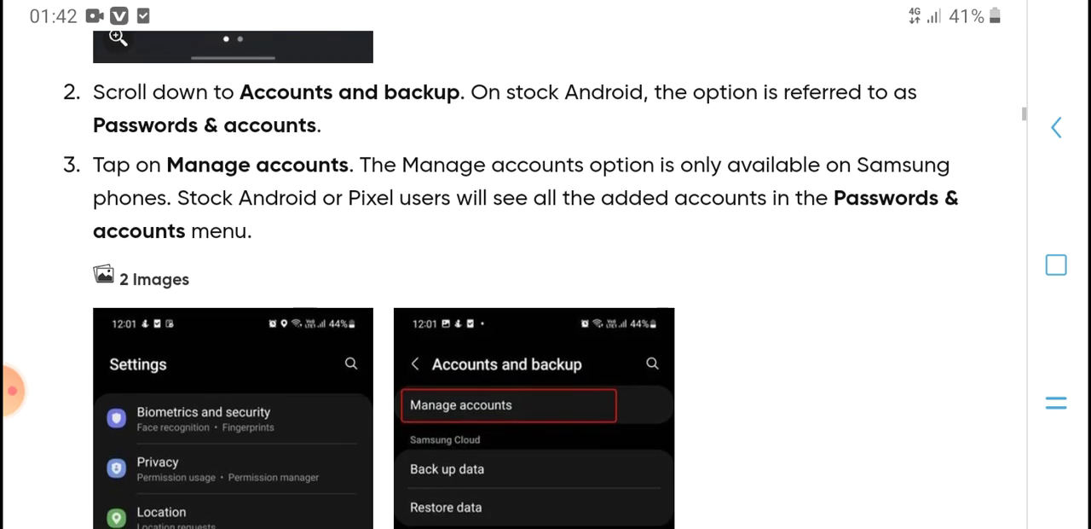
scroll(down, 3)
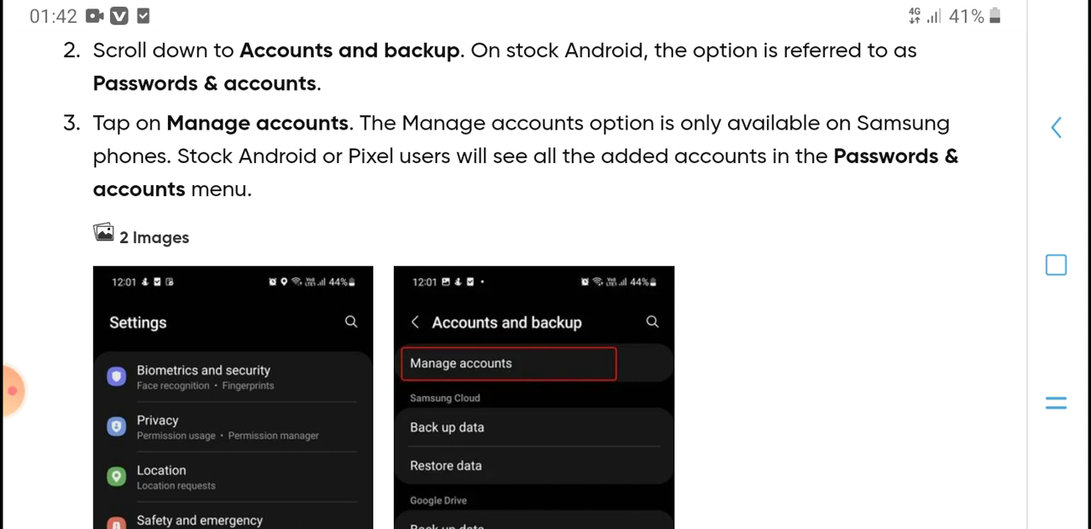
scroll(down, 3)
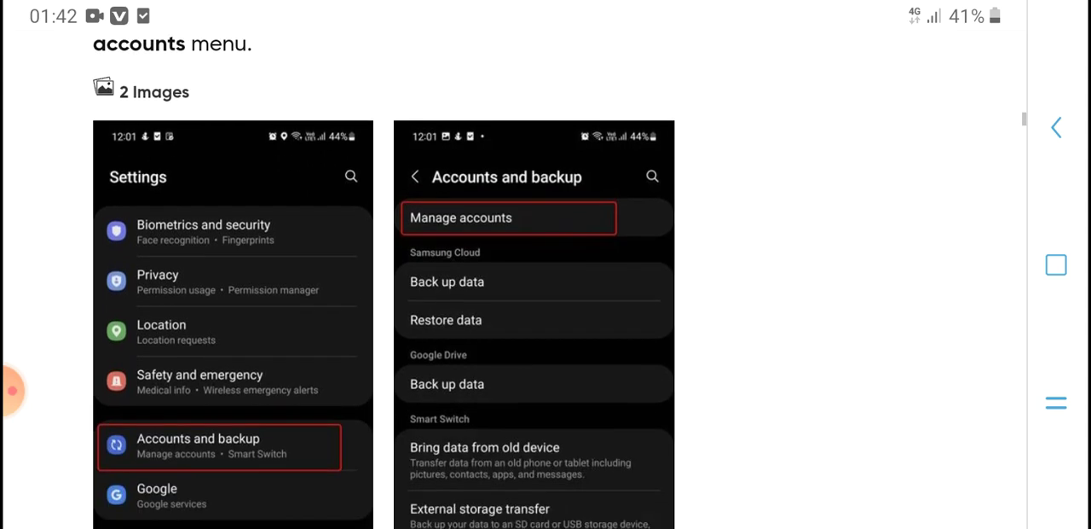
scroll(down, 3)
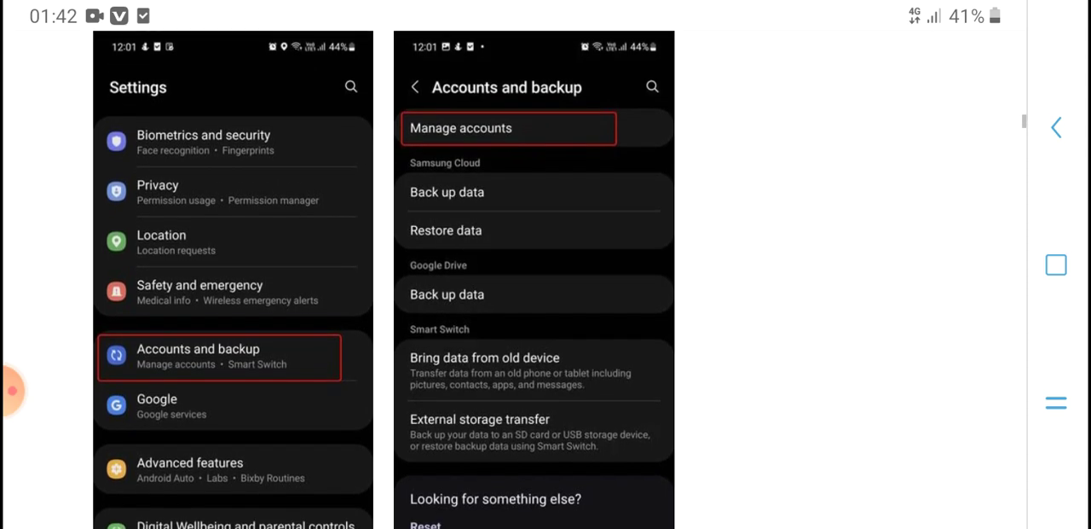
scroll(down, 3)
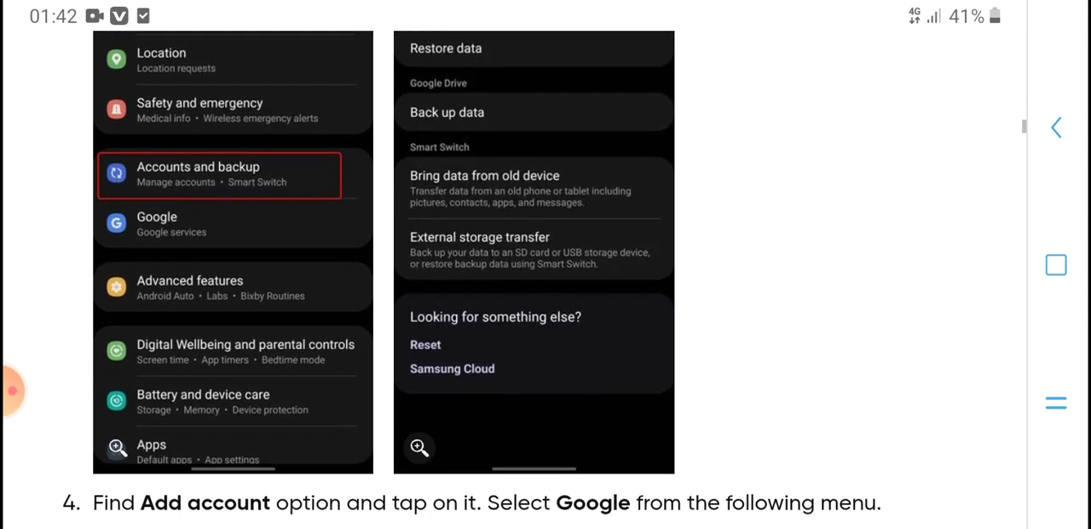
scroll(down, 3)
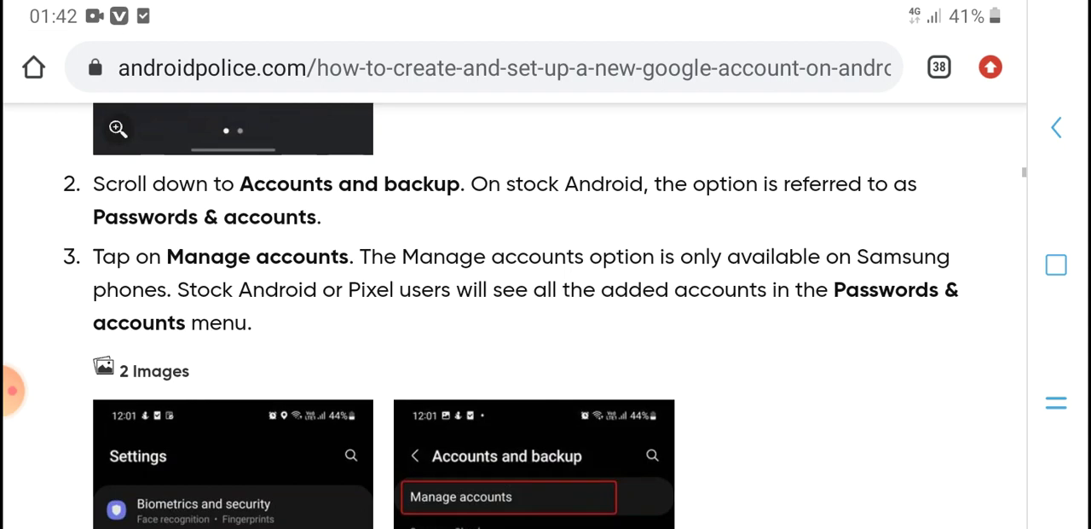
scroll(down, 3)
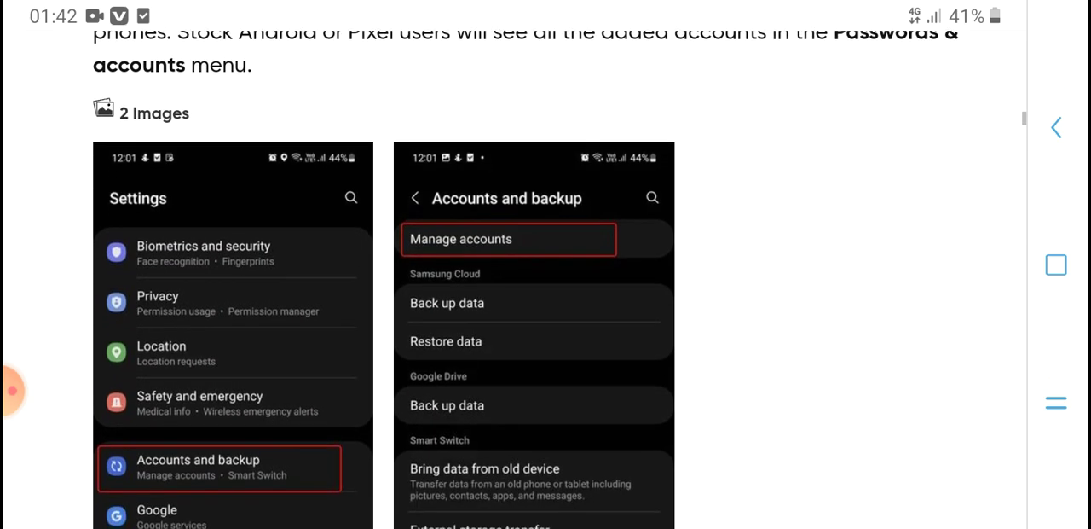
scroll(down, 3)
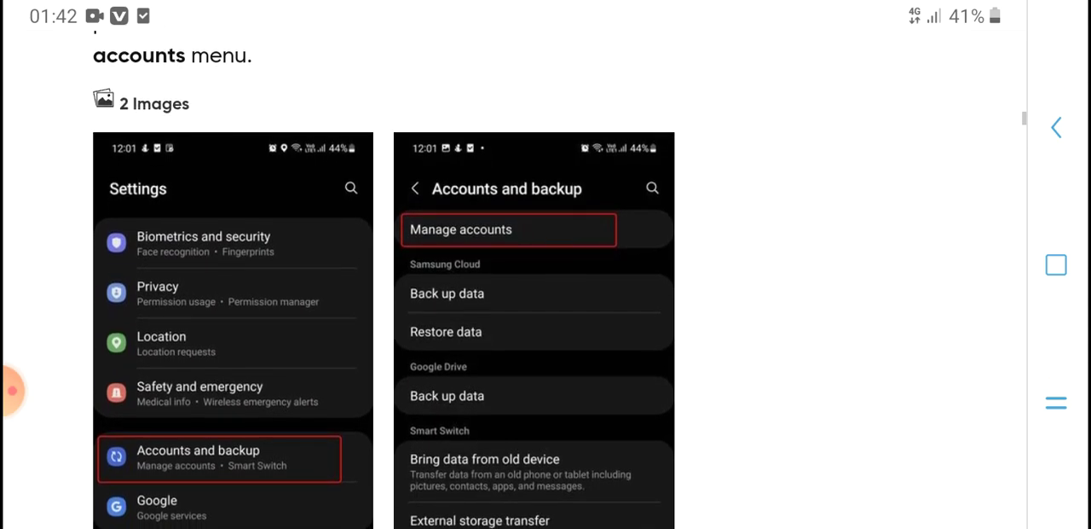
scroll(down, 3)
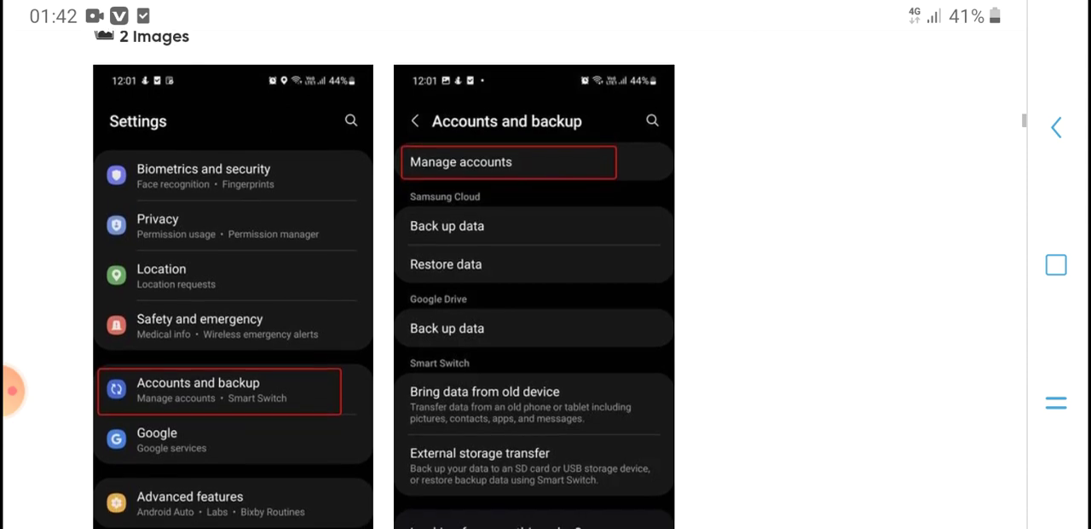
scroll(down, 3)
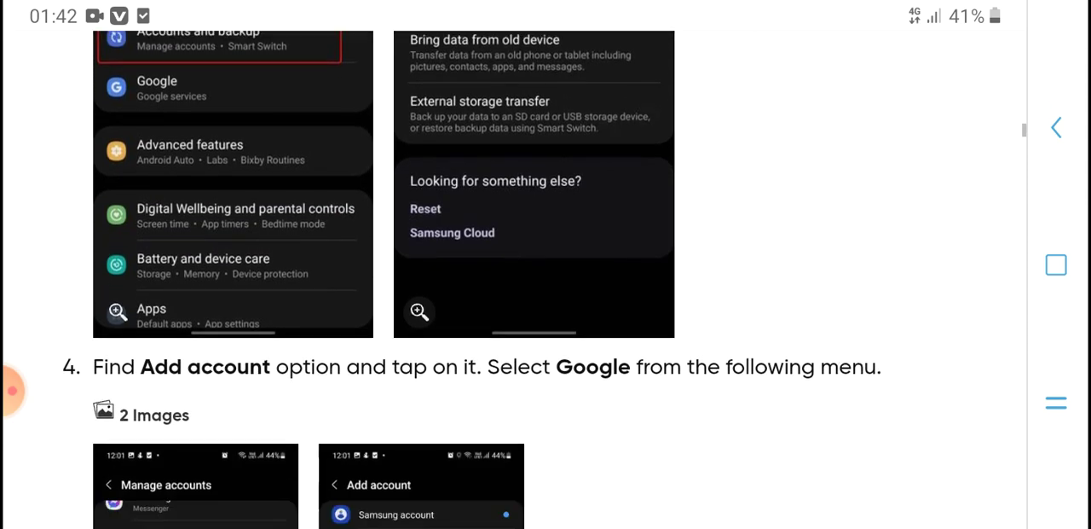
scroll(down, 3)
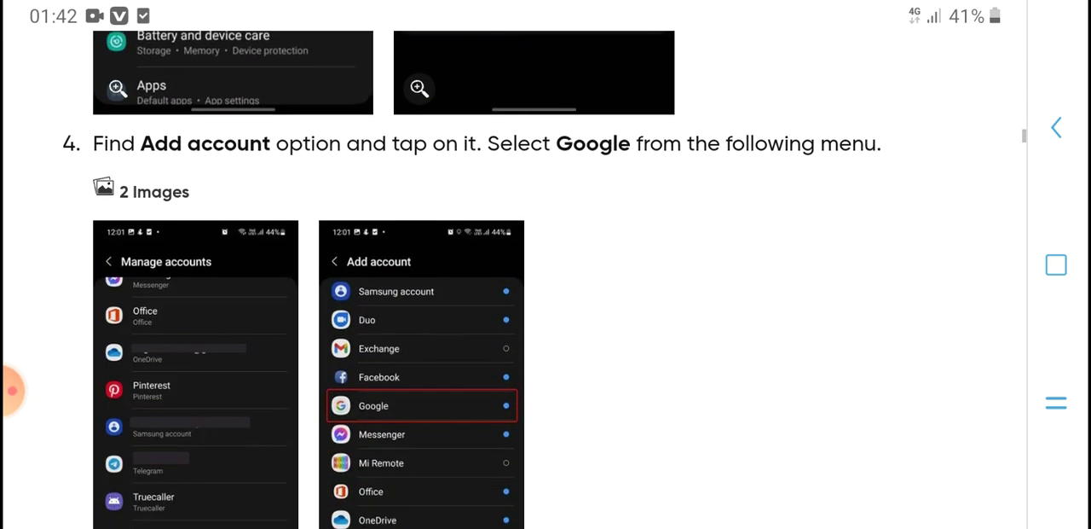
scroll(down, 3)
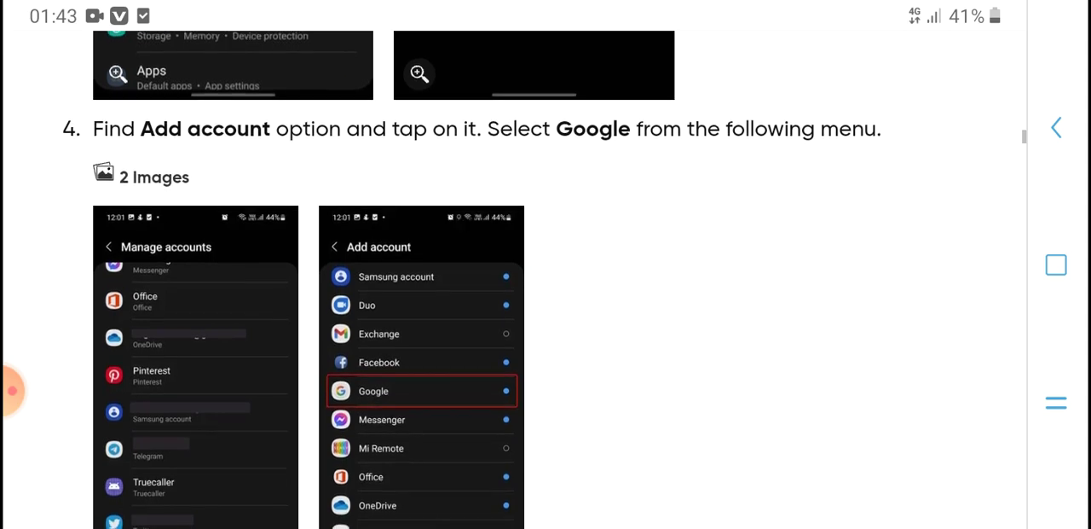
scroll(down, 3)
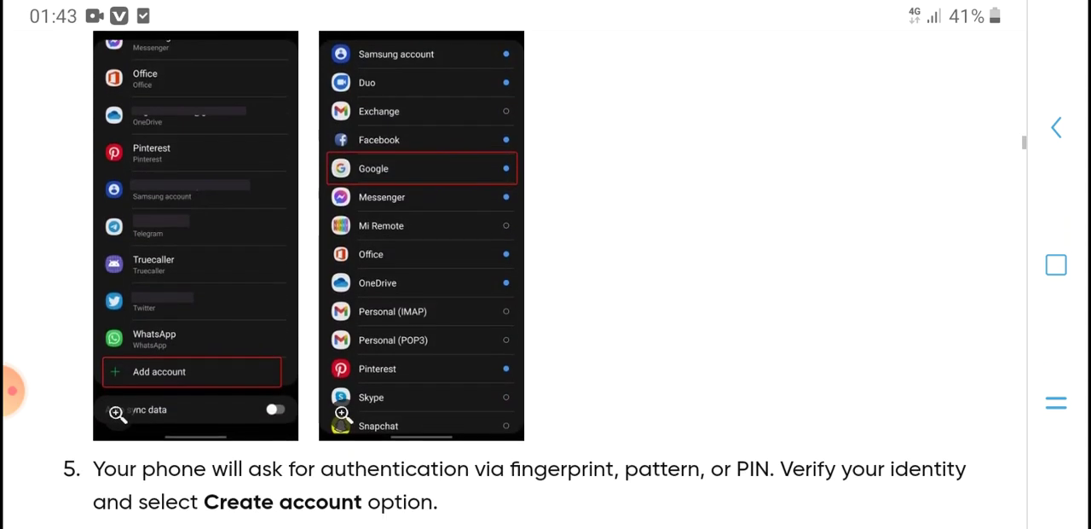
scroll(down, 3)
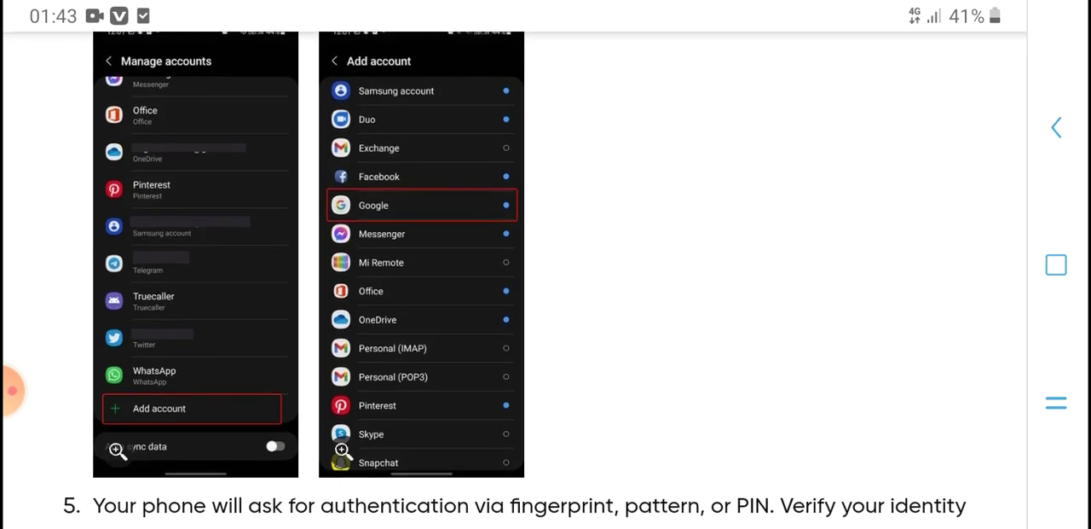
scroll(down, 3)
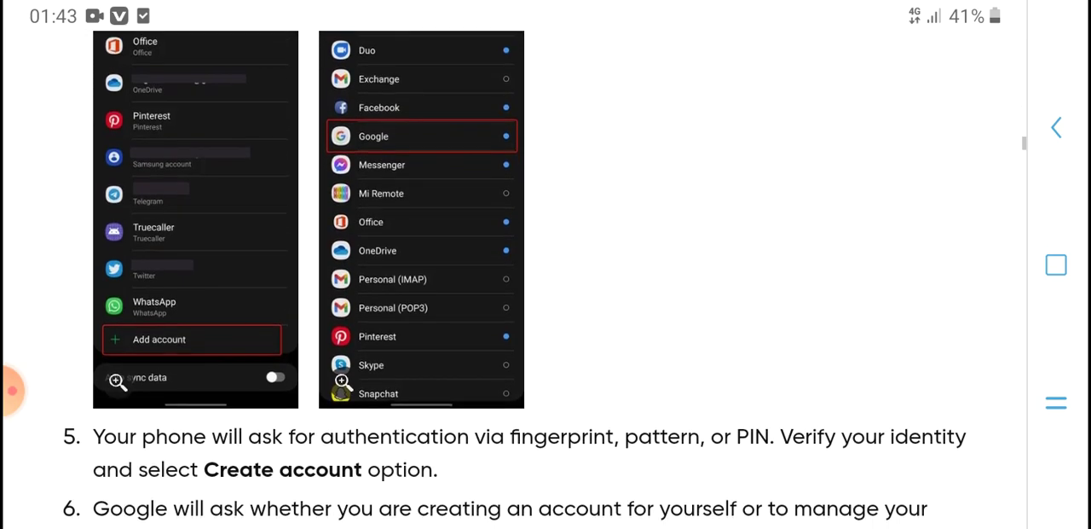
scroll(down, 3)
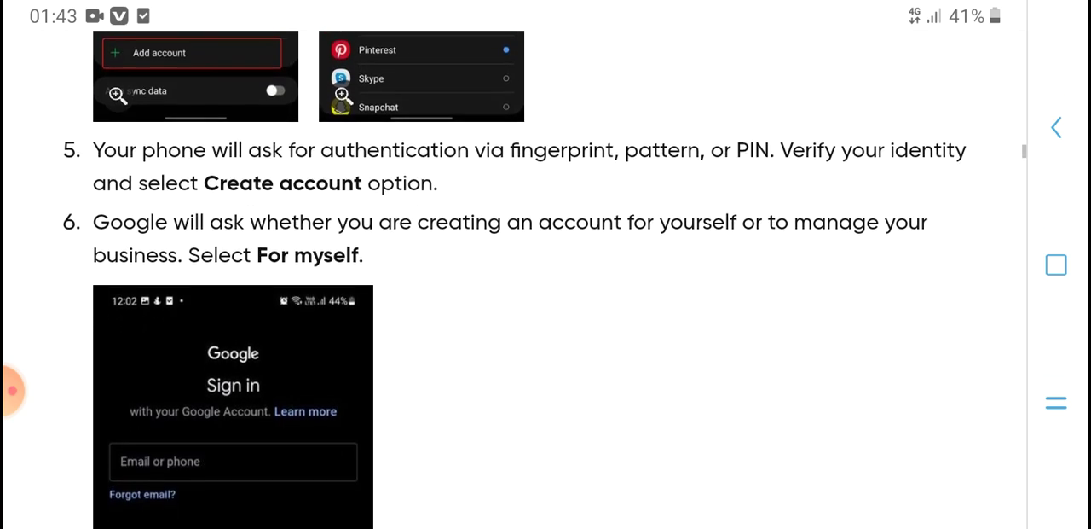
scroll(down, 3)
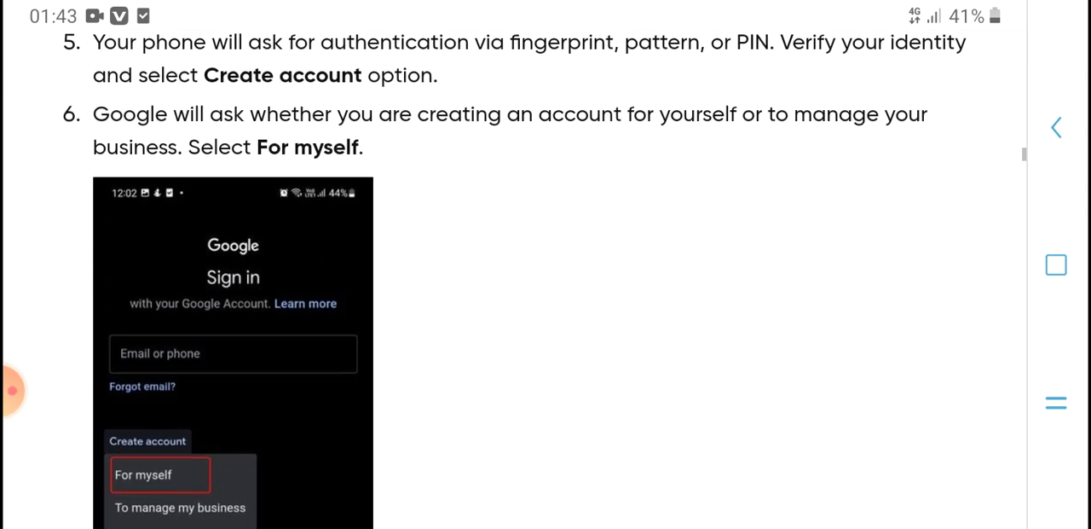
scroll(down, 3)
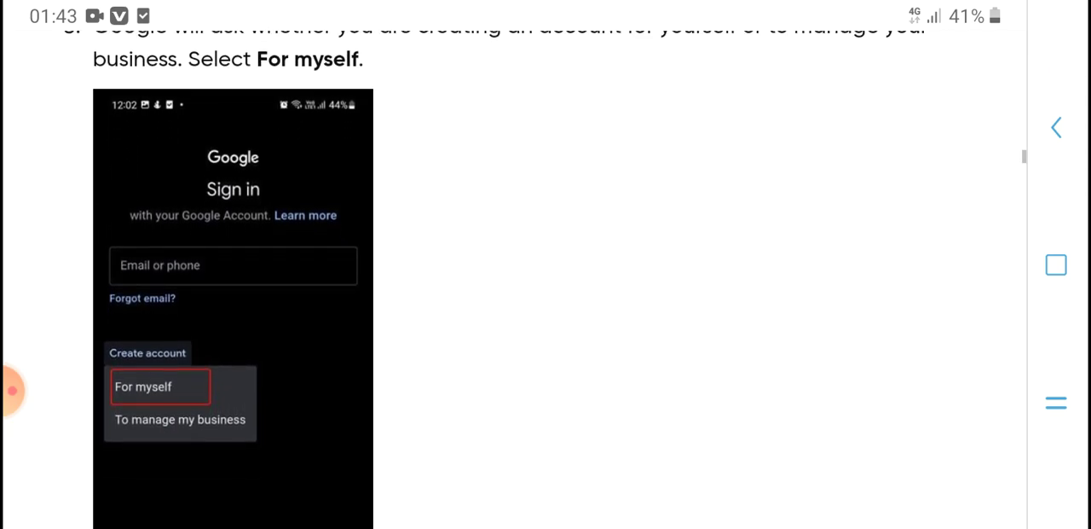
scroll(down, 3)
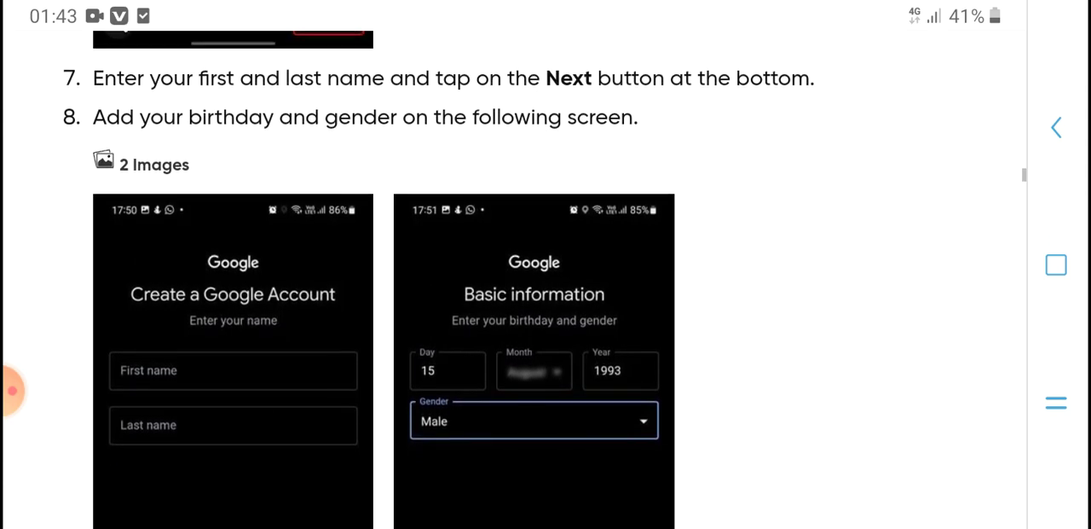
scroll(down, 3)
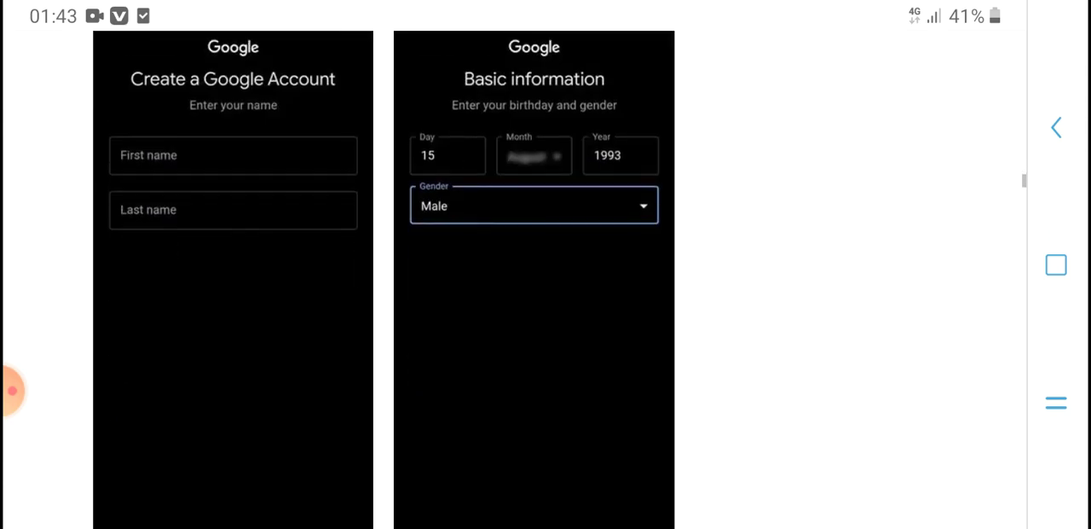
scroll(down, 3)
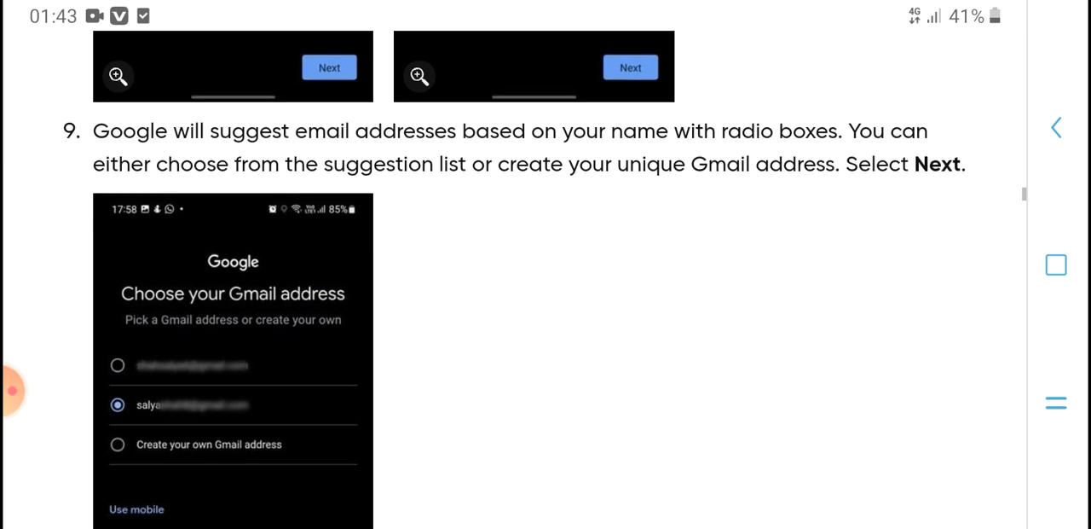
scroll(down, 3)
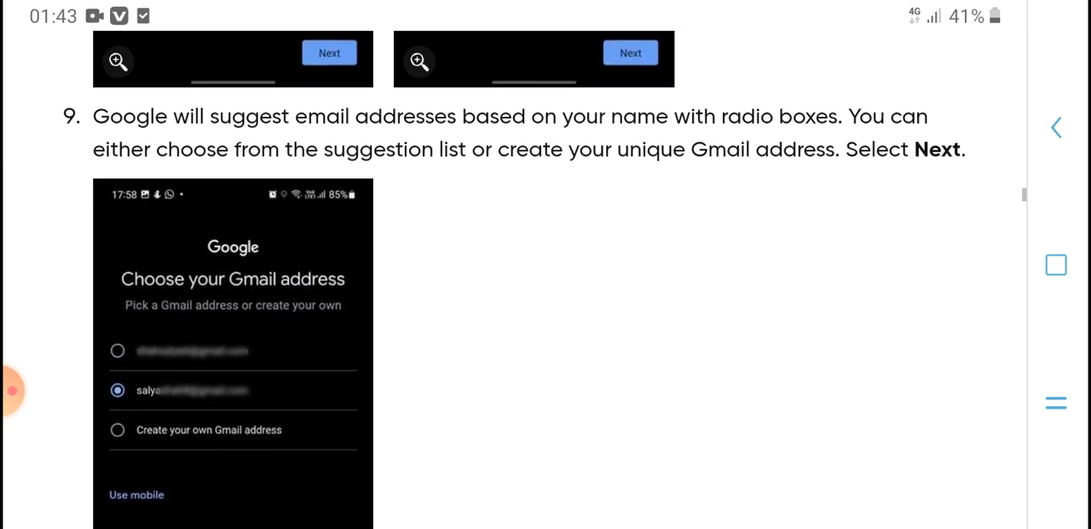
scroll(down, 3)
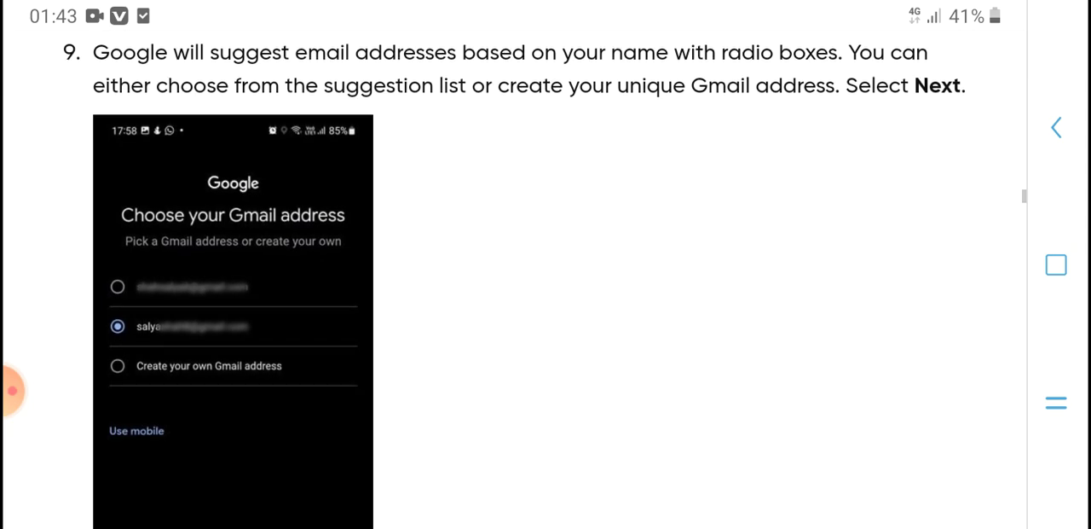
scroll(down, 3)
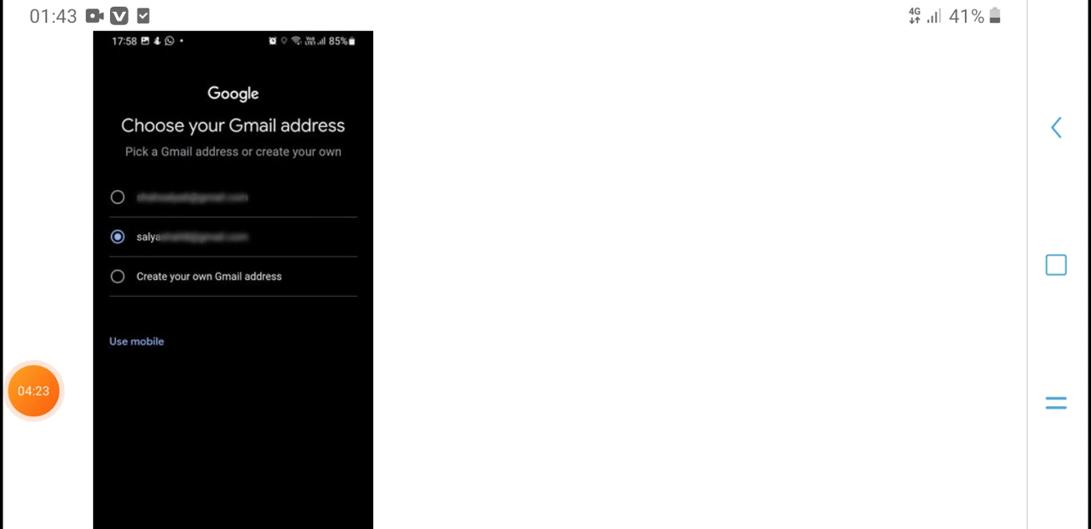
scroll(down, 3)
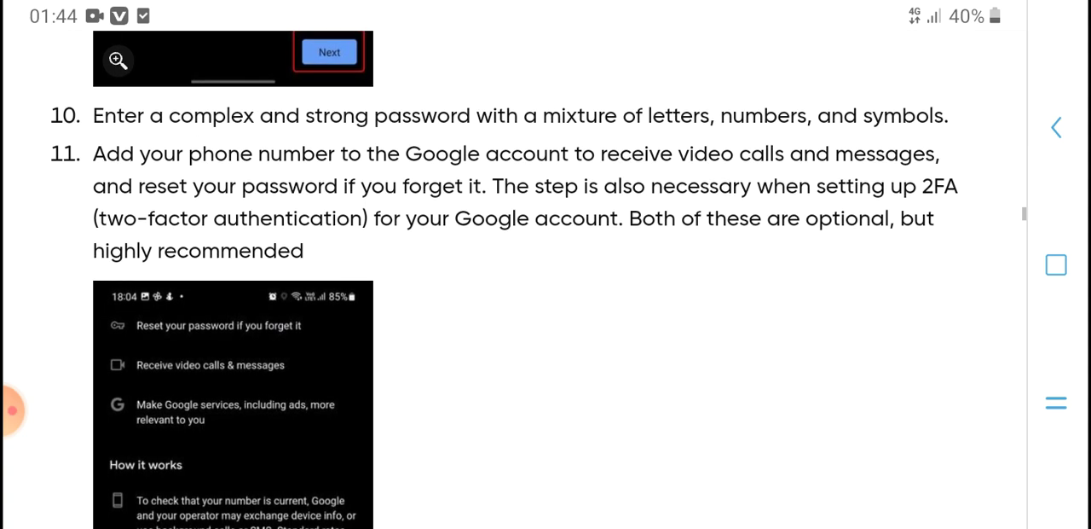
scroll(down, 3)
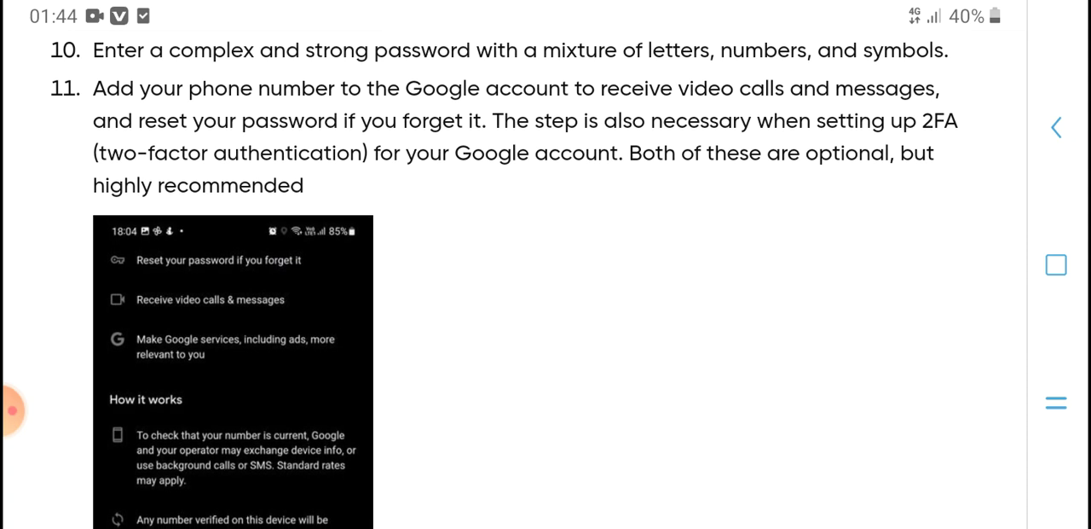
scroll(down, 3)
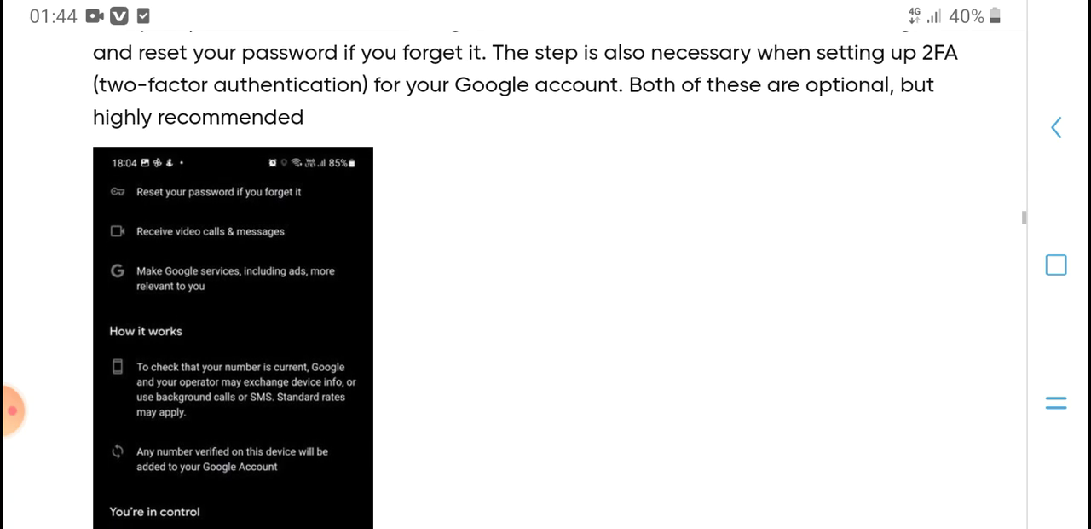
scroll(down, 3)
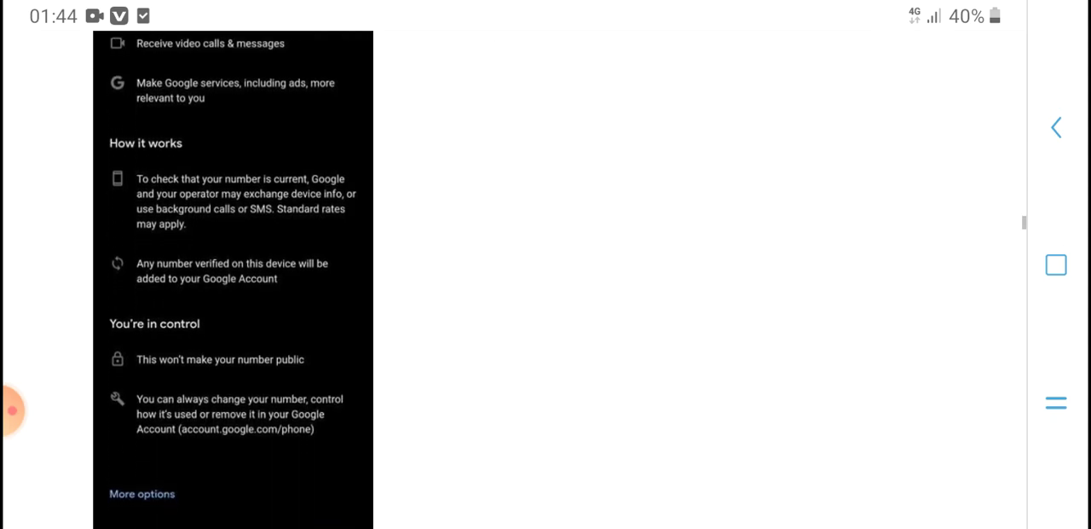
scroll(down, 3)
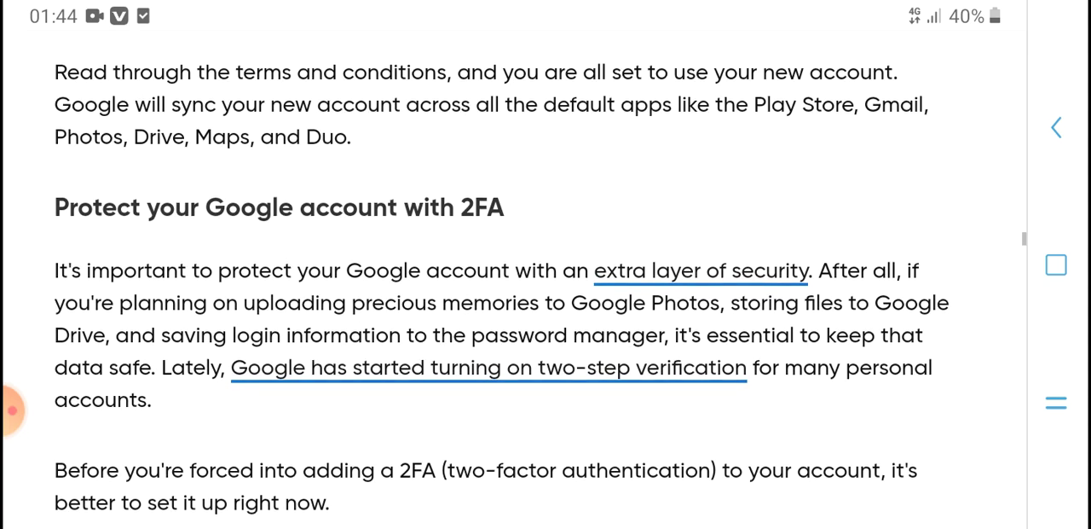
scroll(down, 3)
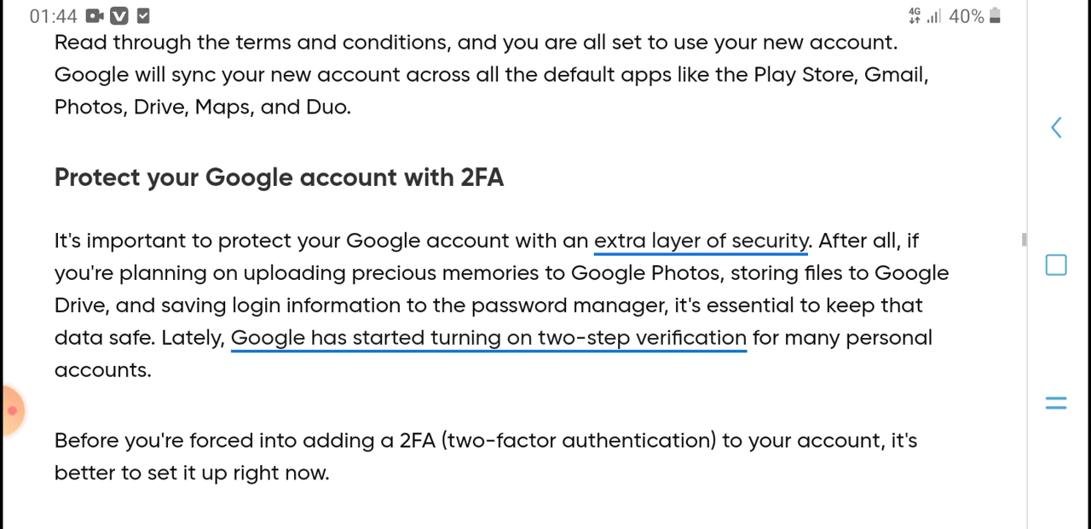
scroll(down, 3)
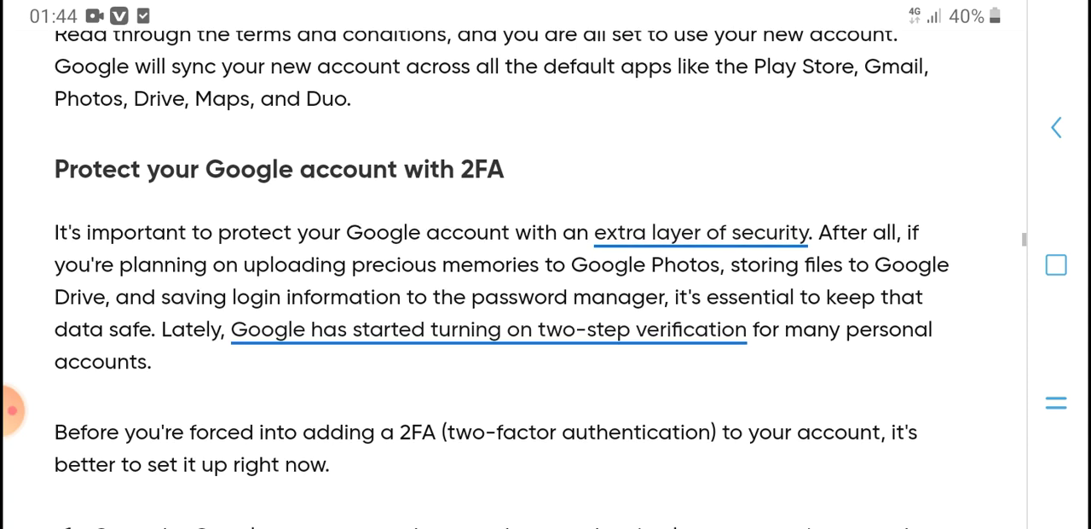
scroll(down, 3)
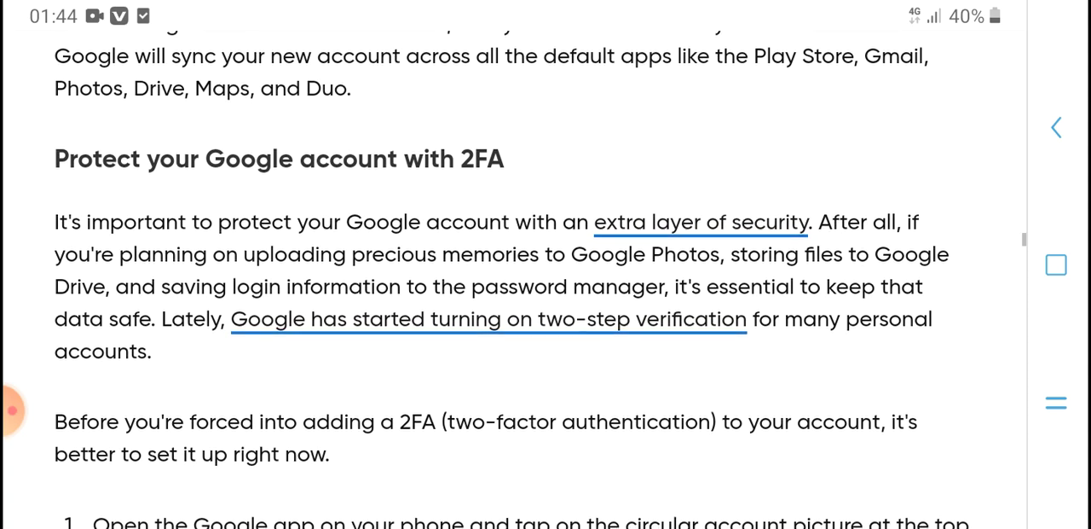
scroll(down, 3)
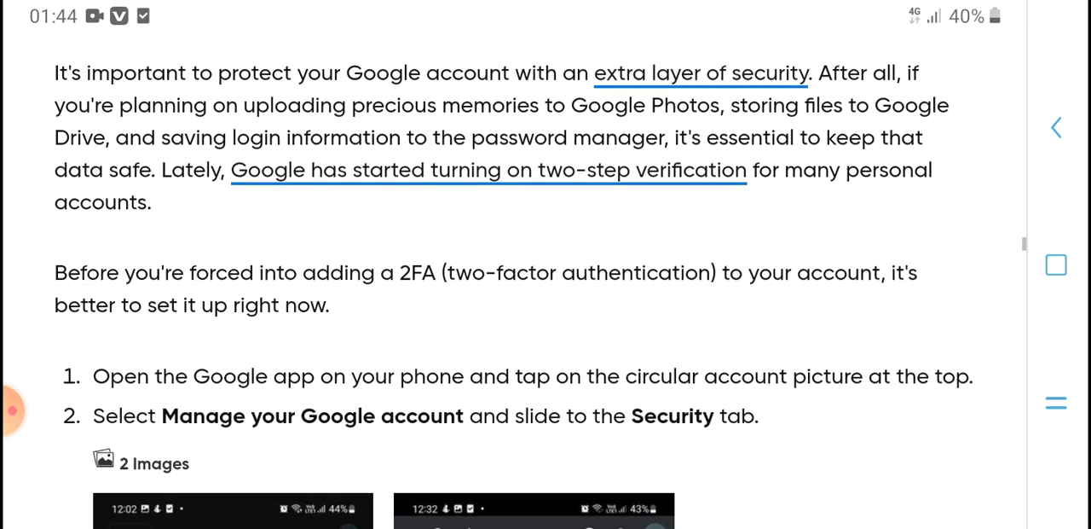
scroll(down, 3)
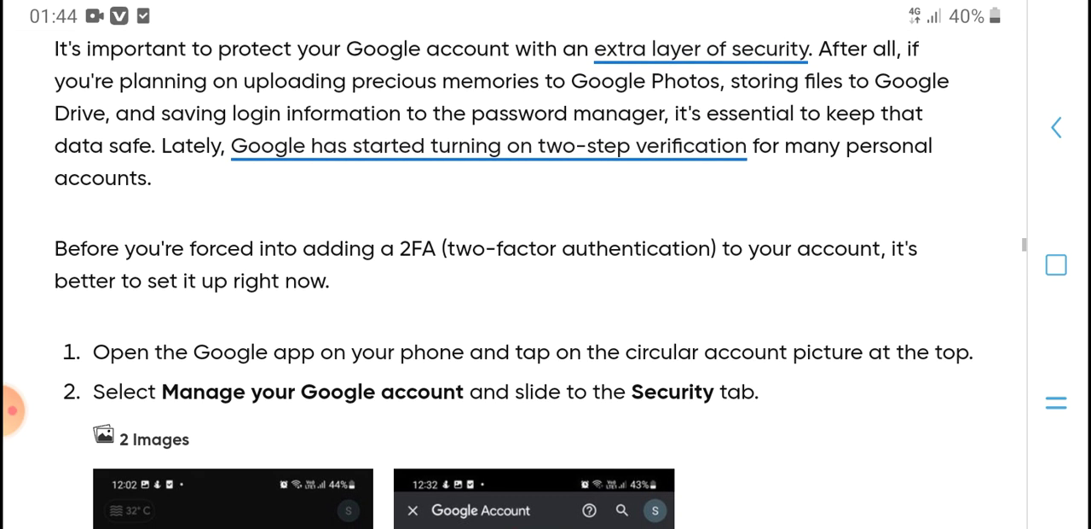
scroll(down, 3)
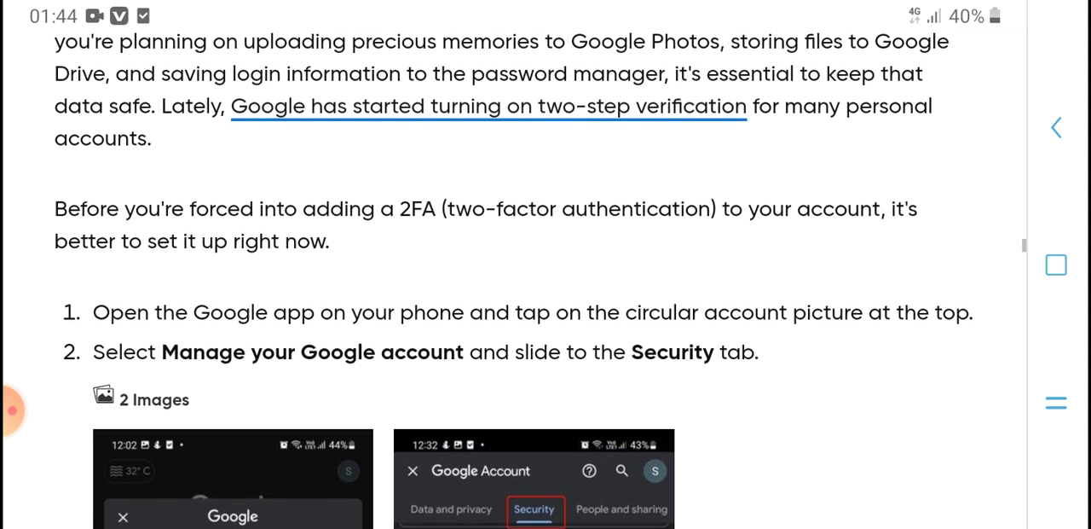
scroll(down, 3)
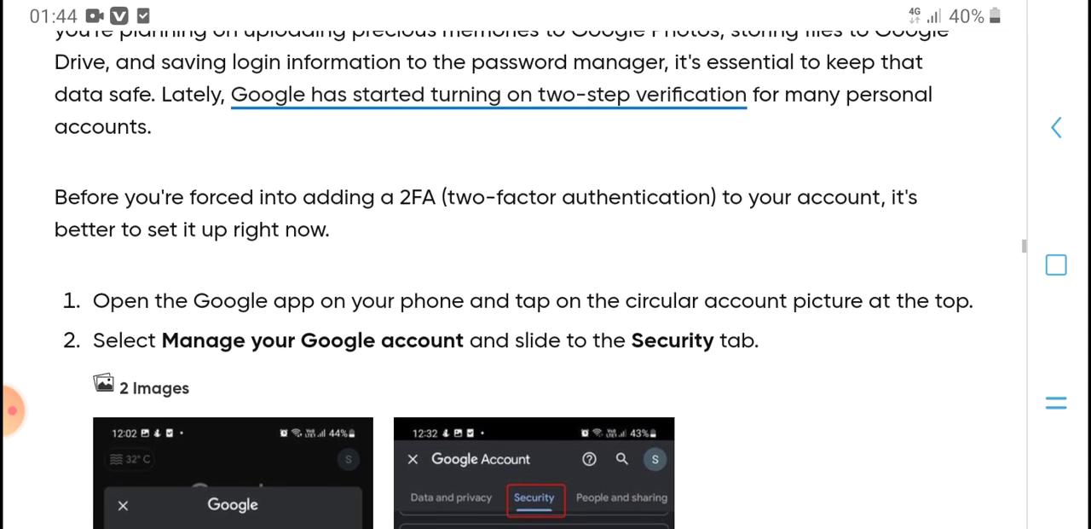
scroll(down, 3)
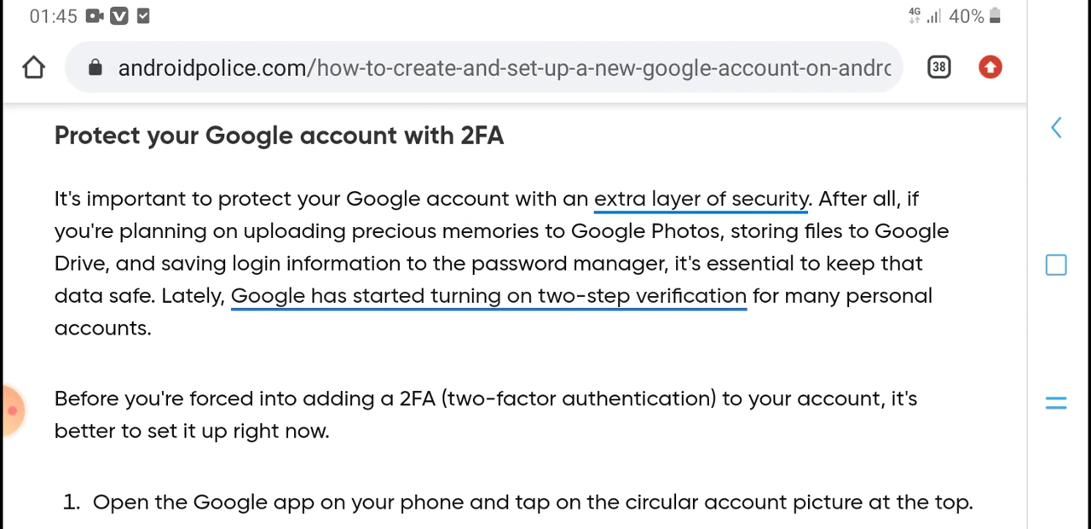
scroll(down, 3)
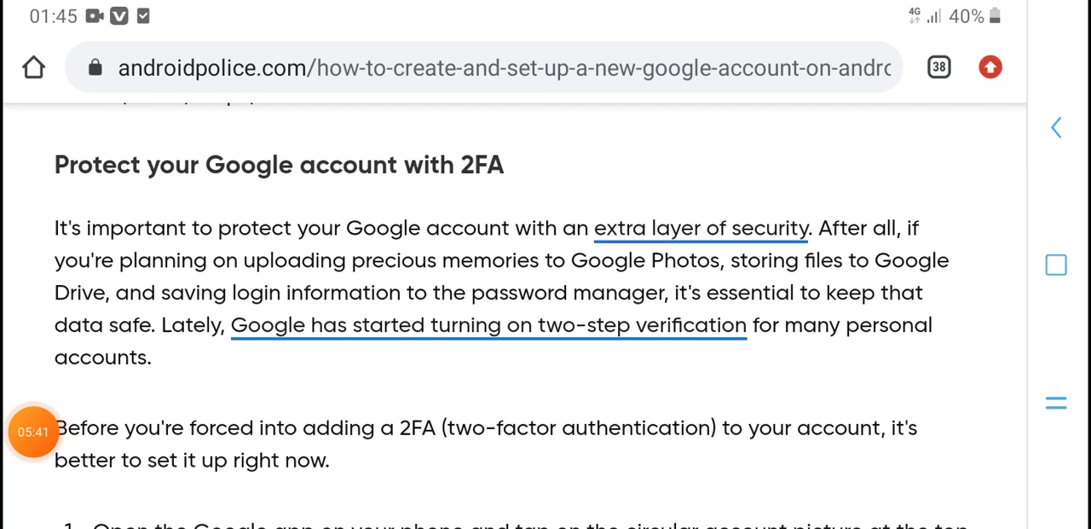
scroll(down, 3)
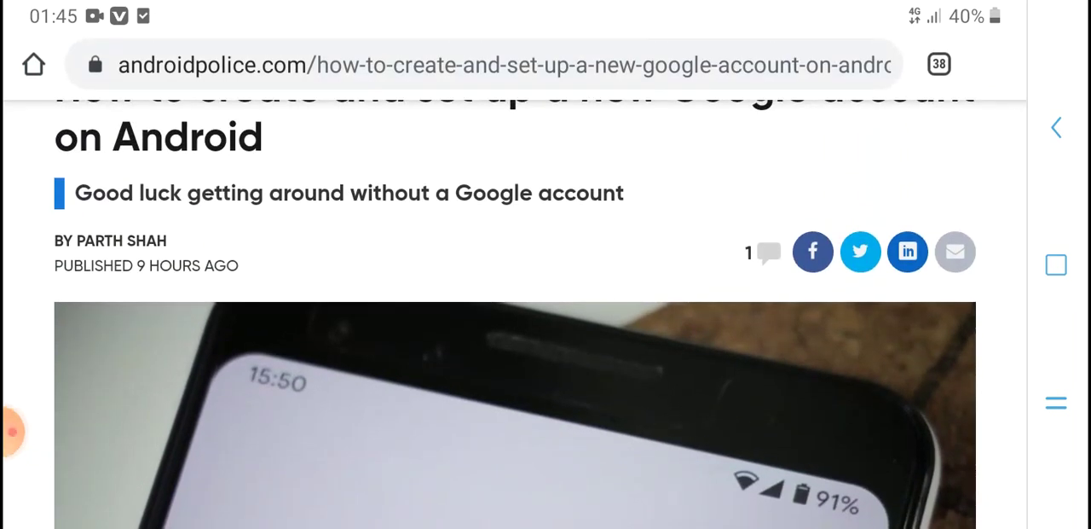
scroll(down, 3)
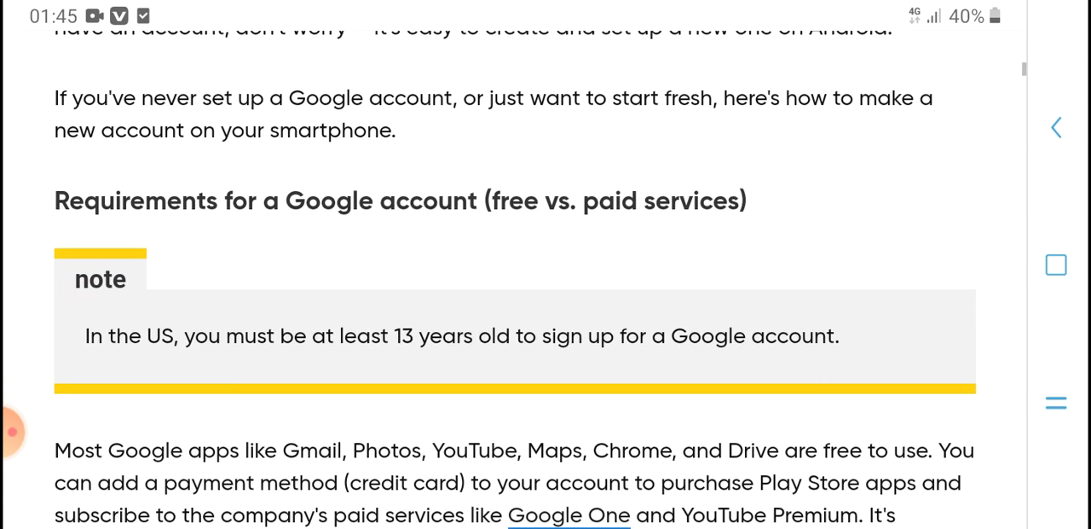
scroll(down, 3)
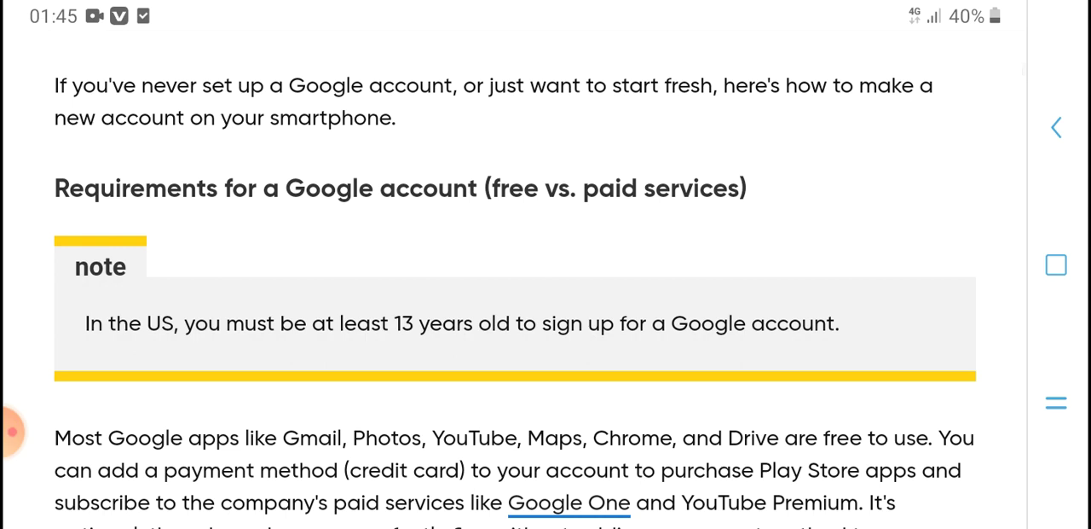
scroll(down, 3)
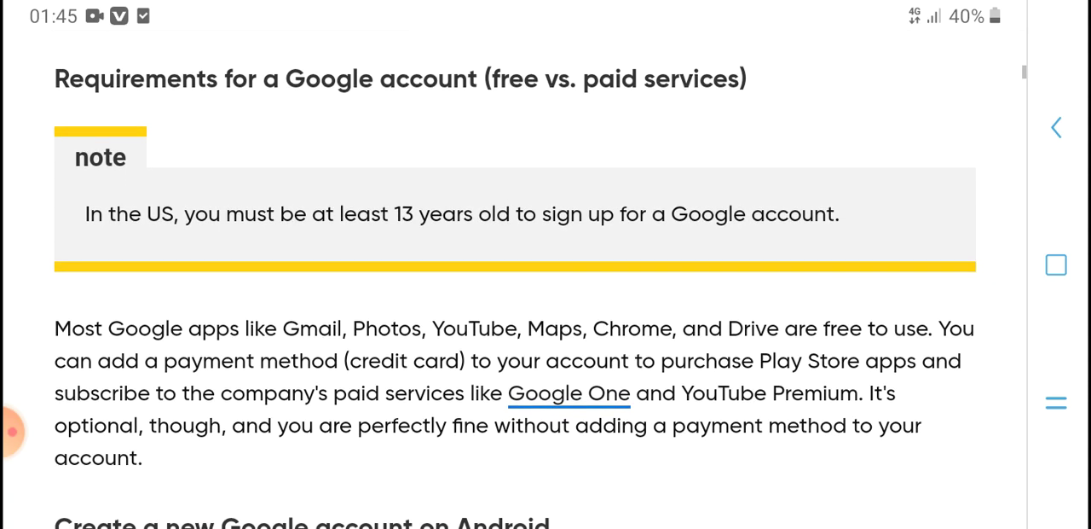
scroll(down, 3)
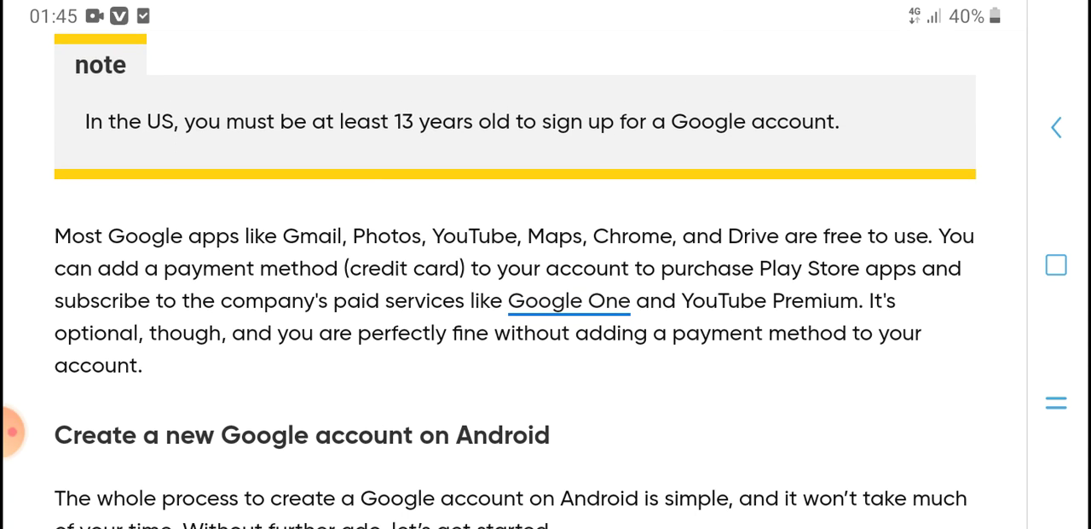
scroll(down, 3)
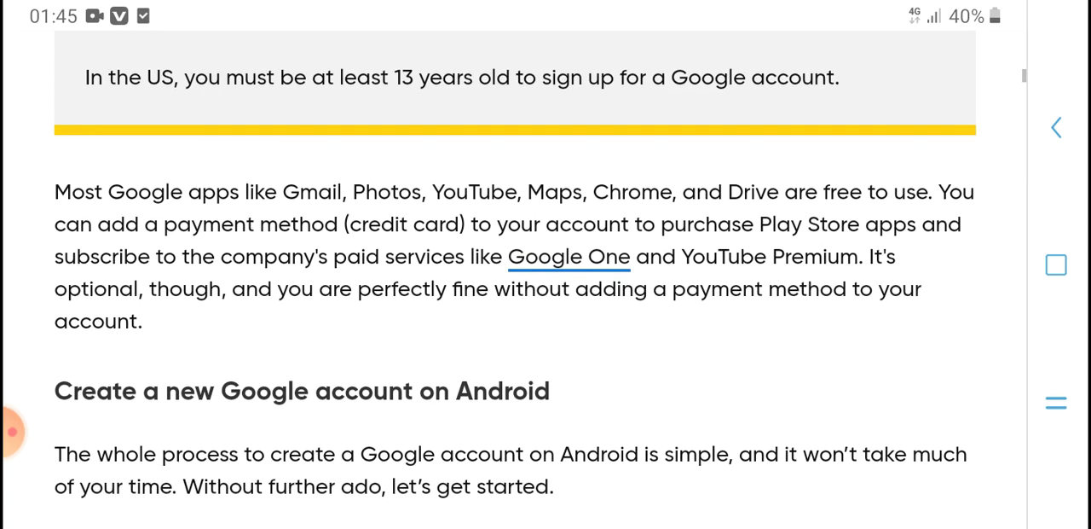
scroll(down, 3)
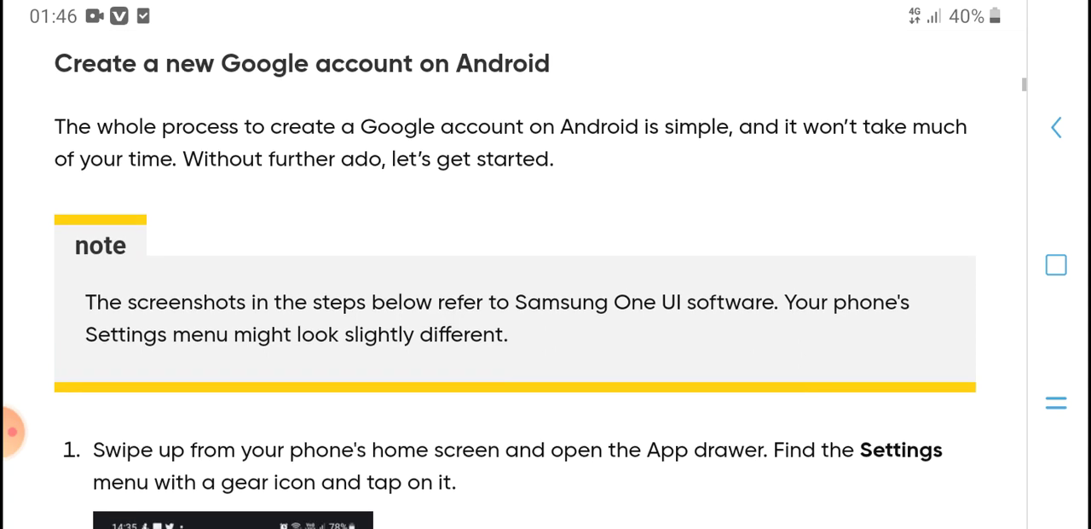
scroll(down, 3)
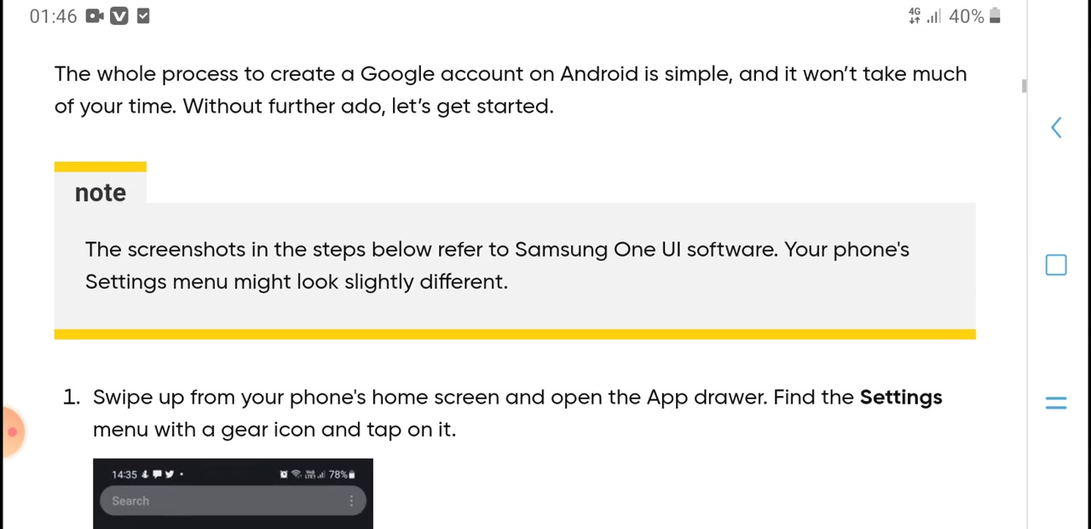
scroll(down, 3)
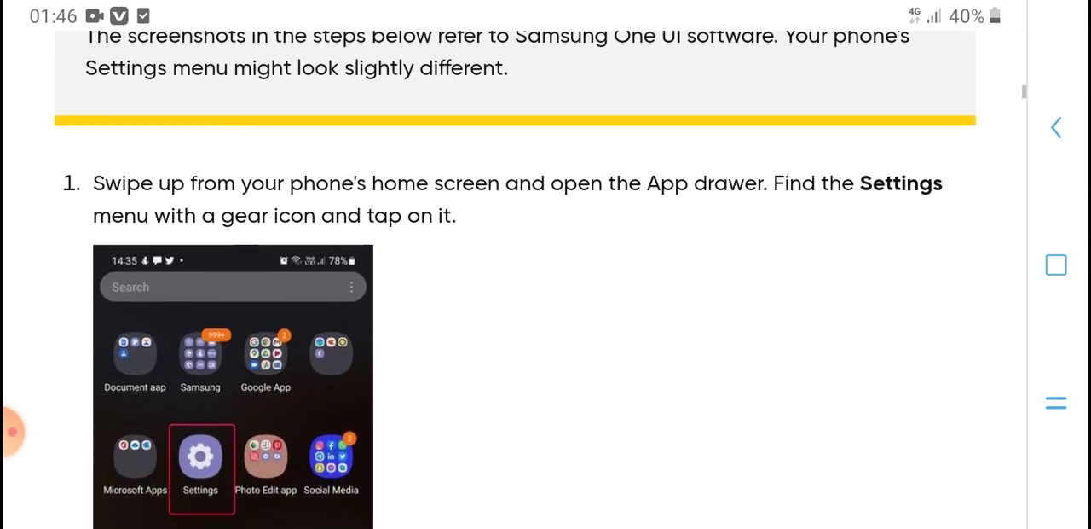
scroll(down, 3)
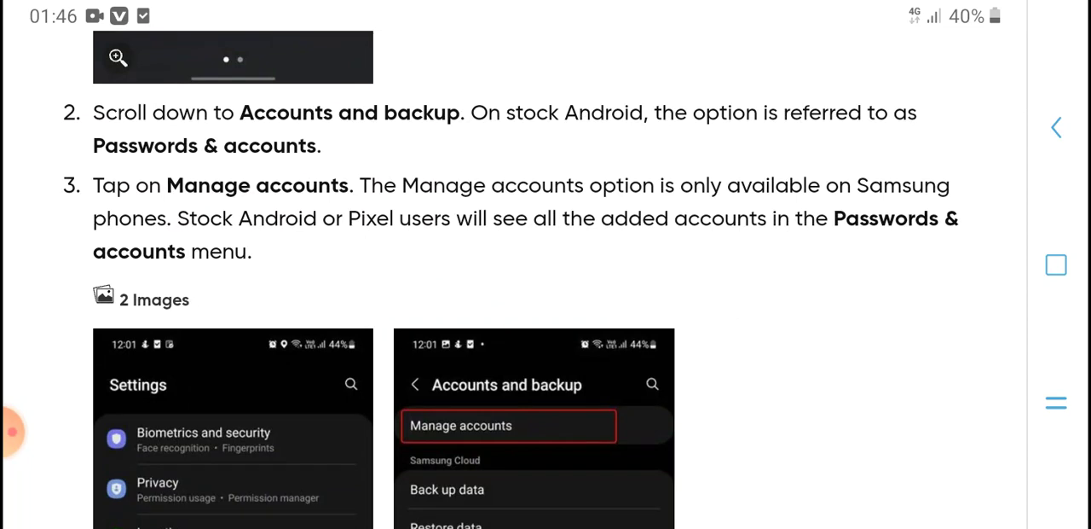
scroll(down, 3)
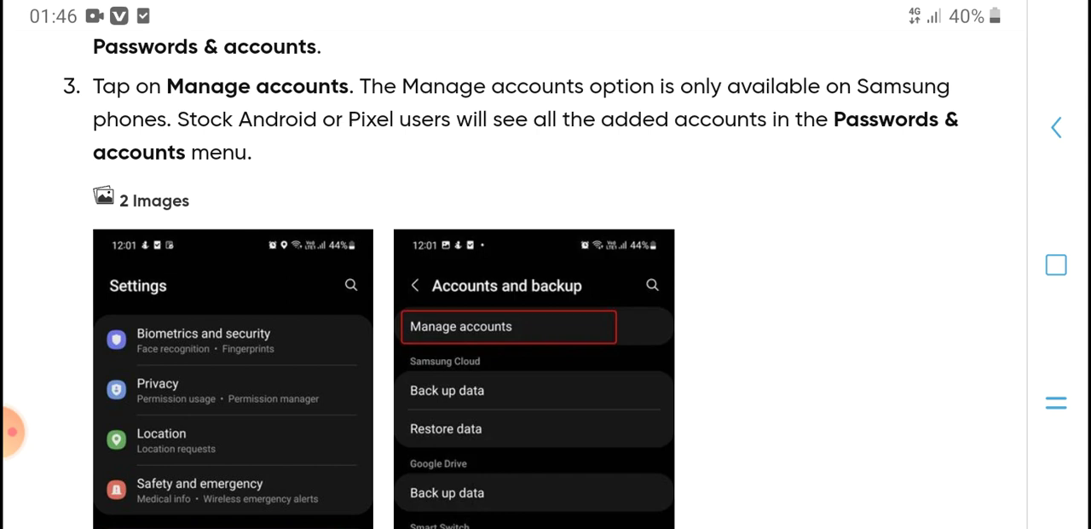
scroll(down, 3)
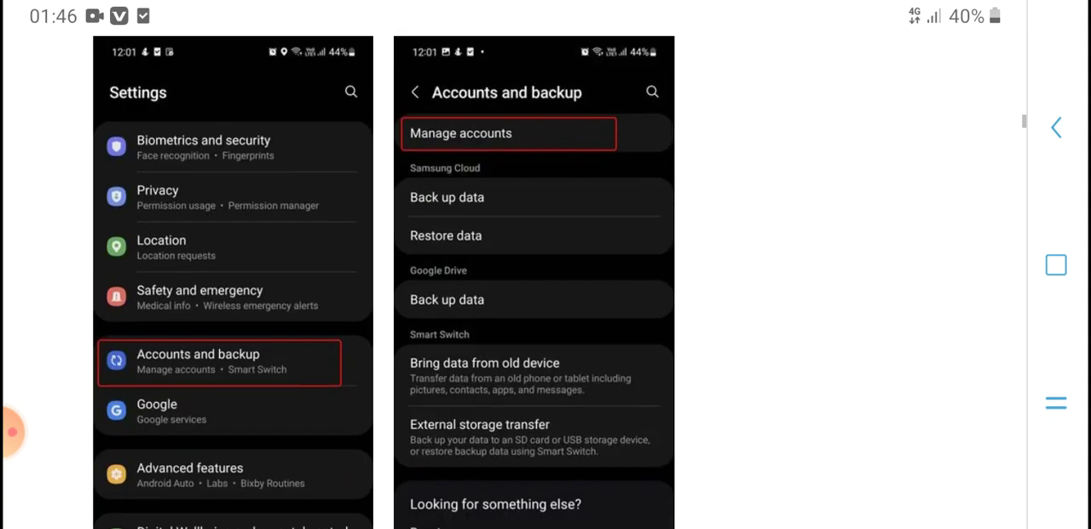
scroll(down, 3)
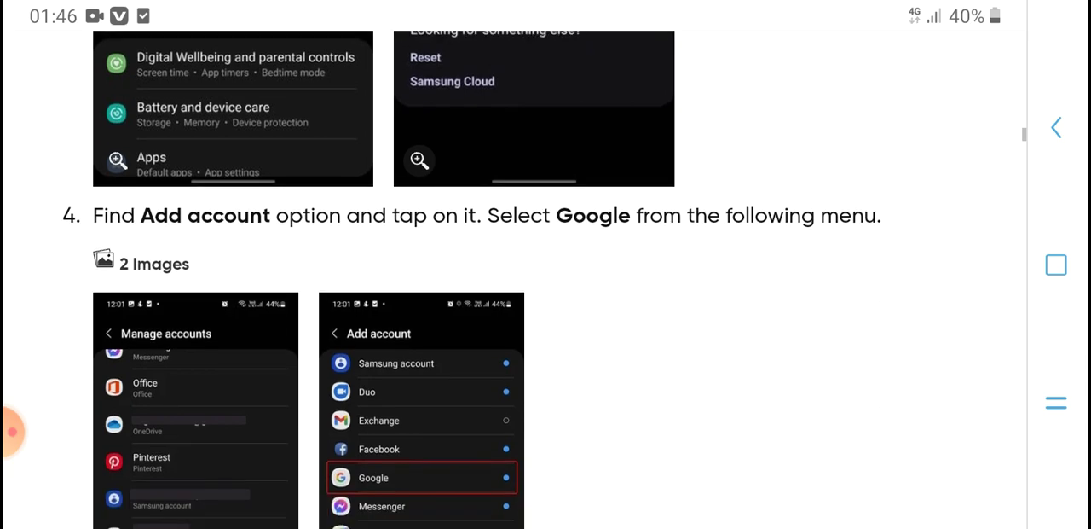
scroll(down, 3)
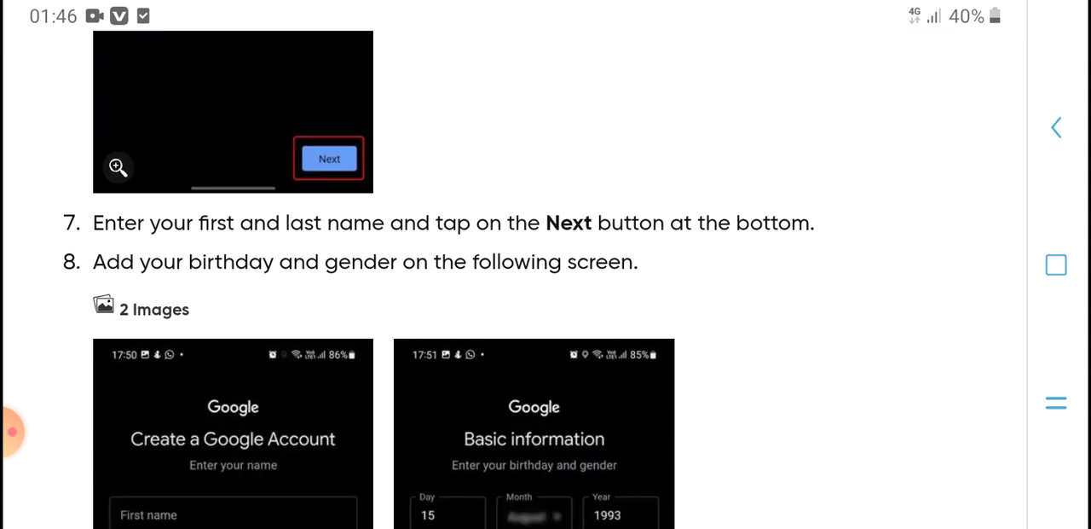
scroll(down, 3)
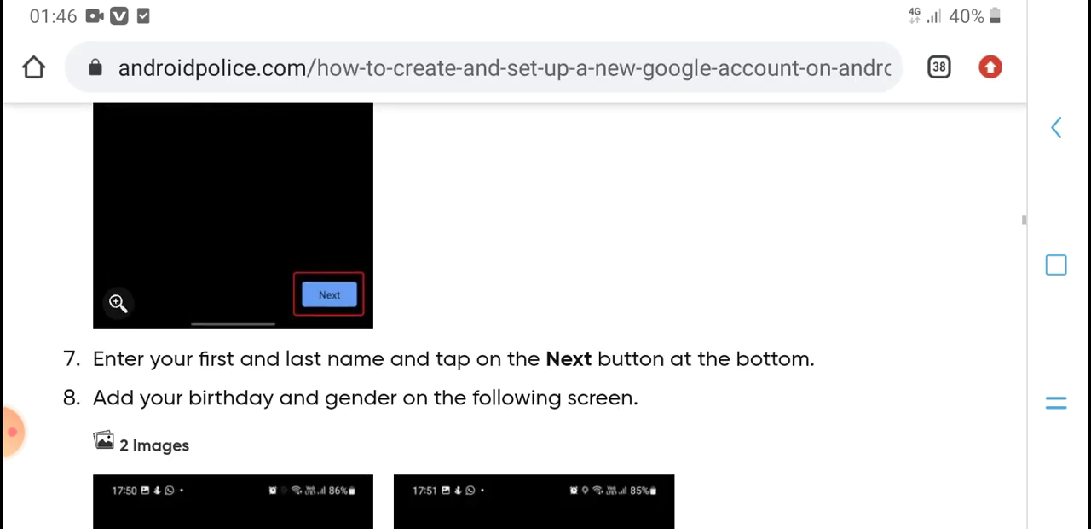
scroll(down, 3)
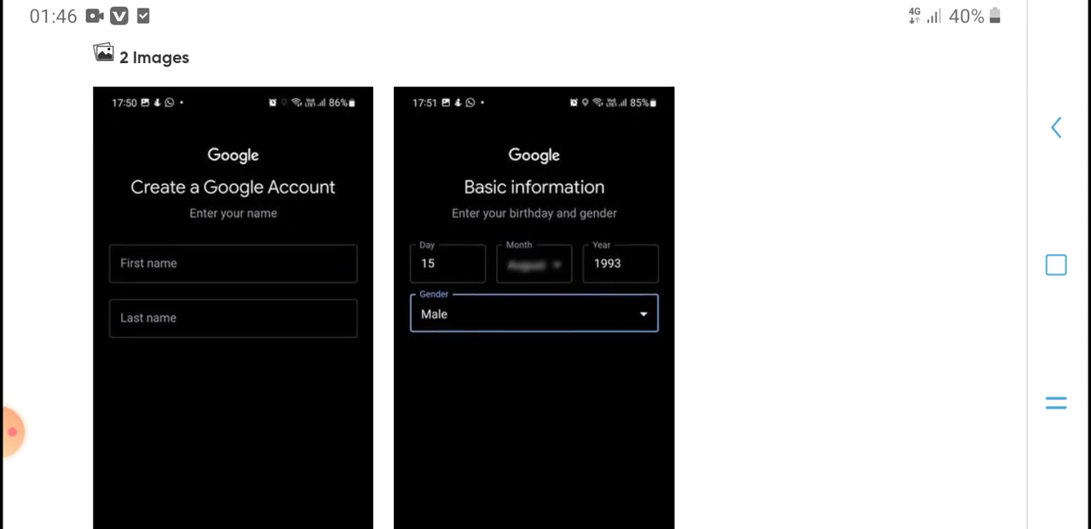
scroll(down, 3)
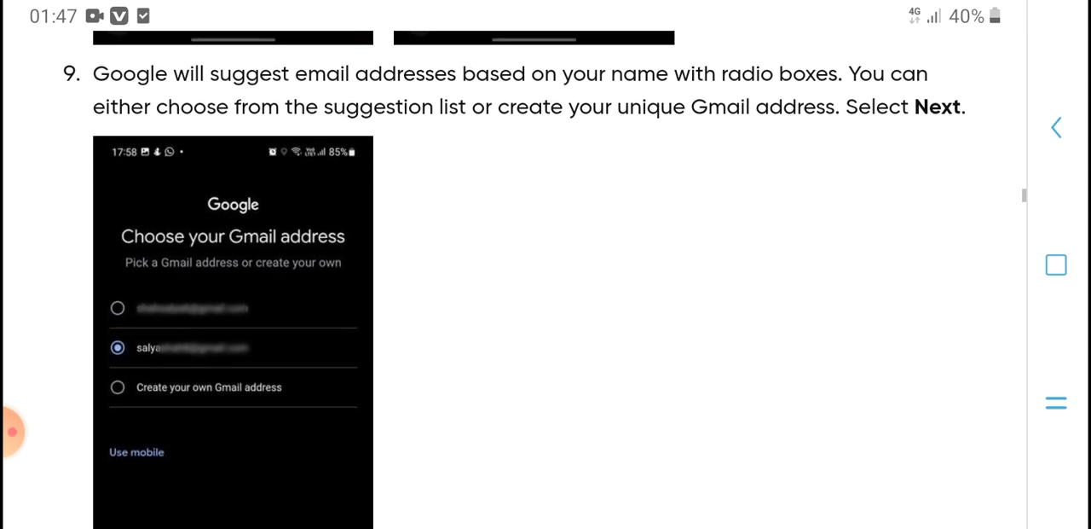
scroll(down, 3)
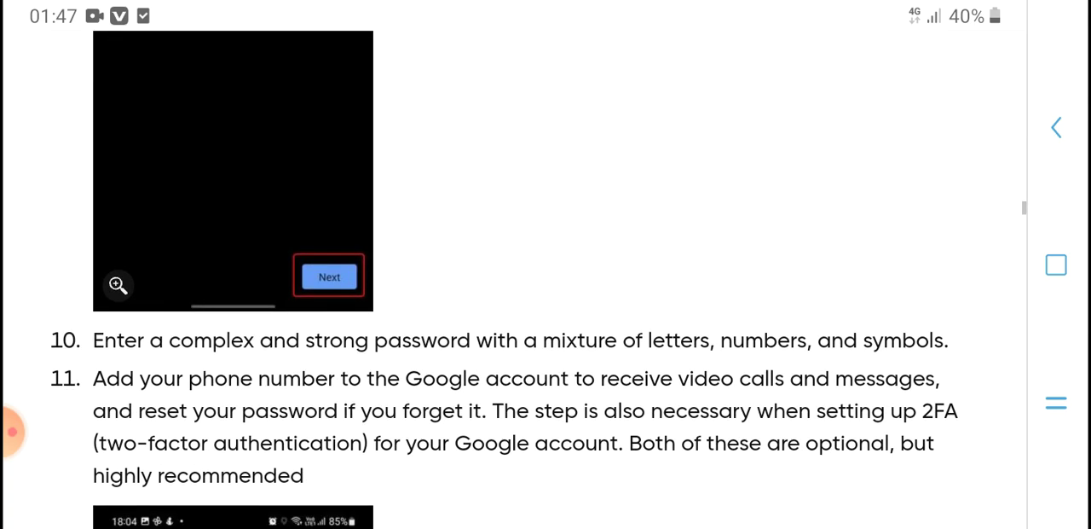
scroll(down, 3)
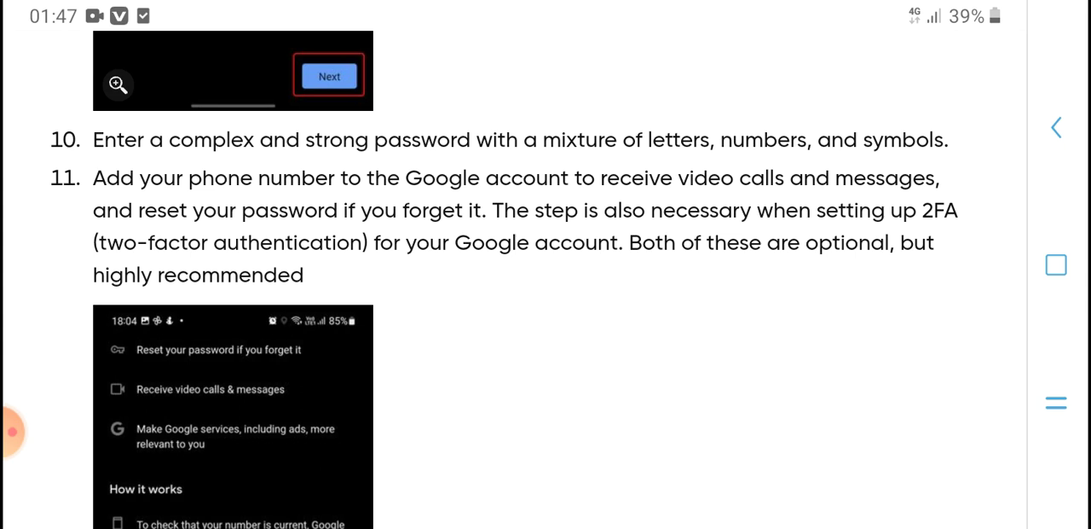
scroll(down, 3)
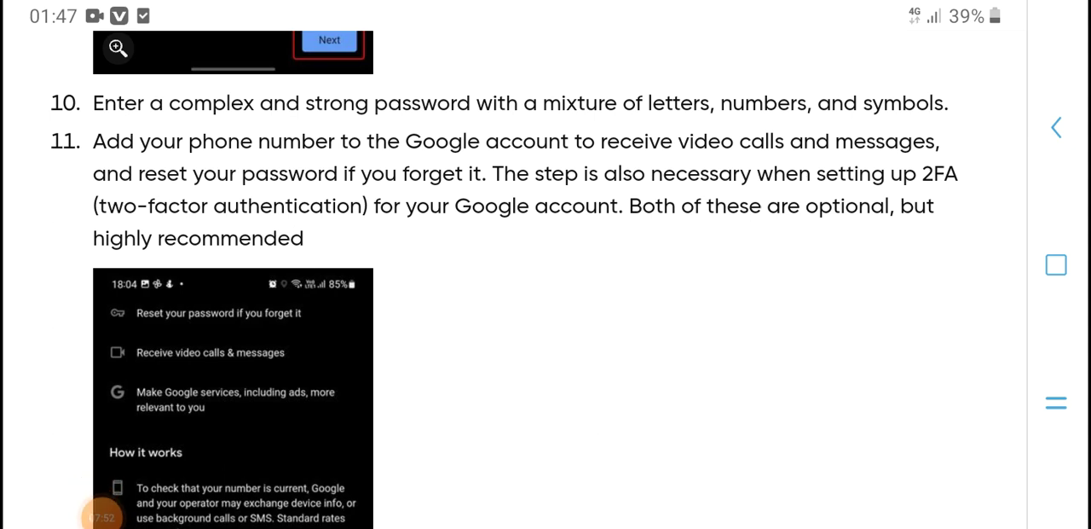
scroll(down, 3)
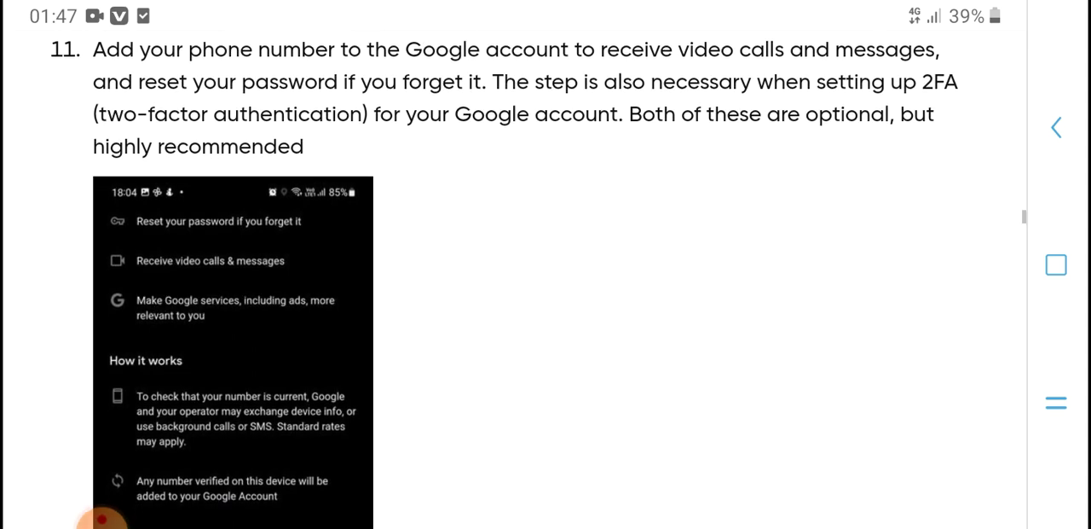
scroll(down, 3)
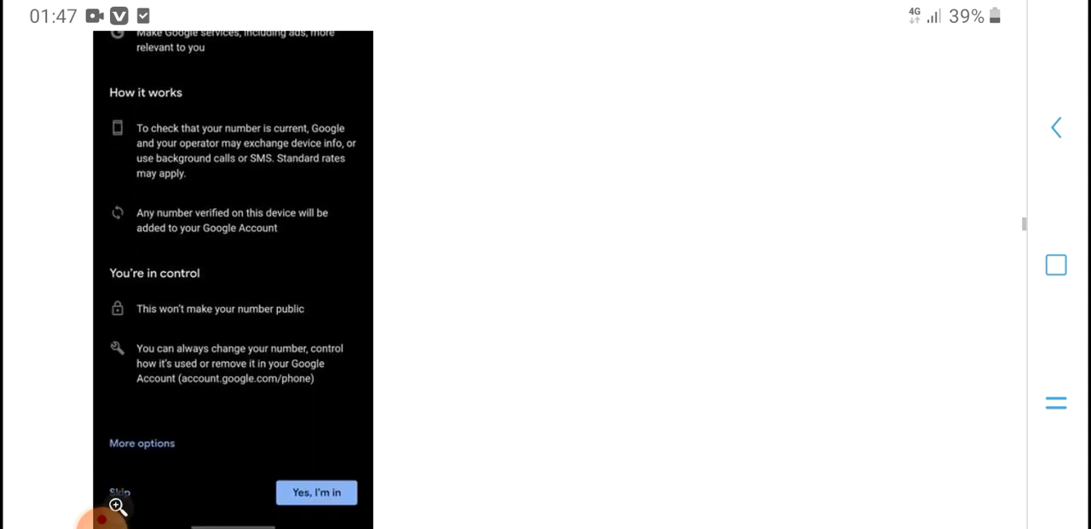
scroll(down, 3)
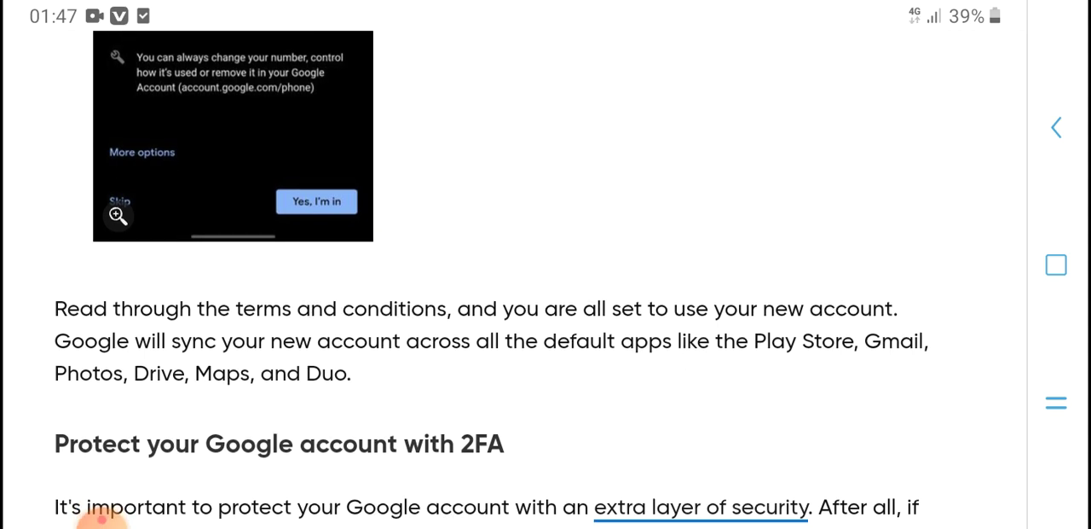
scroll(down, 3)
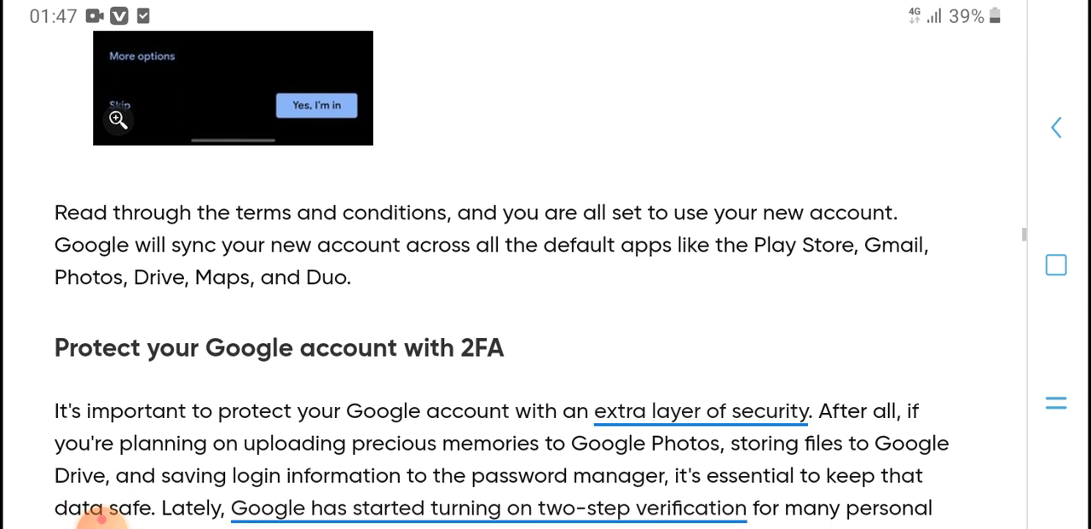
scroll(down, 3)
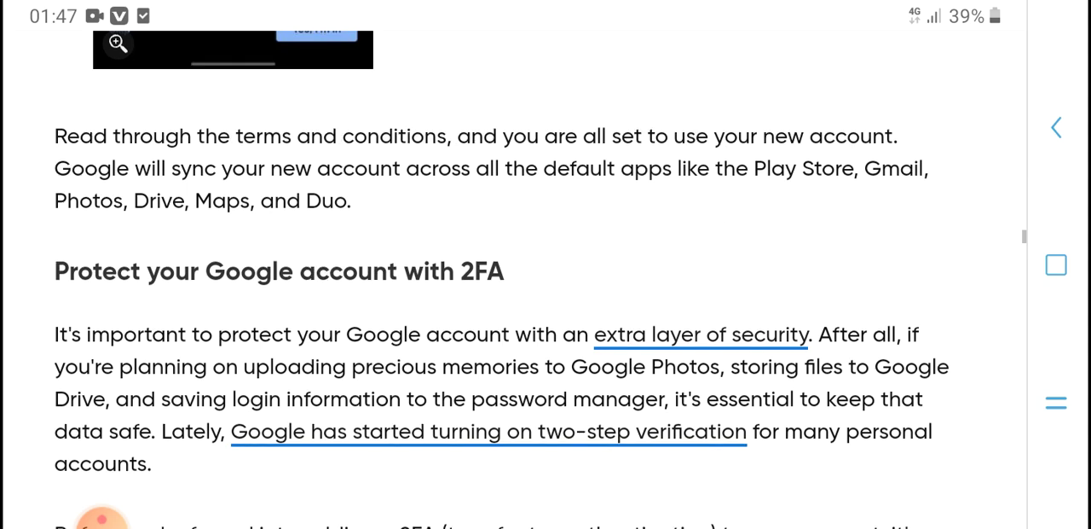
scroll(down, 3)
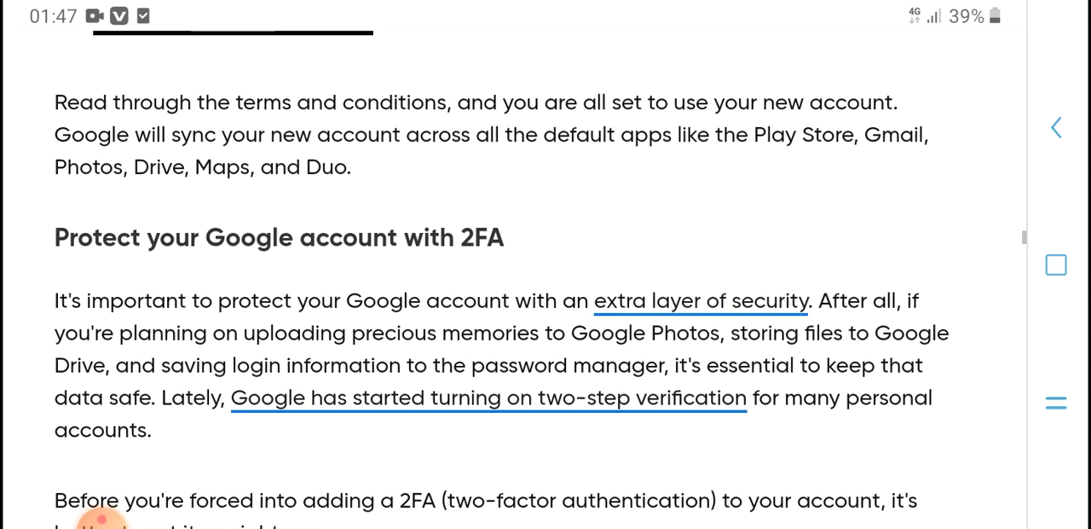
scroll(down, 3)
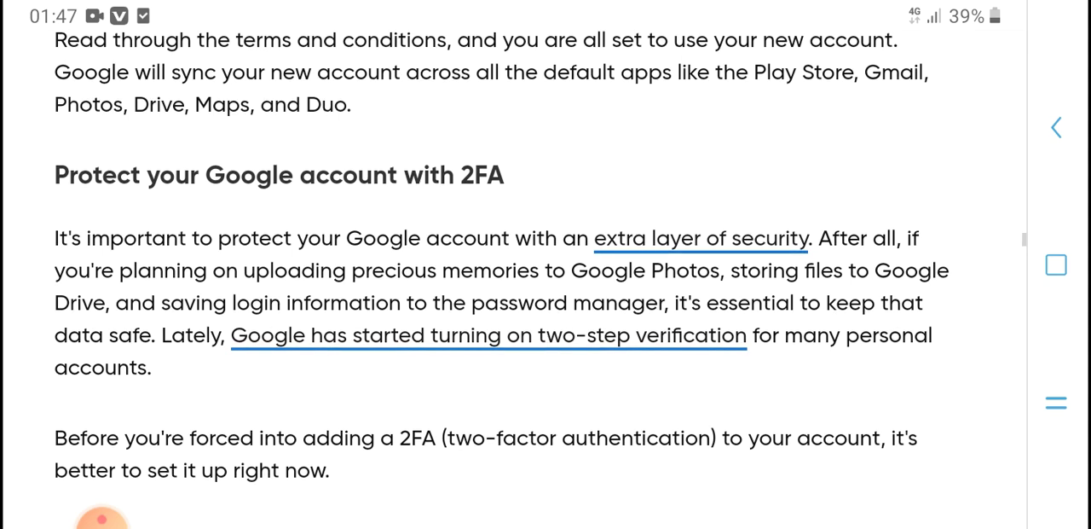
scroll(down, 3)
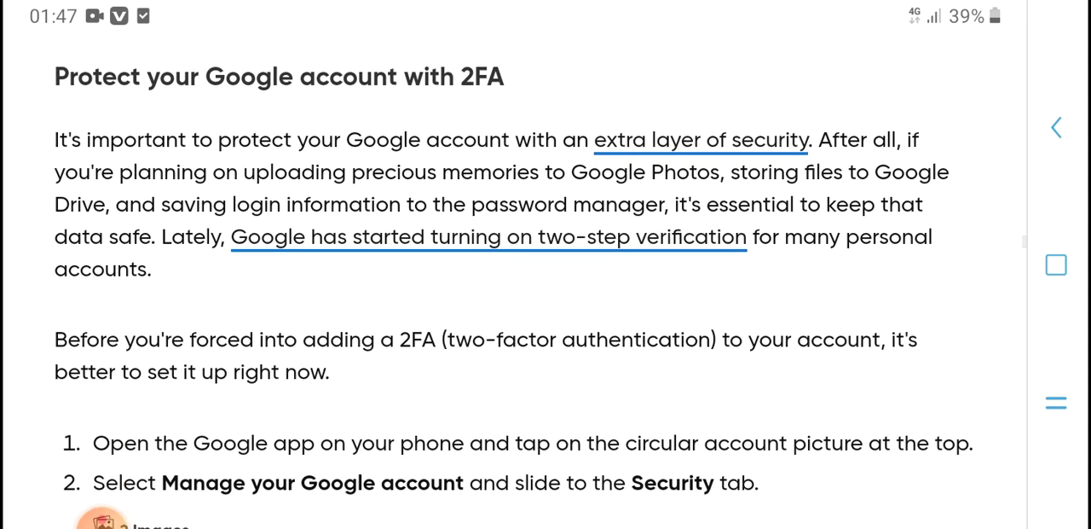
scroll(down, 3)
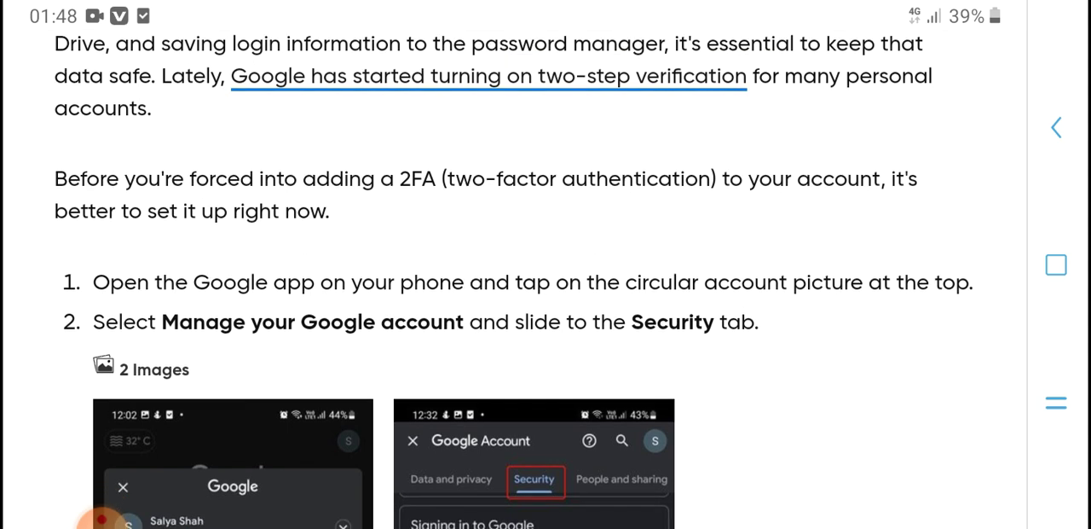
scroll(down, 3)
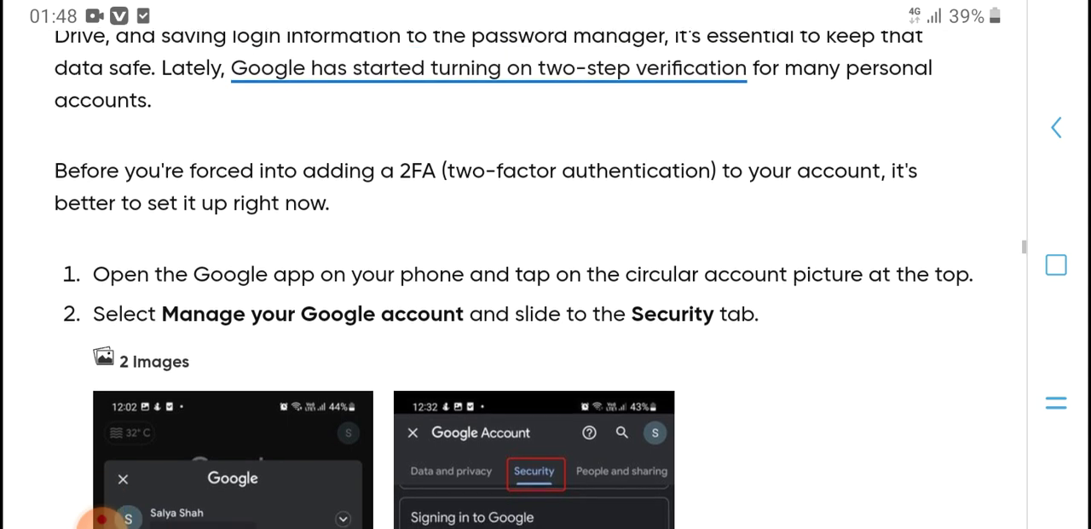
scroll(down, 3)
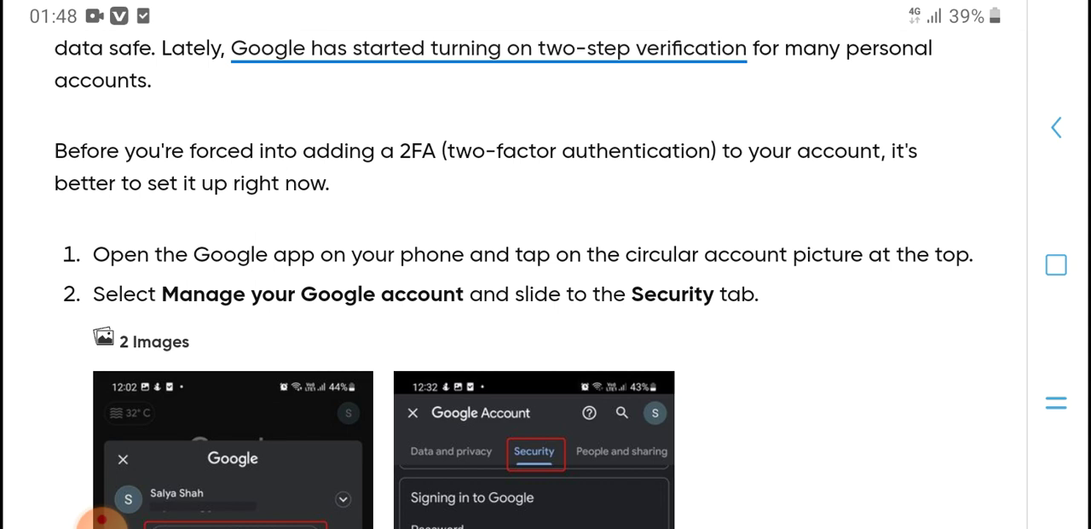
scroll(down, 3)
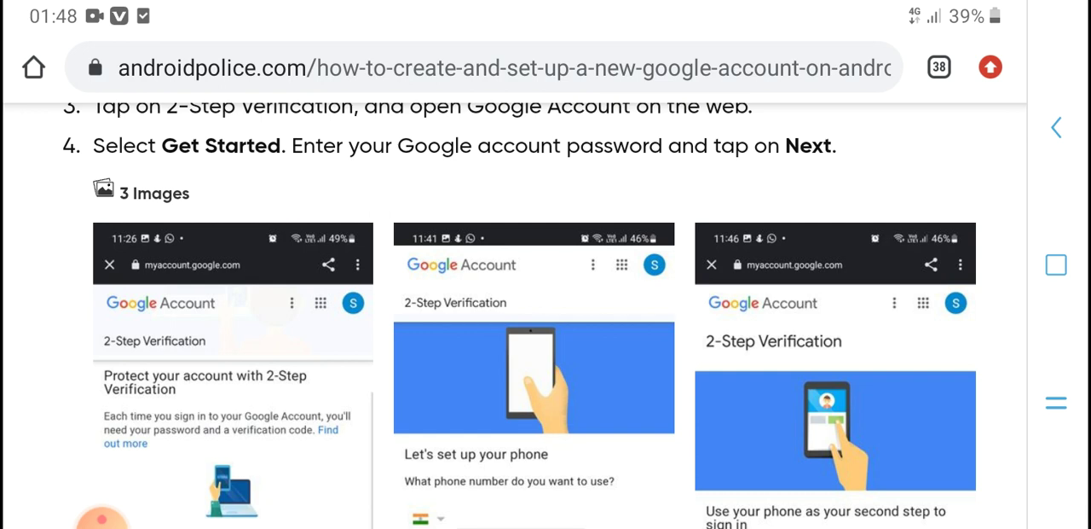
scroll(down, 3)
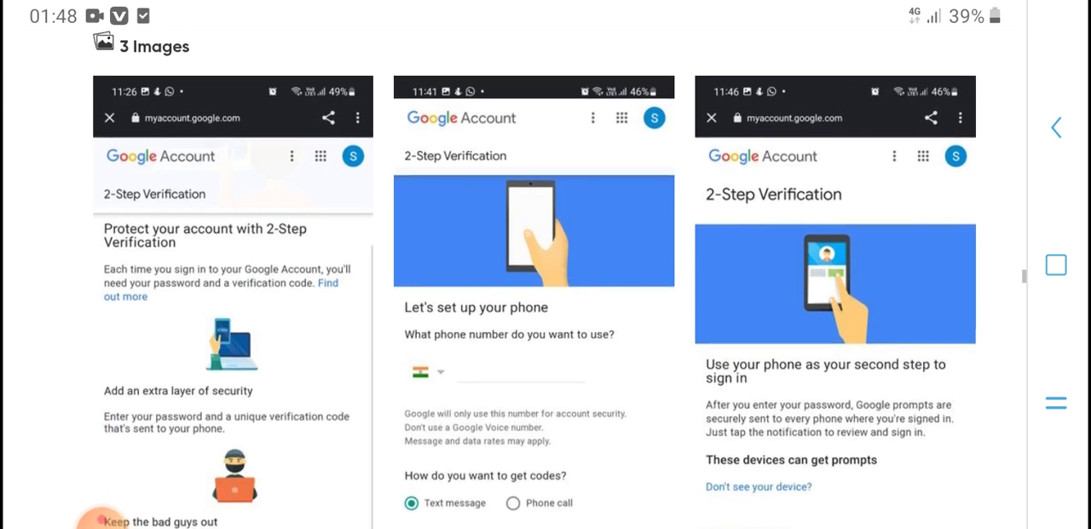
scroll(down, 3)
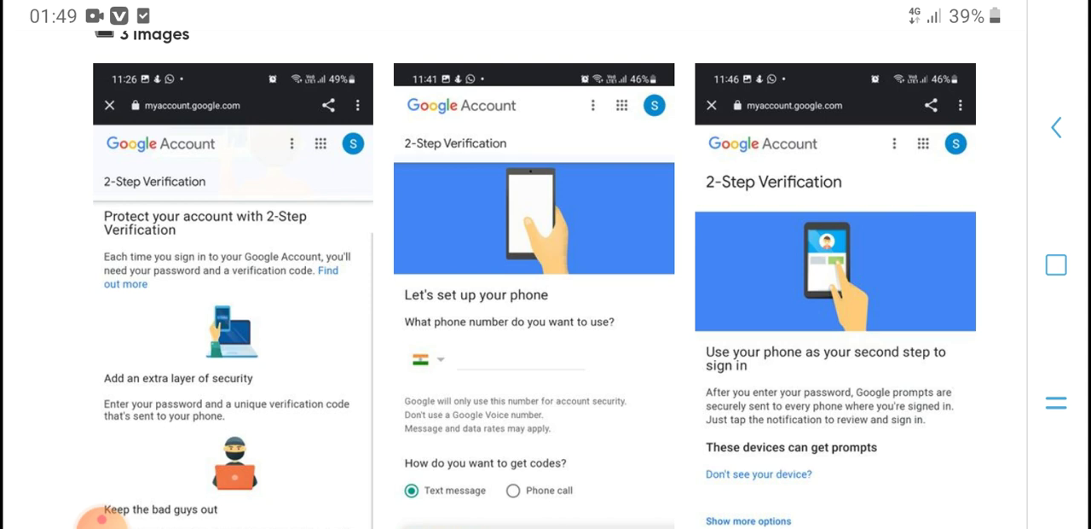
scroll(down, 3)
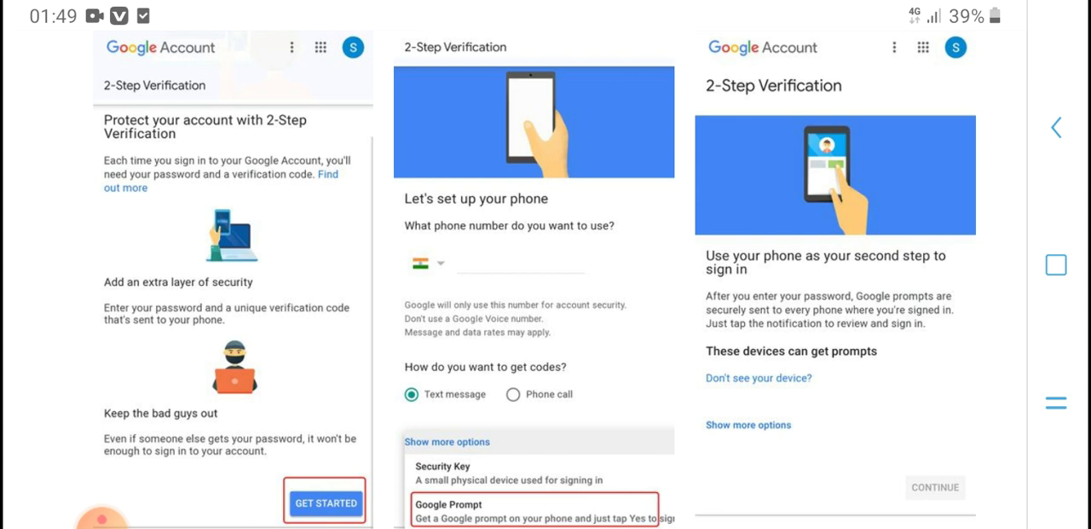
scroll(down, 3)
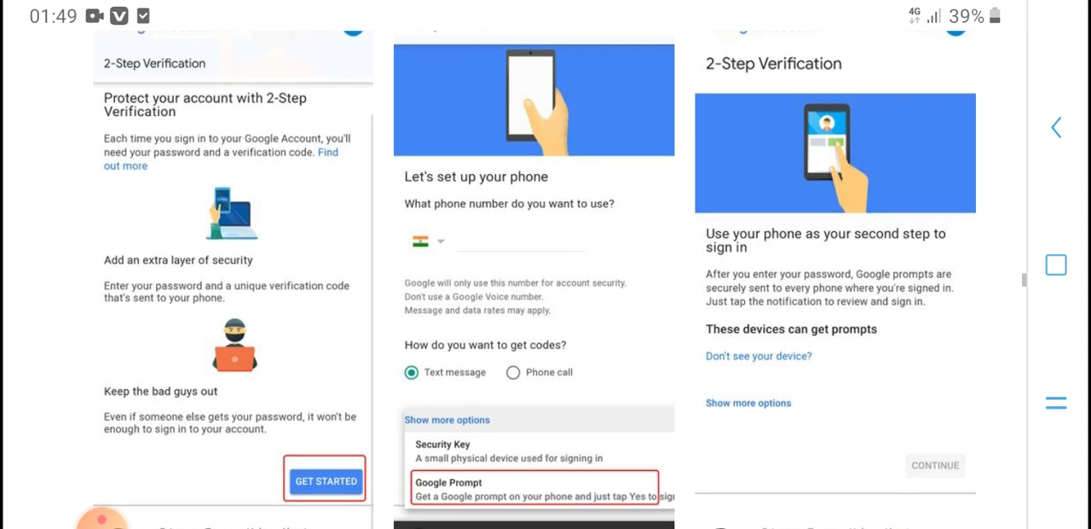
scroll(down, 3)
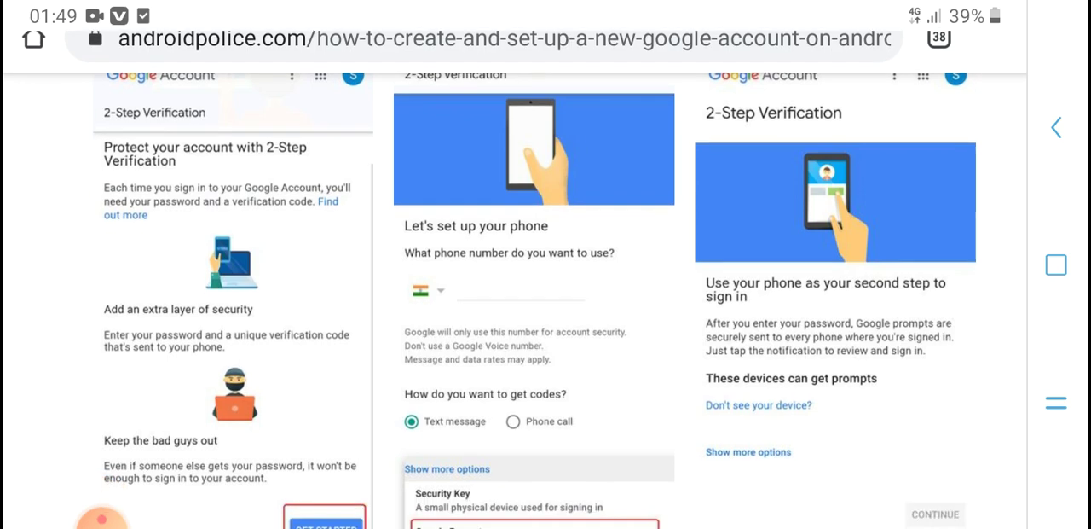
scroll(down, 3)
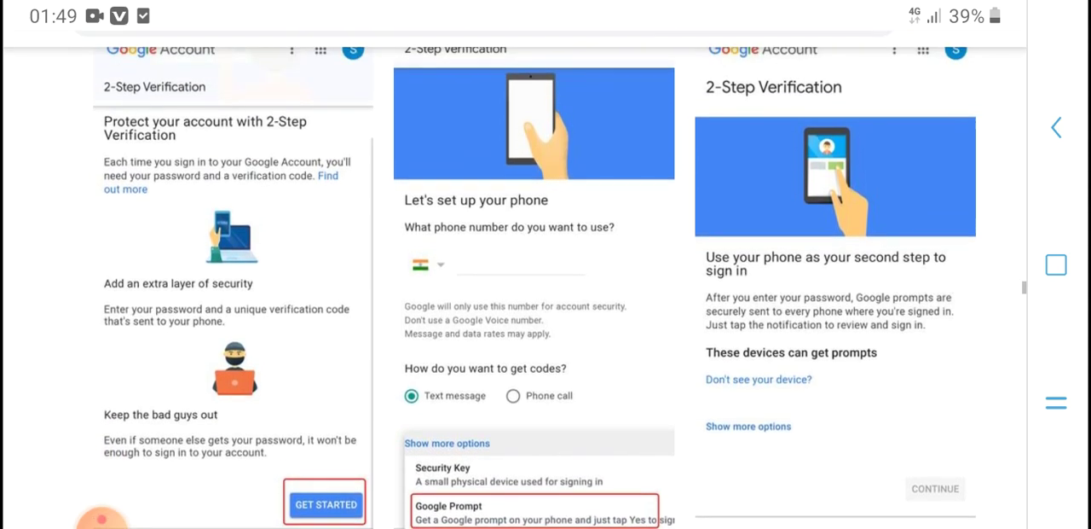
scroll(down, 3)
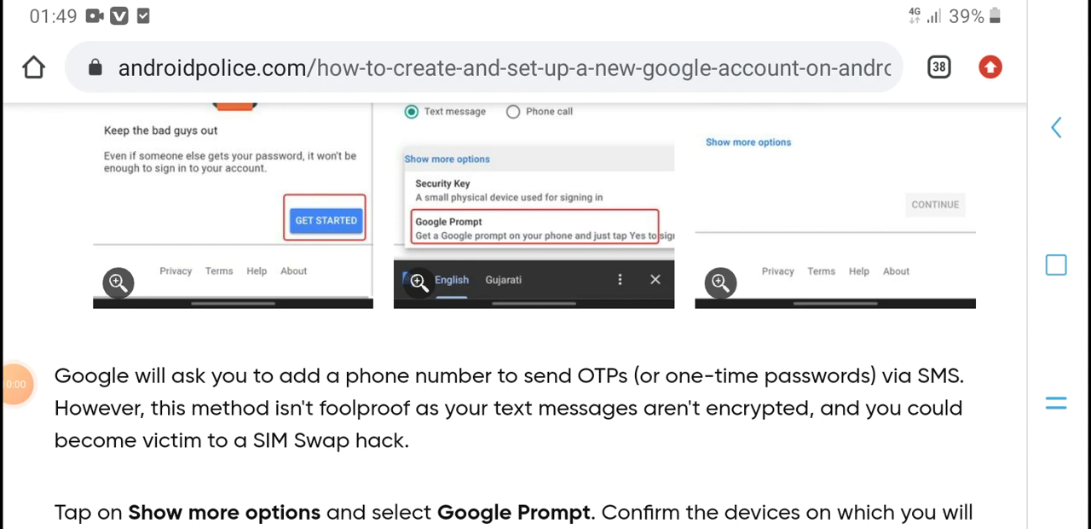
scroll(down, 3)
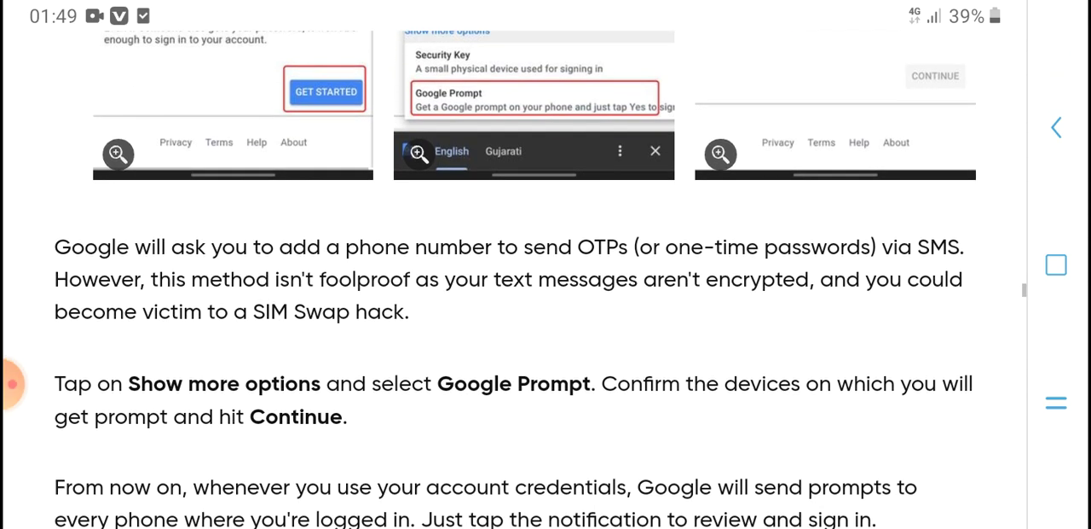
scroll(down, 3)
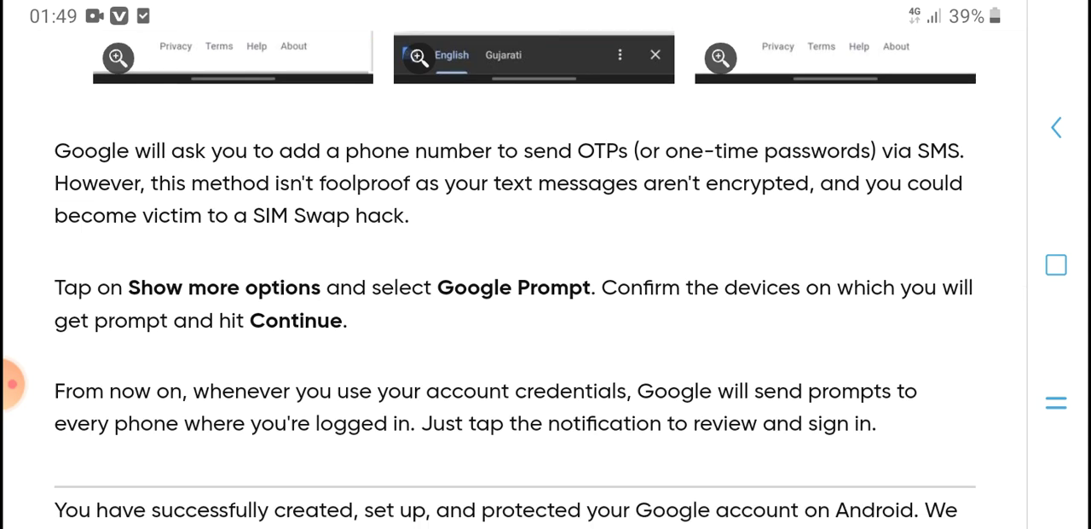
scroll(down, 3)
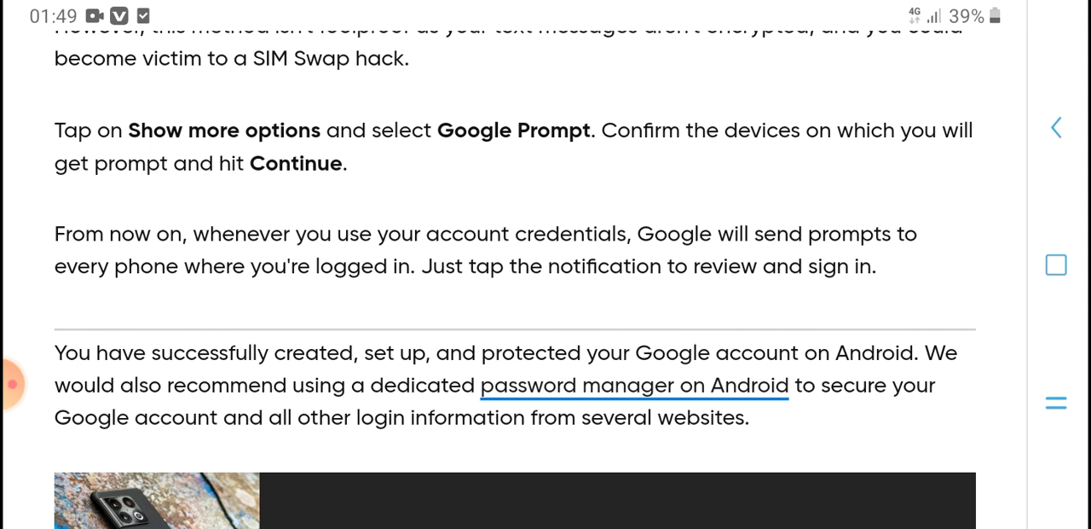
scroll(down, 3)
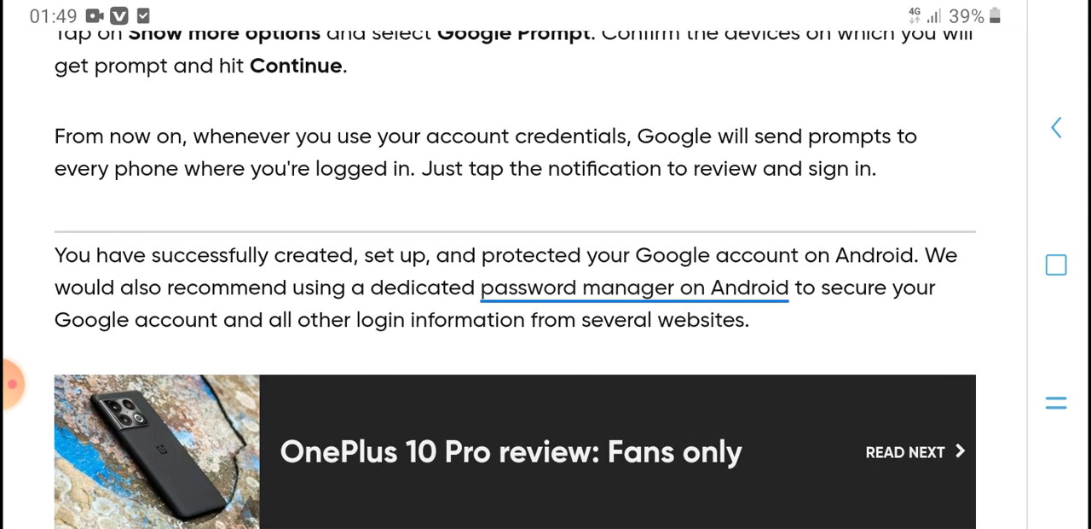
scroll(down, 3)
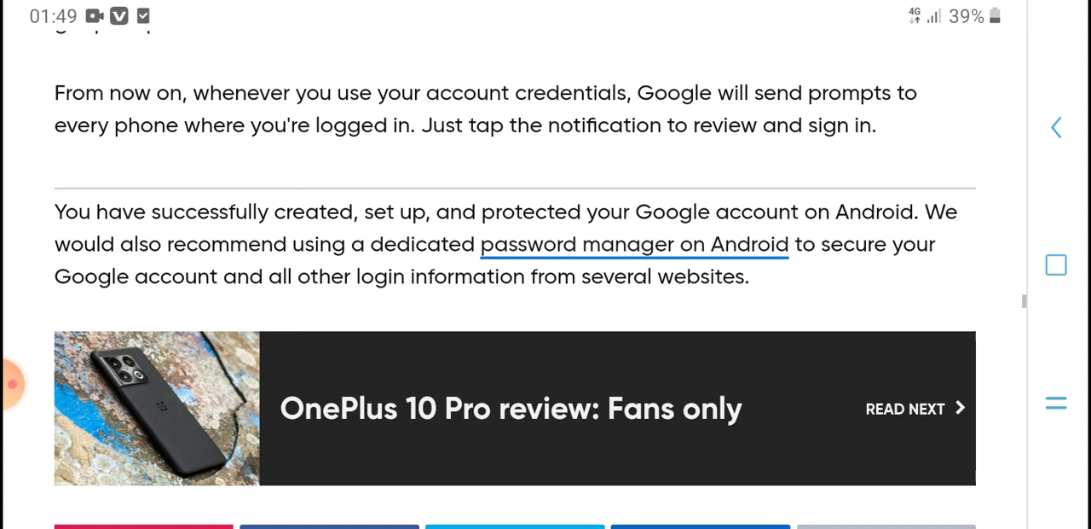
scroll(down, 3)
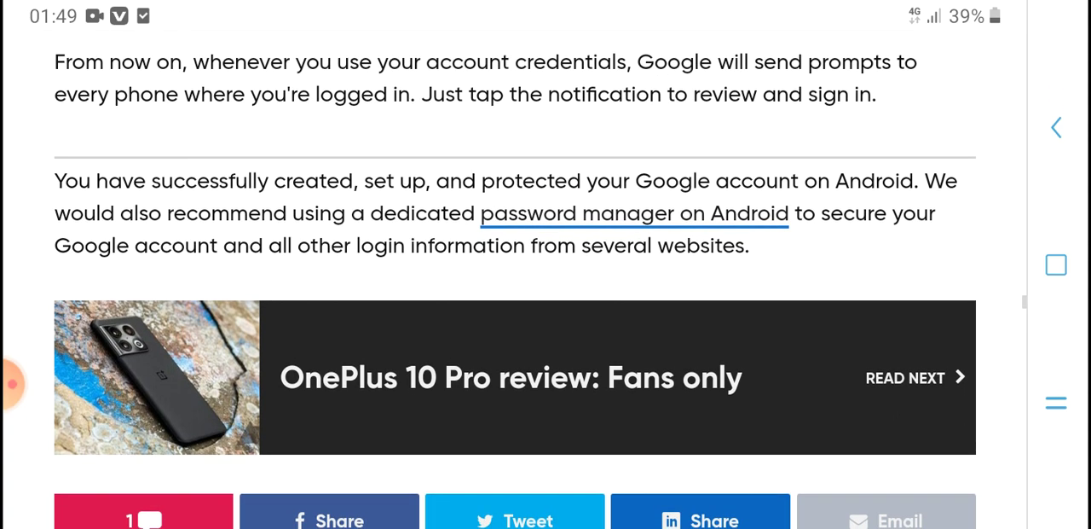
scroll(down, 3)
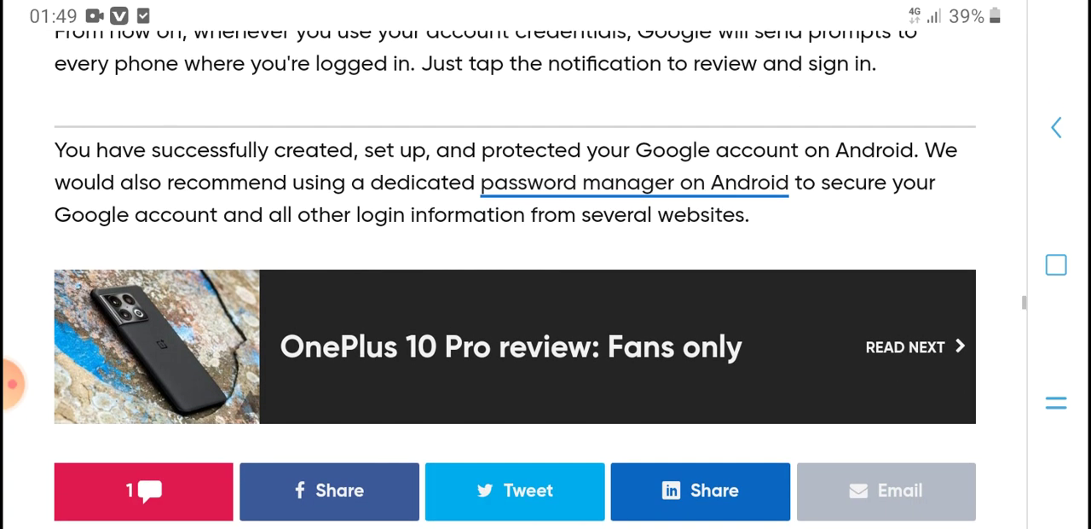
scroll(down, 3)
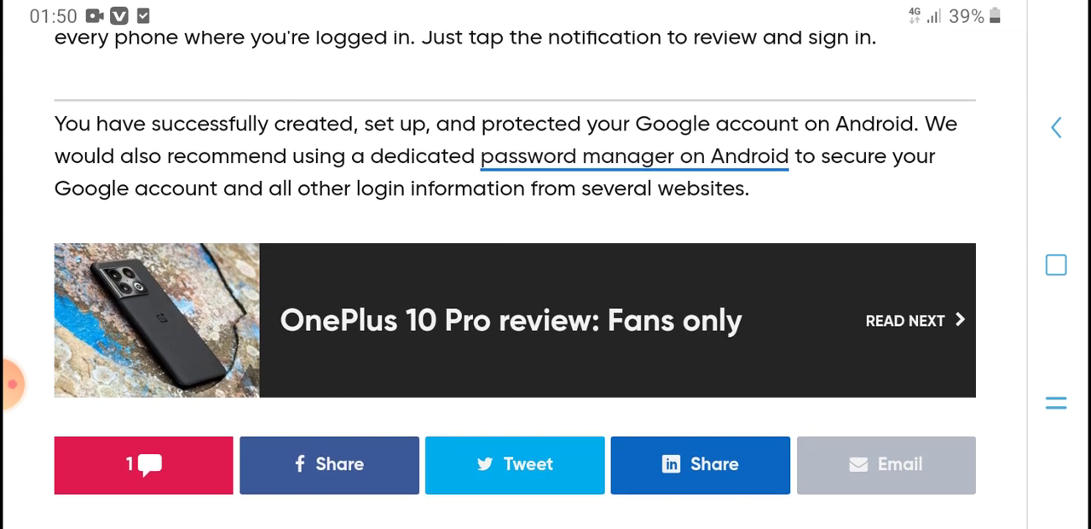
scroll(down, 3)
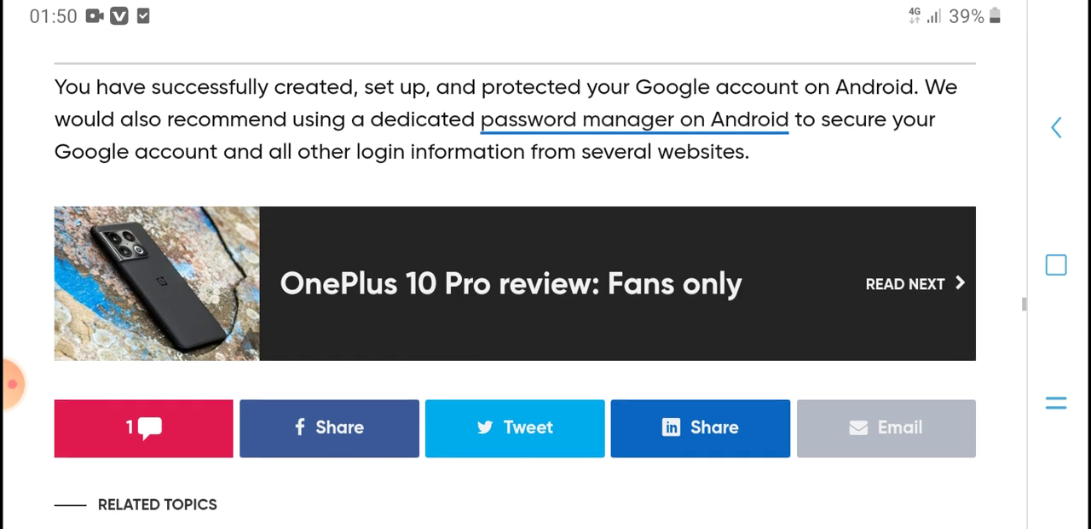
scroll(down, 3)
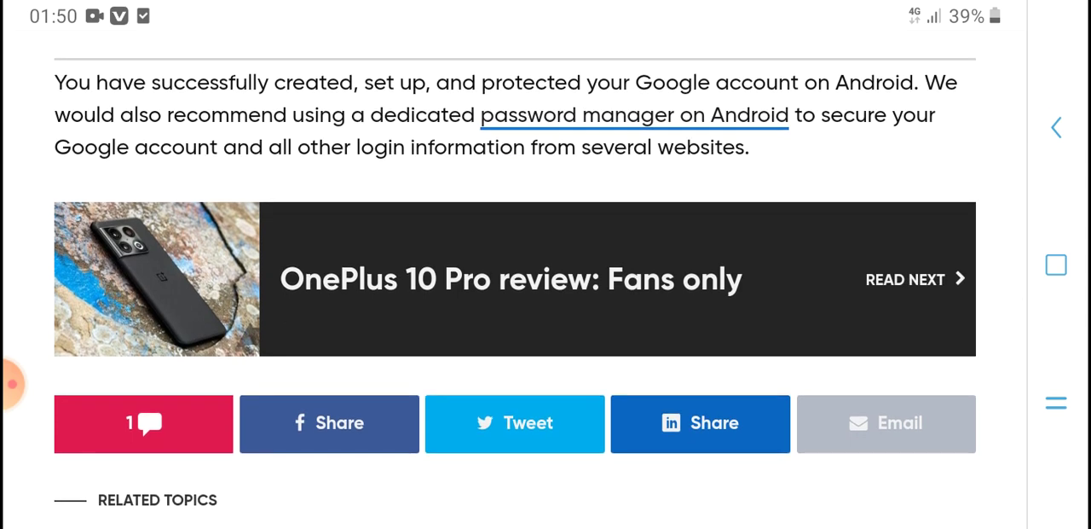
scroll(down, 3)
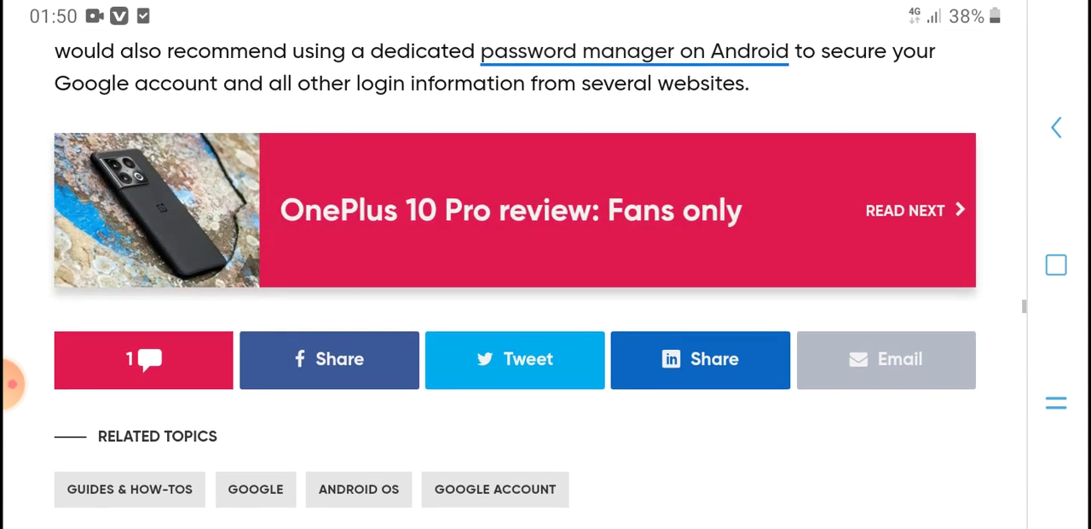
scroll(down, 3)
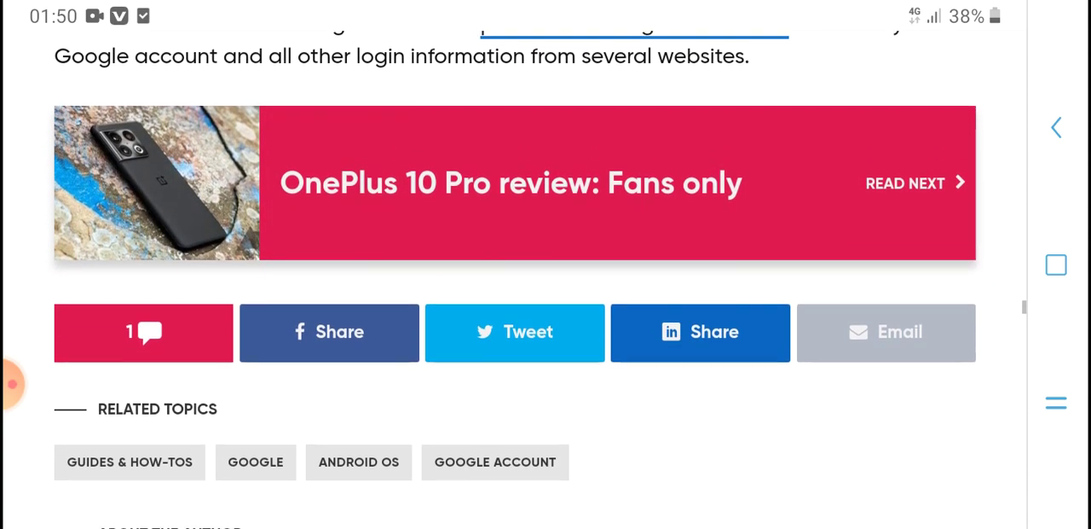
scroll(down, 3)
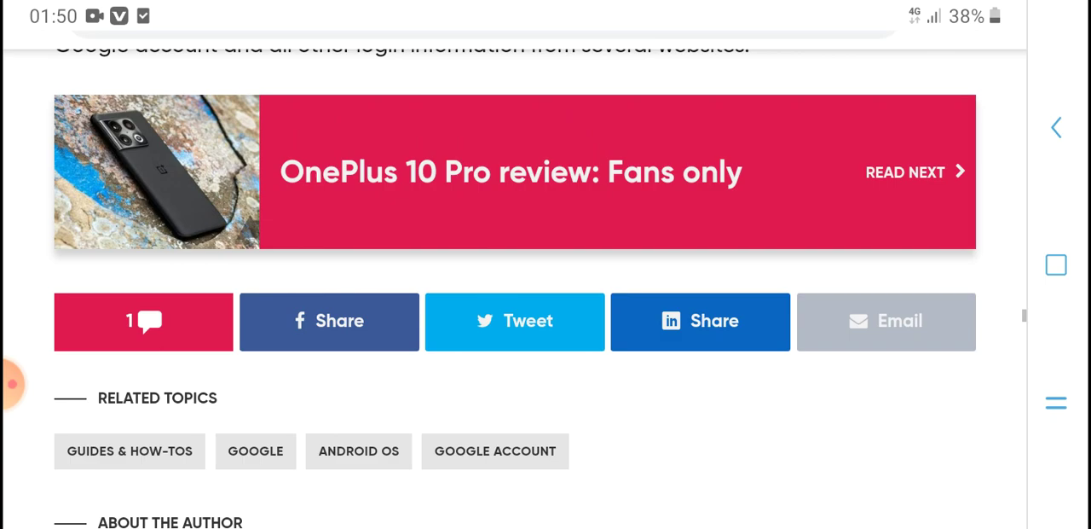
scroll(down, 3)
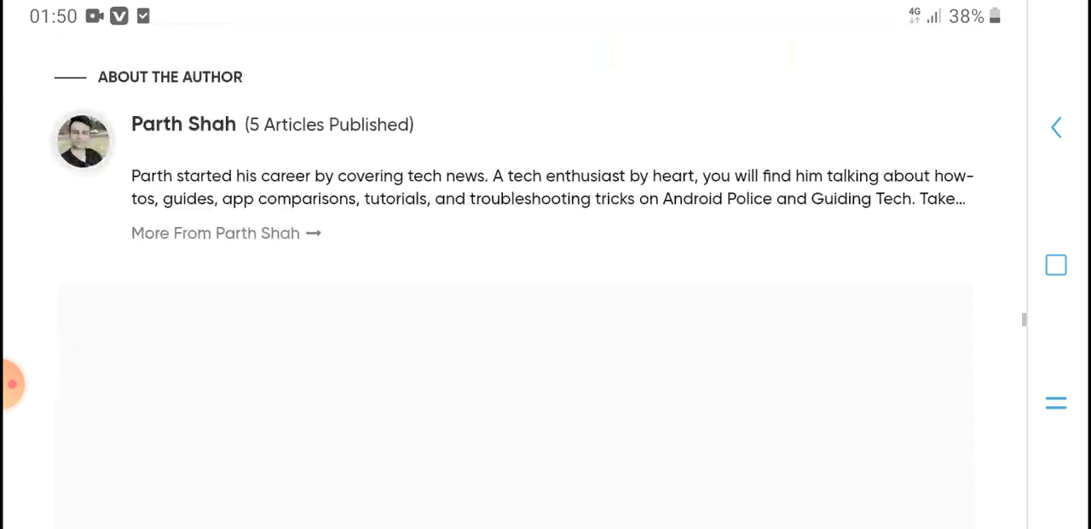
scroll(down, 3)
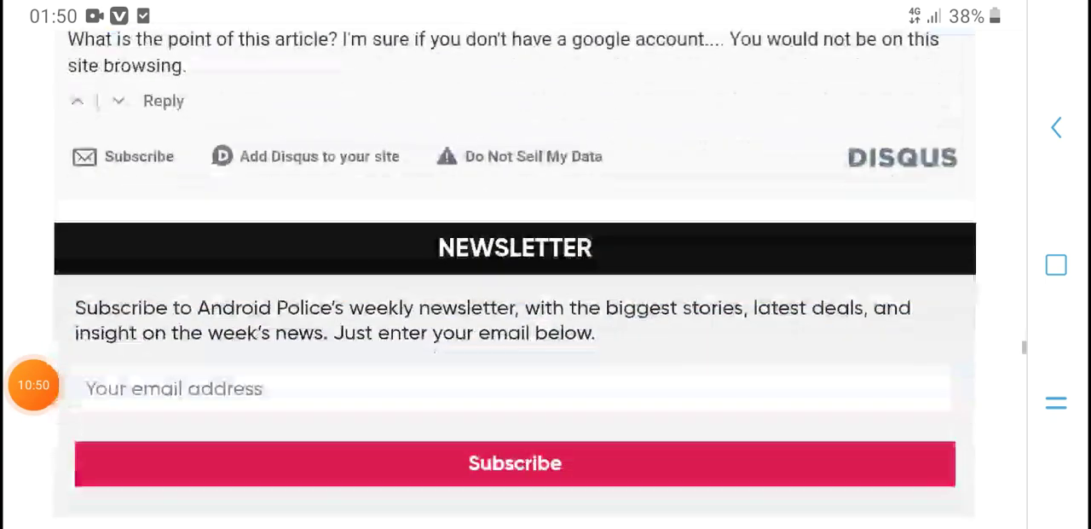
scroll(down, 3)
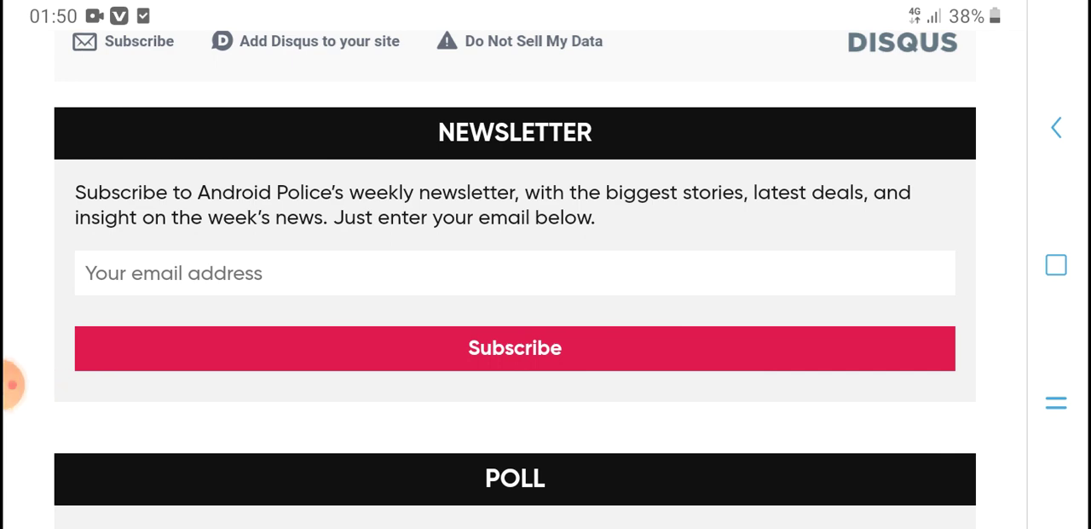
scroll(down, 3)
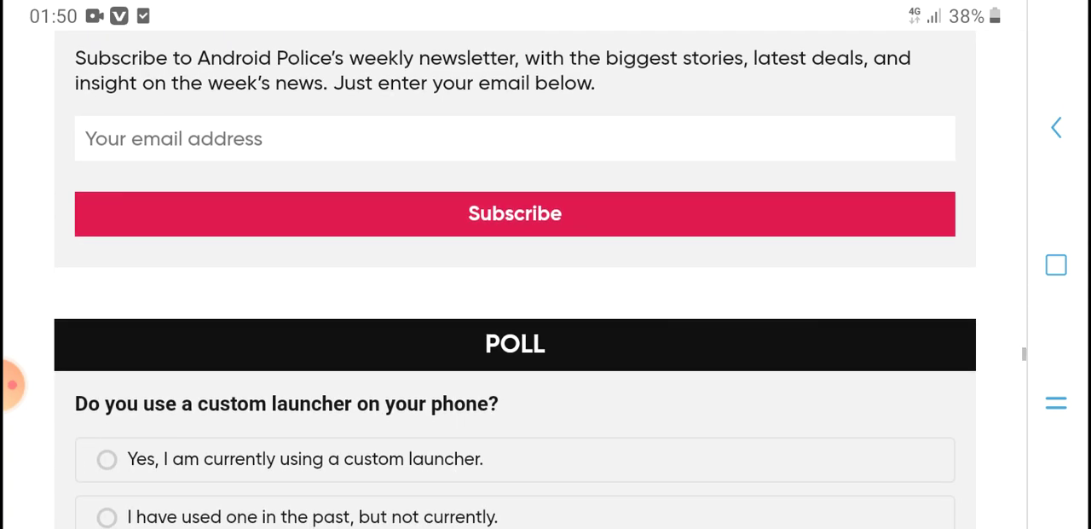
scroll(down, 3)
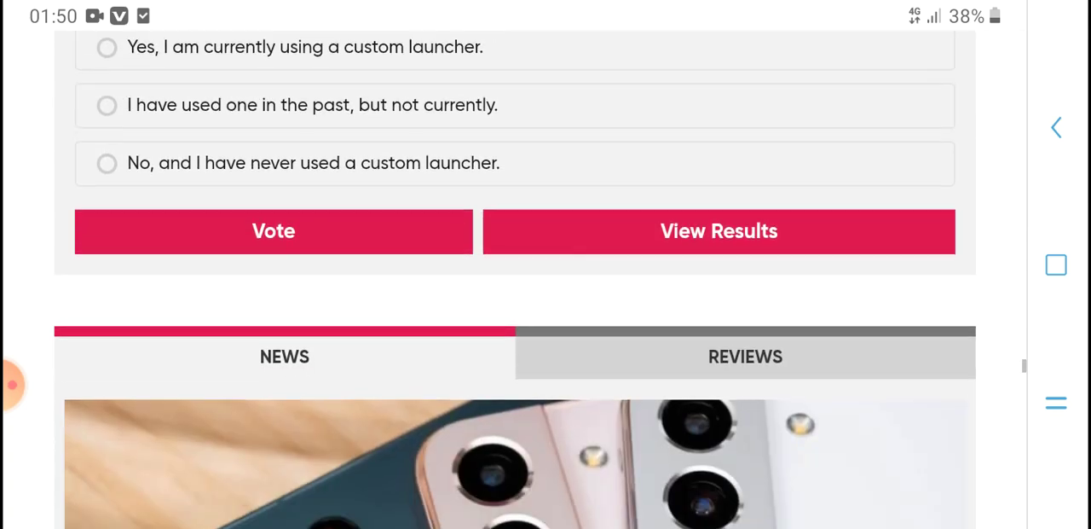
scroll(down, 3)
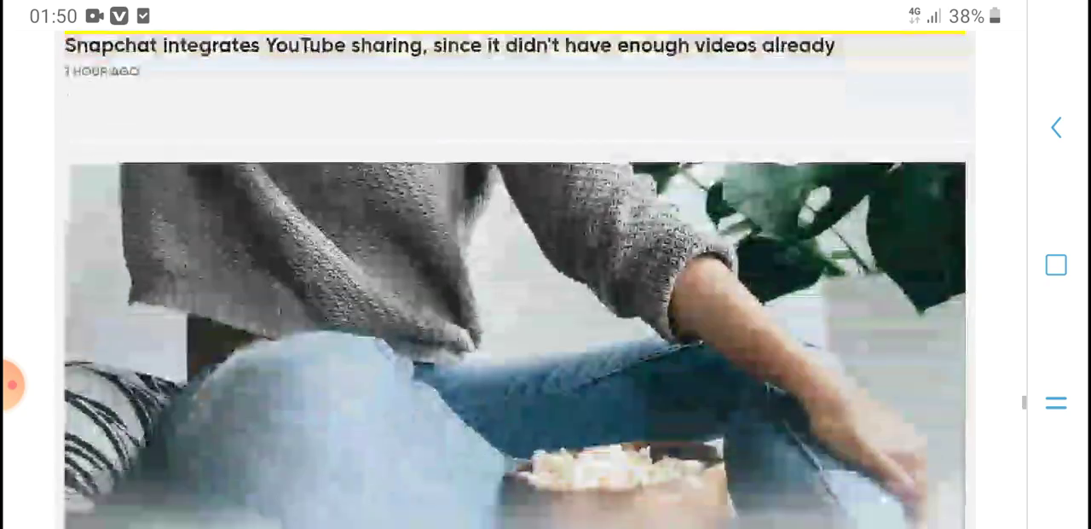